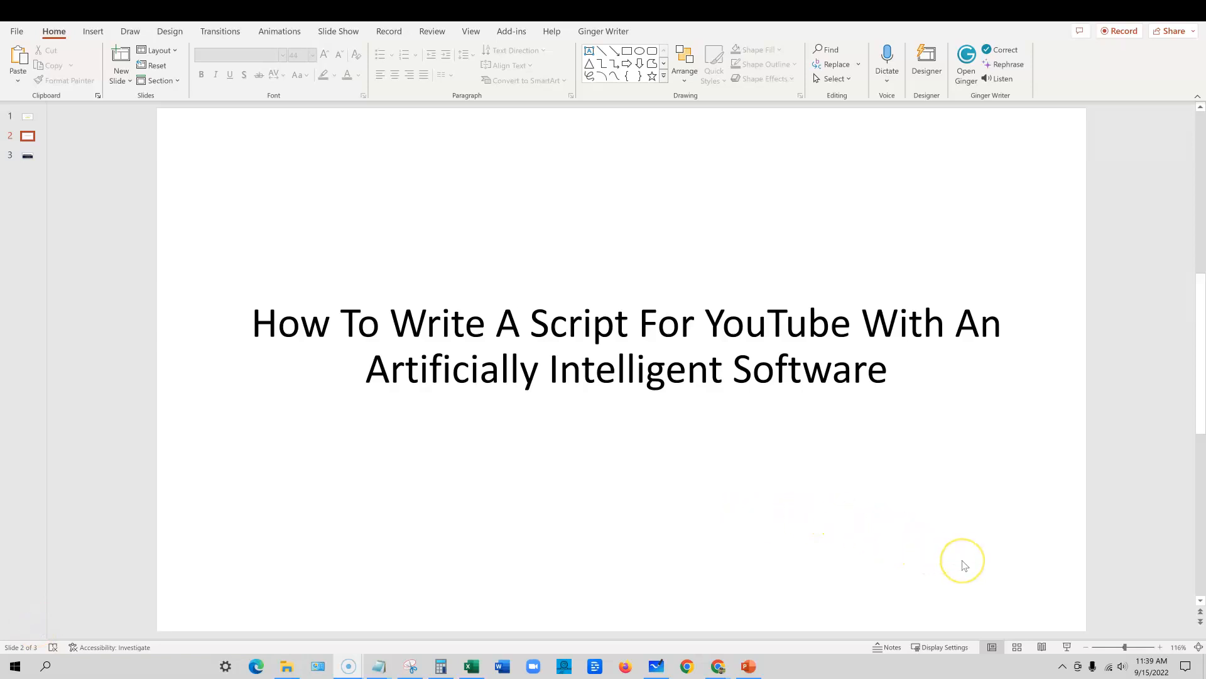
mouse_move(964, 563)
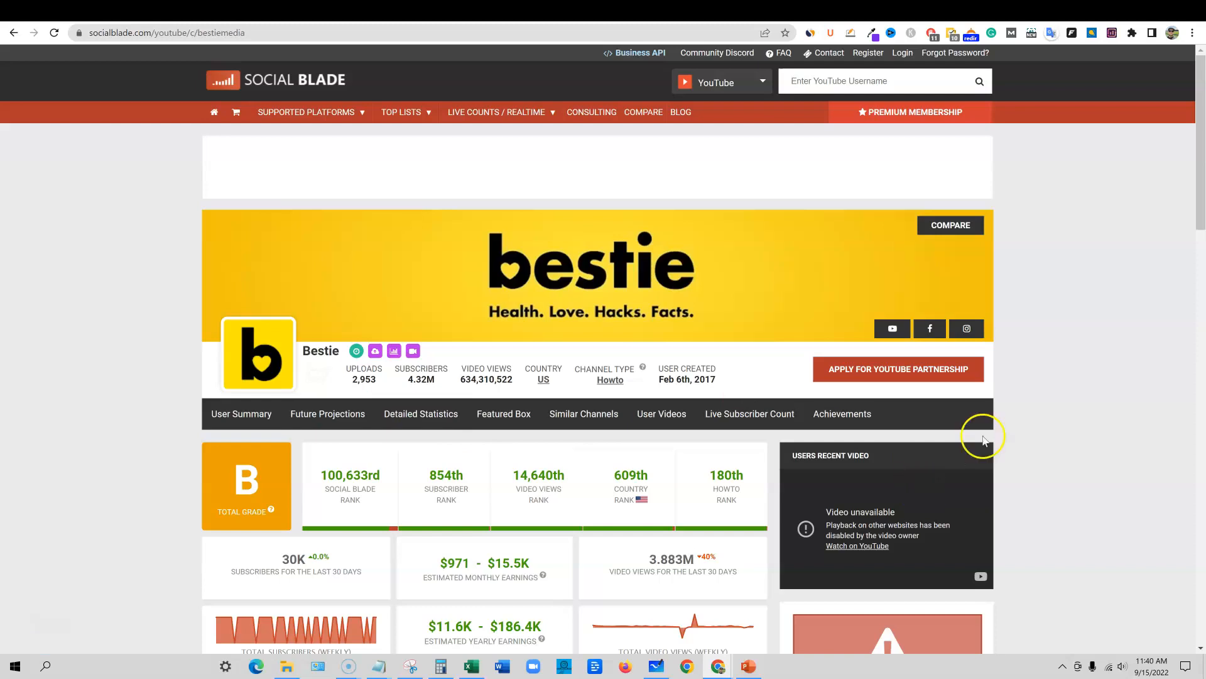
scroll(down, 3)
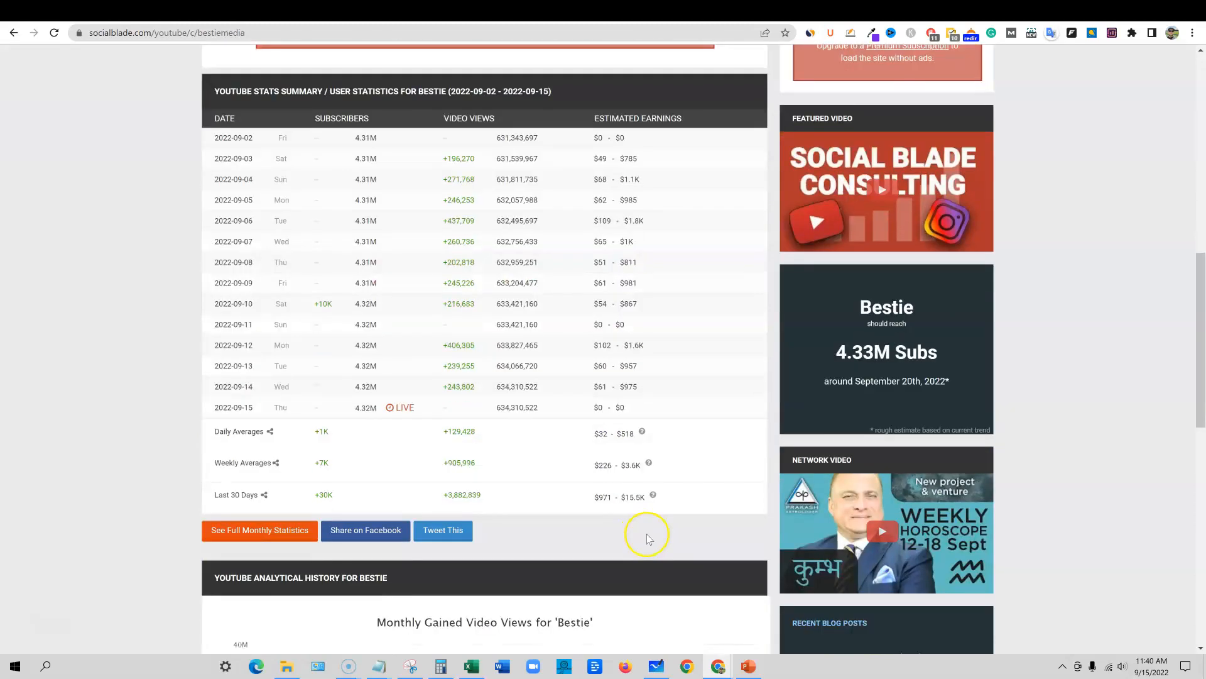
scroll(up, 3)
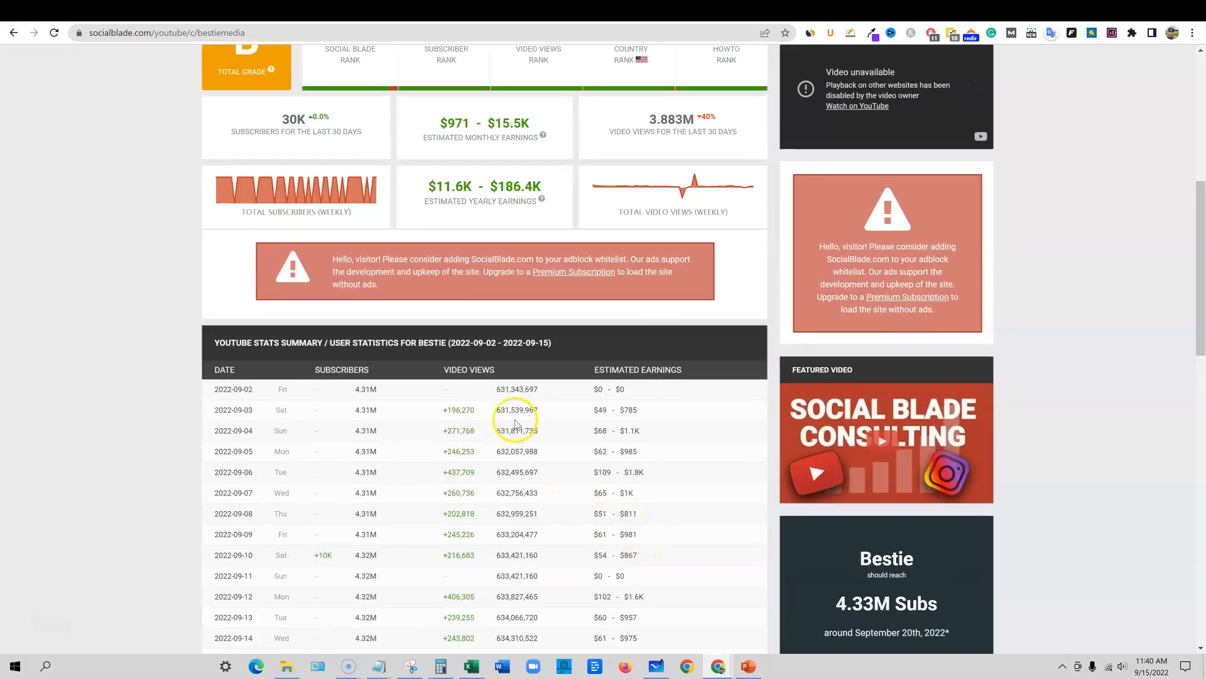
mouse_move(502, 493)
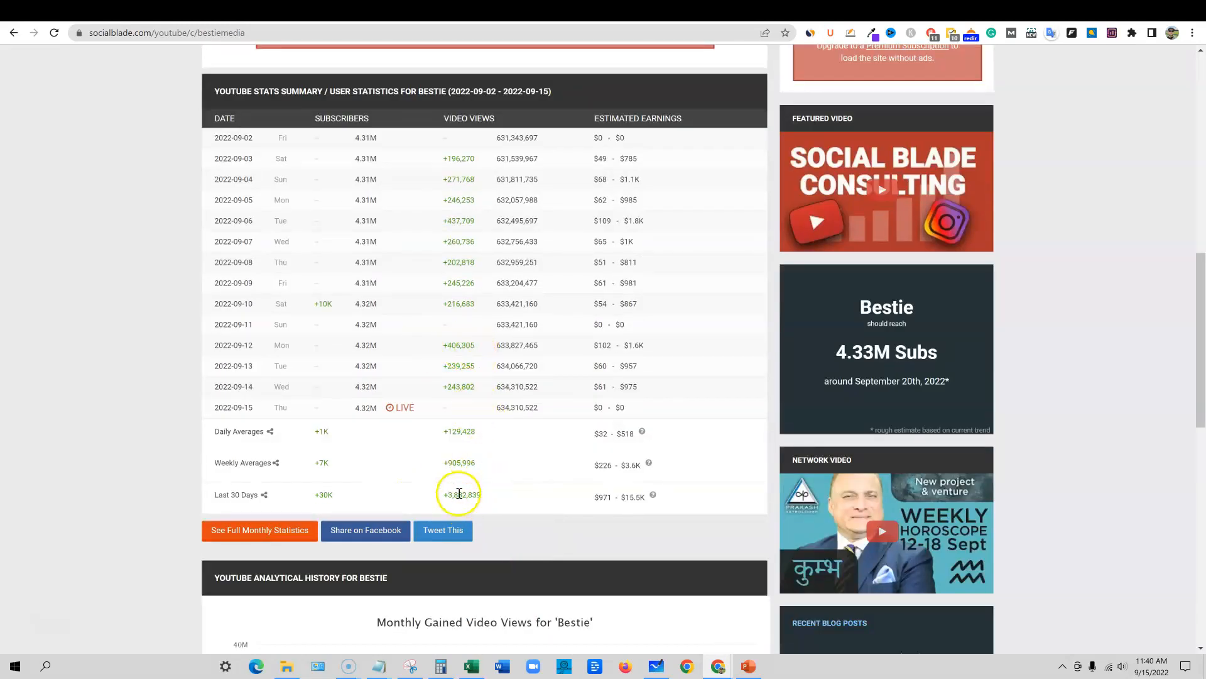
scroll(down, 3)
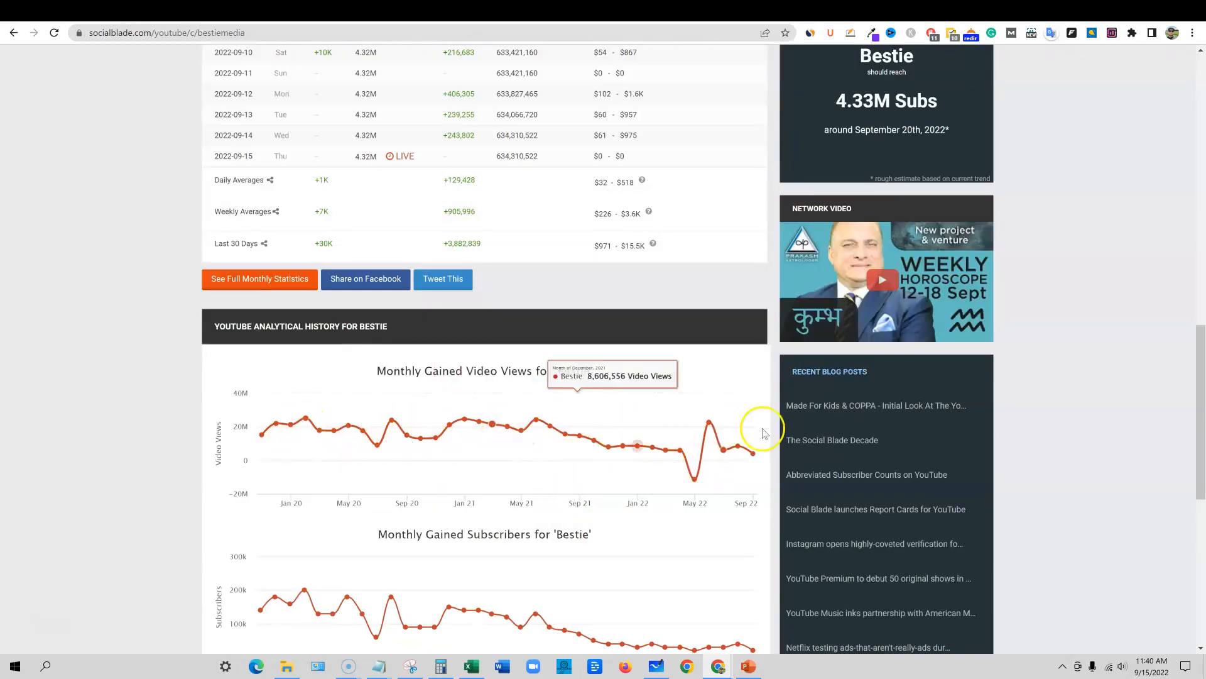
mouse_move(708, 423)
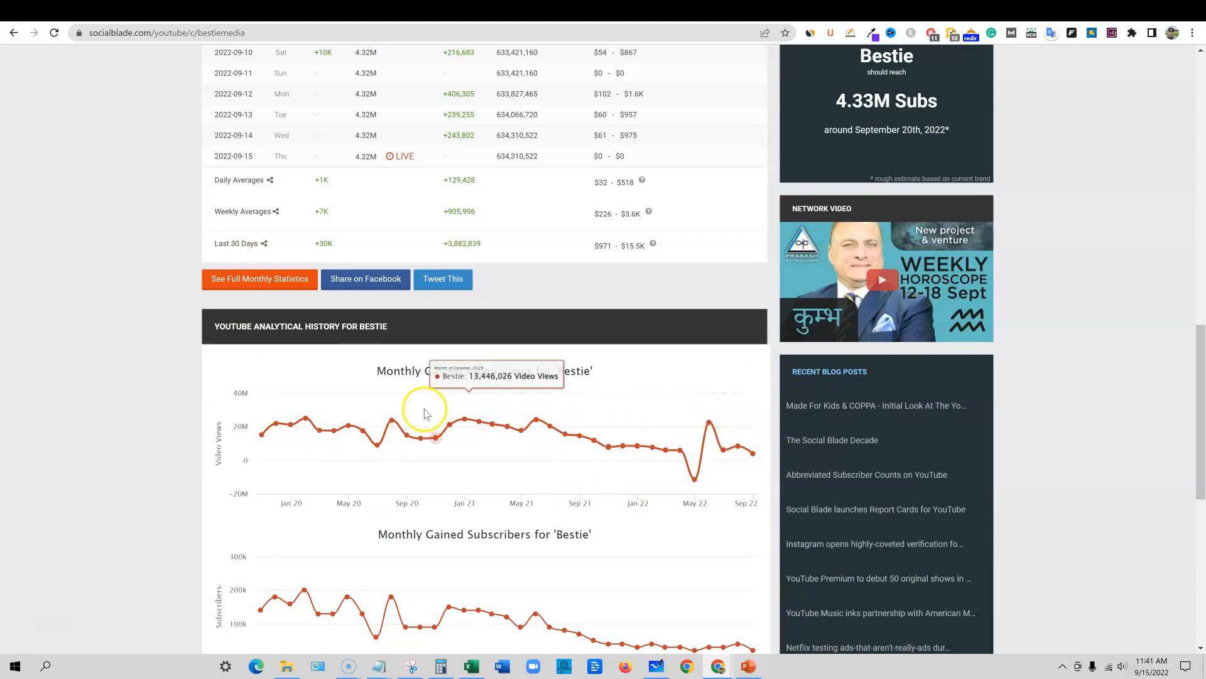
scroll(down, 3)
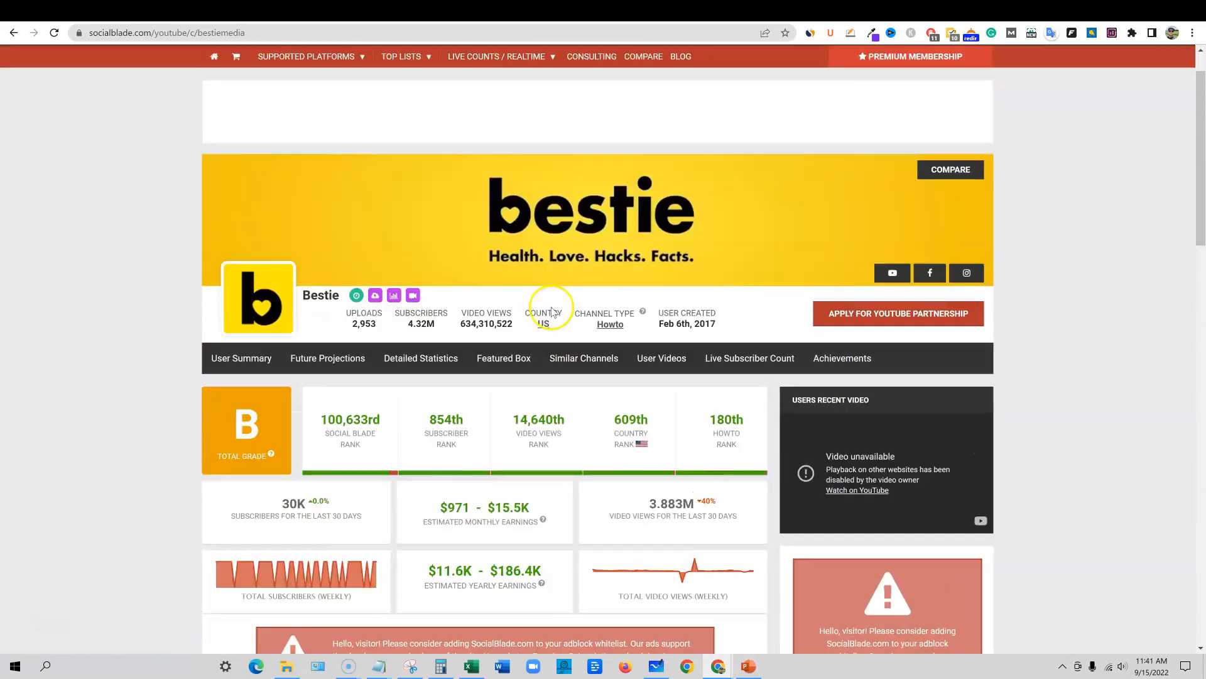
scroll(down, 3)
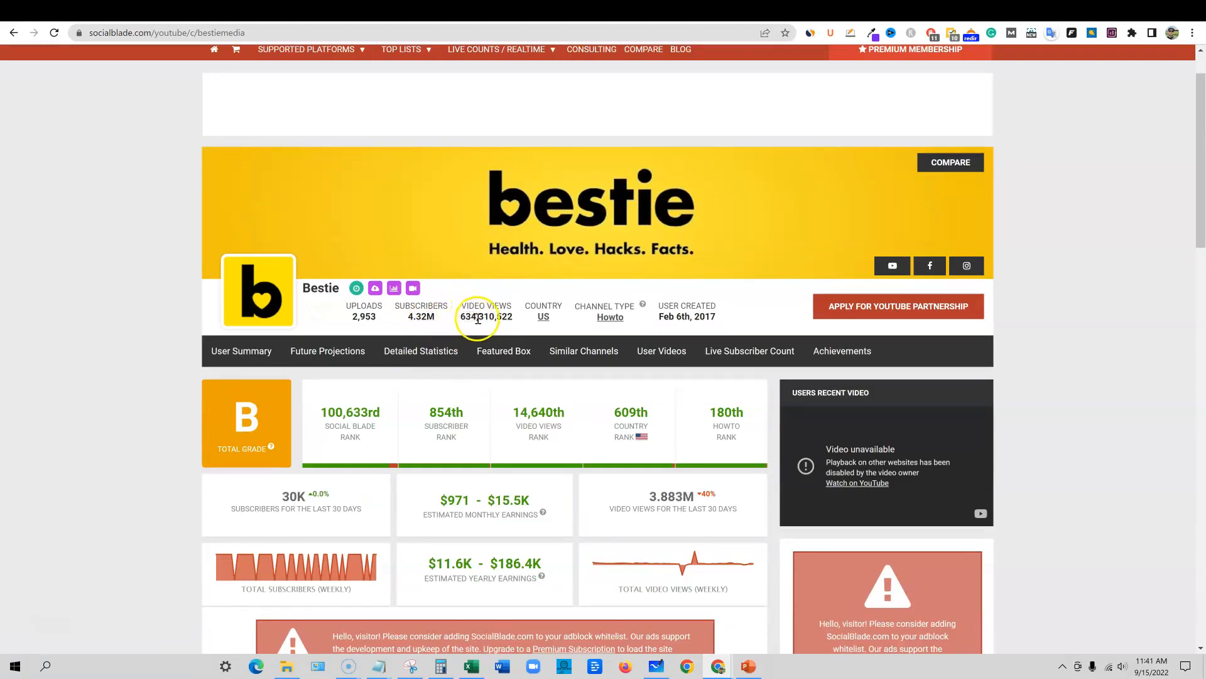
mouse_move(576, 324)
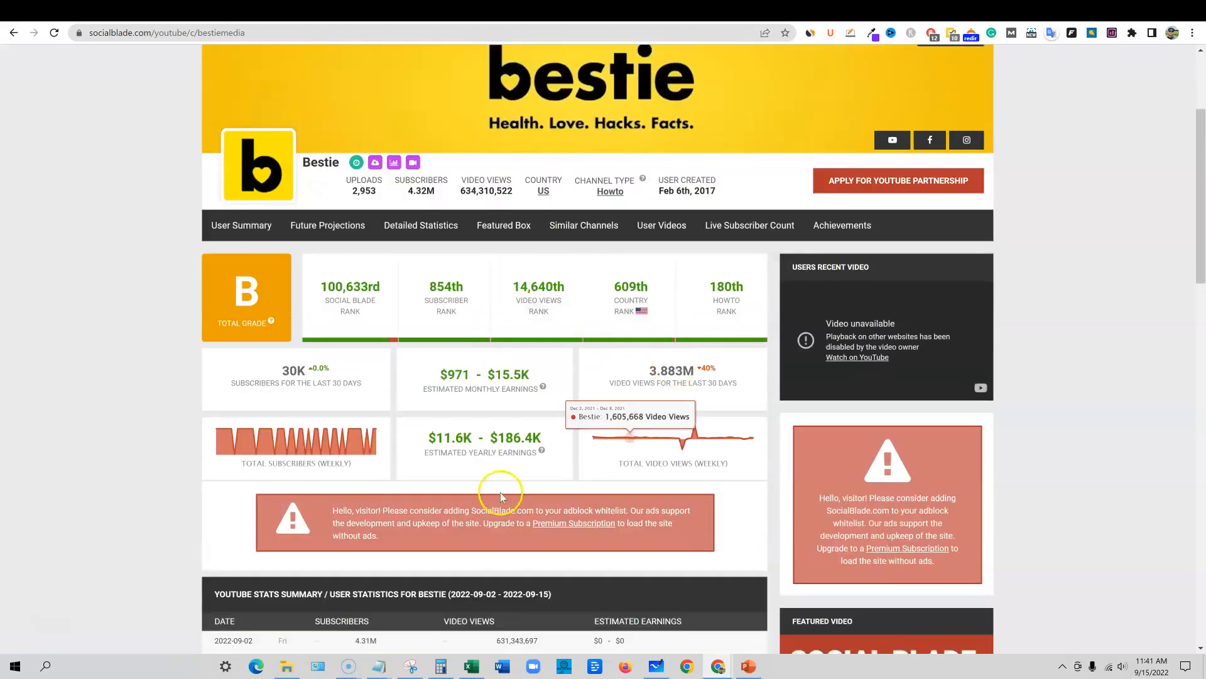
mouse_move(416, 313)
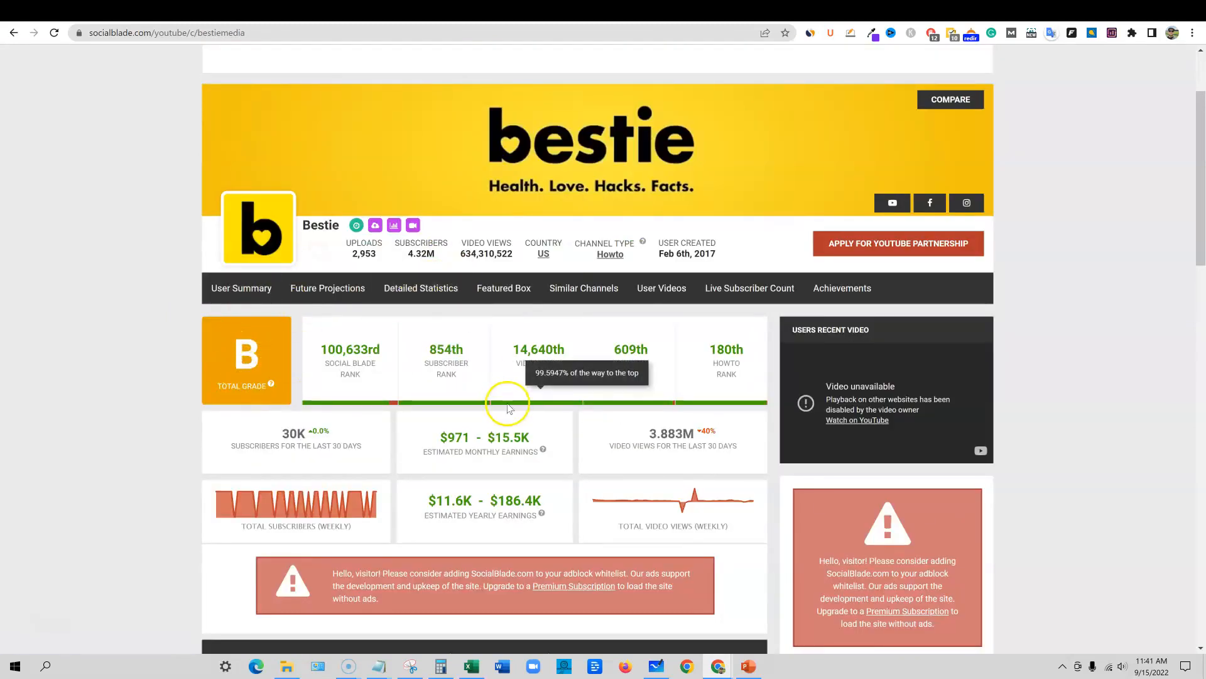
mouse_move(393, 225)
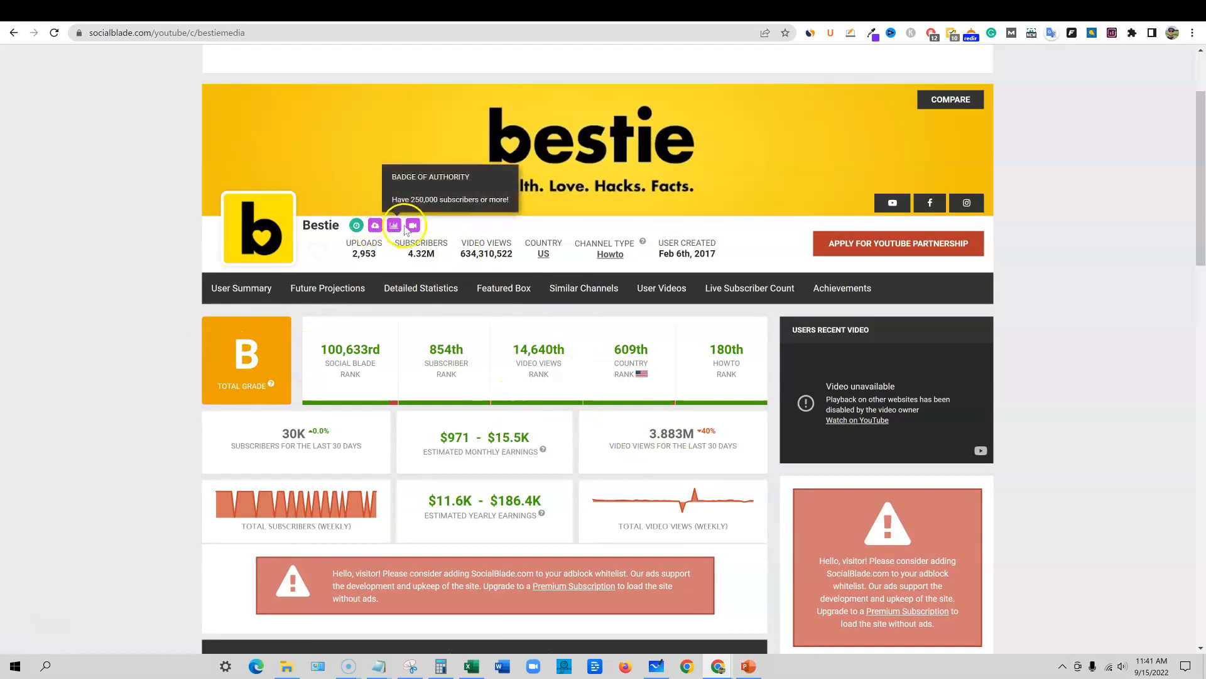
mouse_move(596, 439)
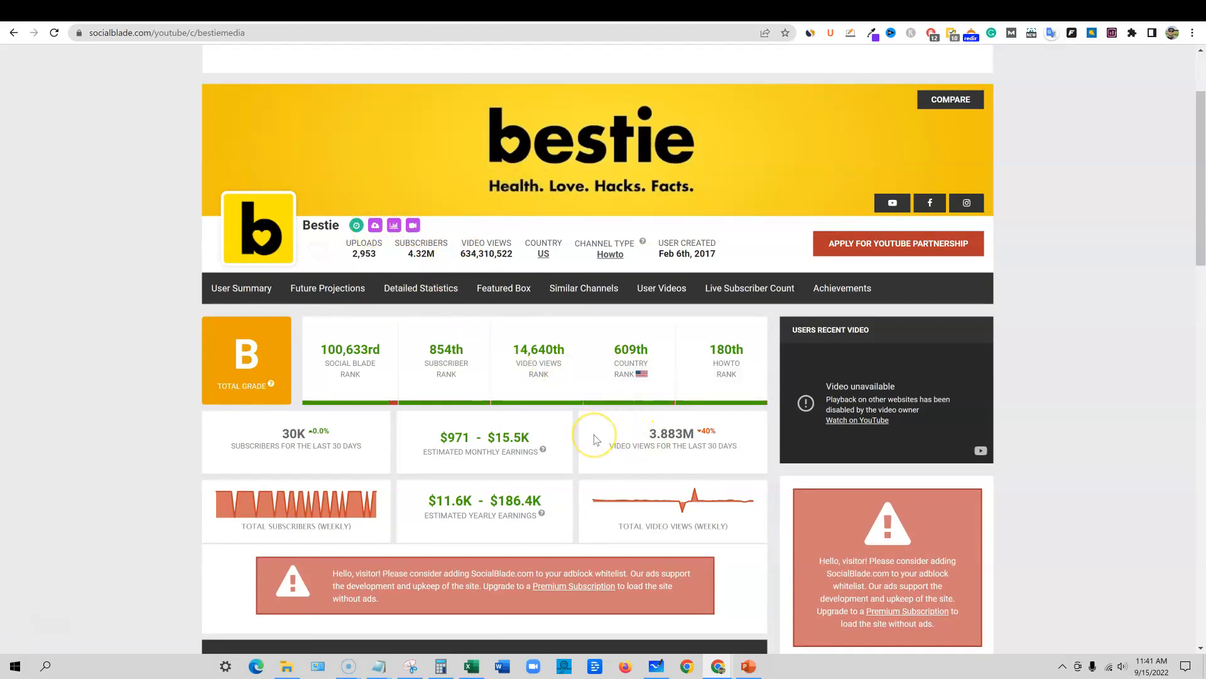
mouse_move(474, 408)
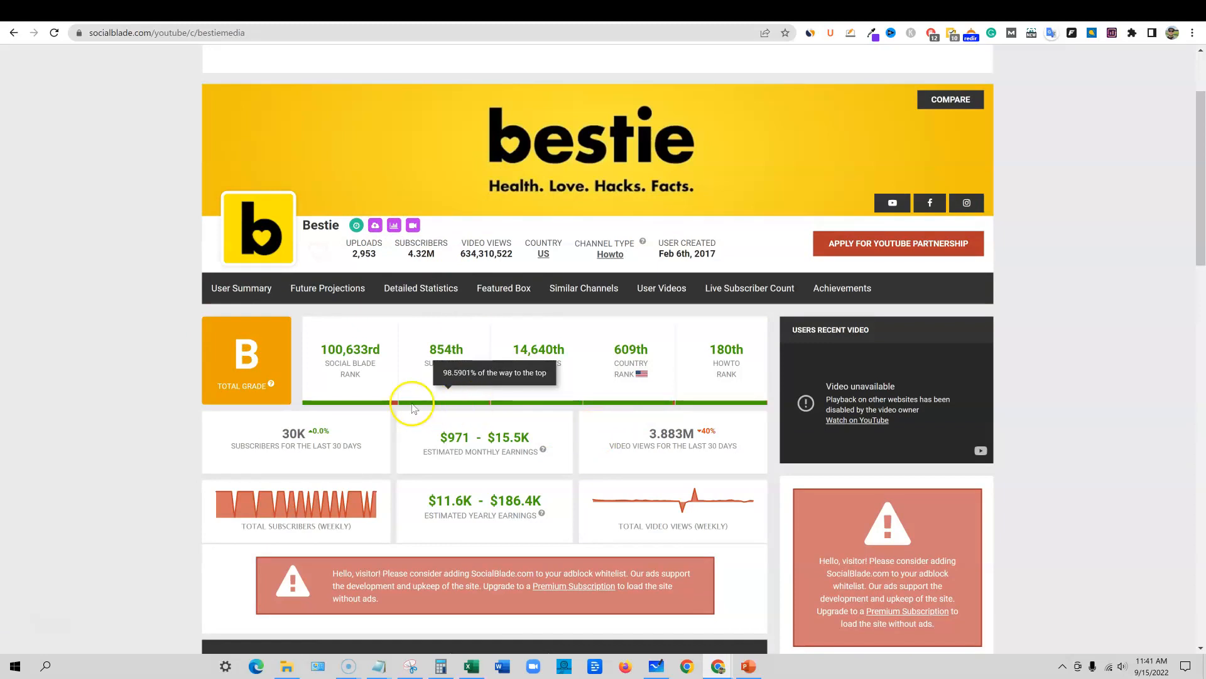
mouse_move(562, 492)
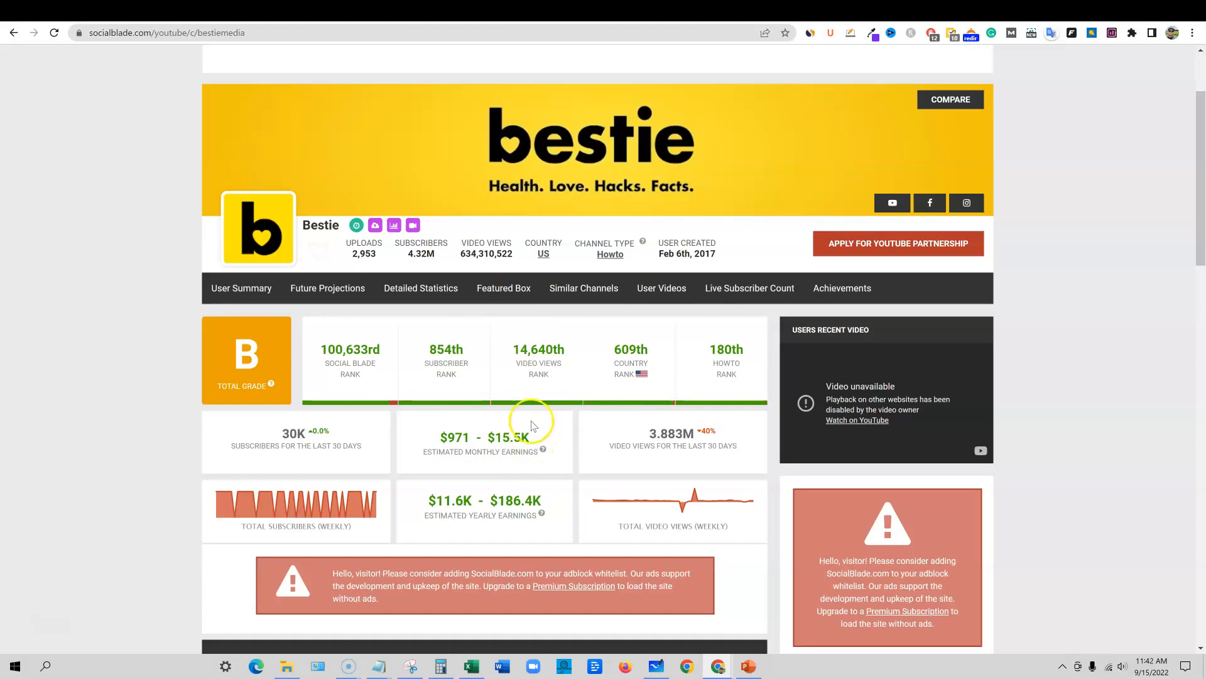
mouse_move(485, 461)
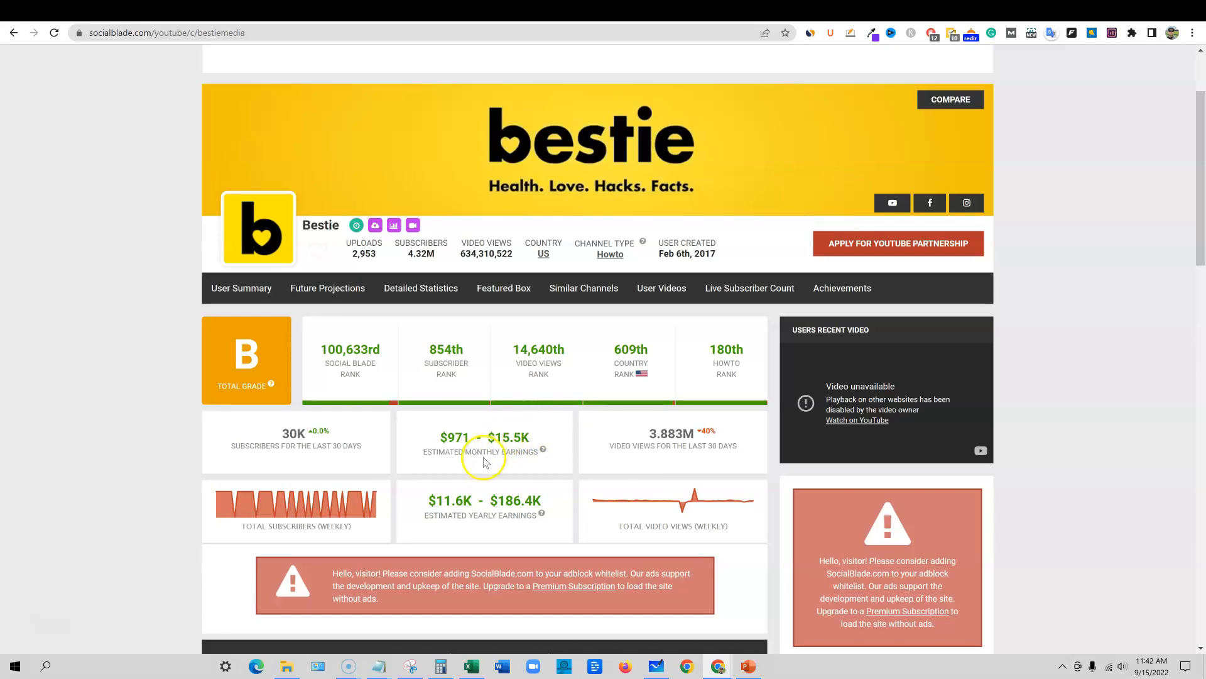
mouse_move(692, 239)
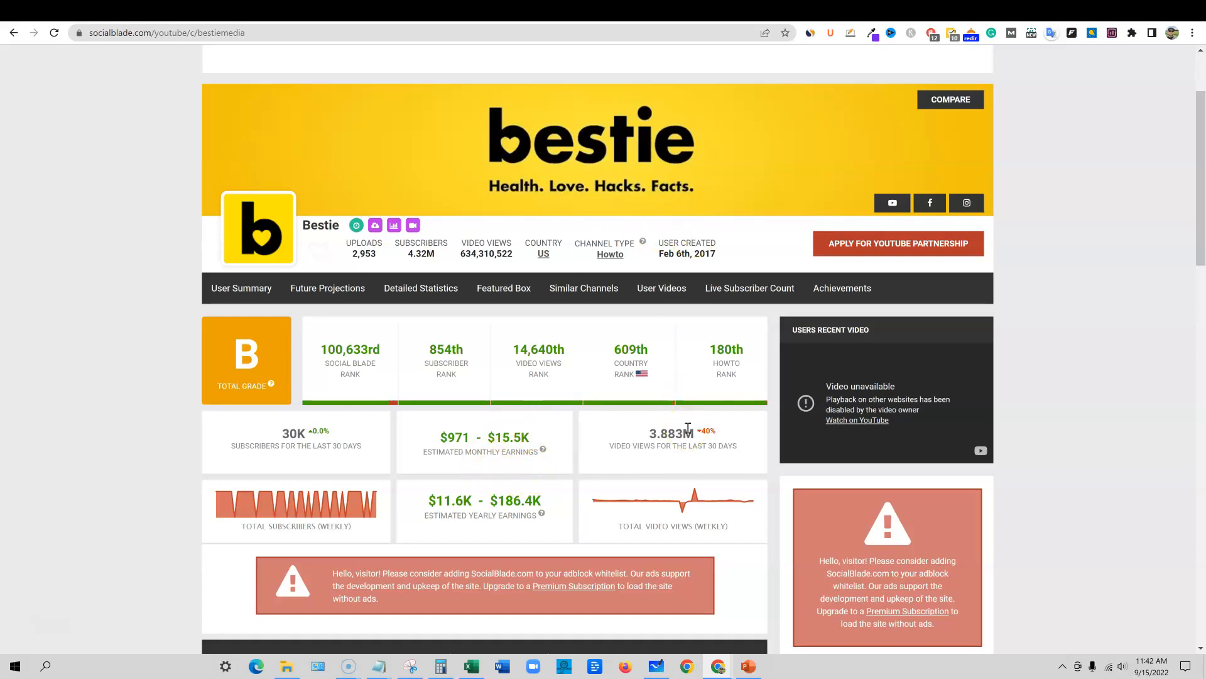
mouse_move(630, 351)
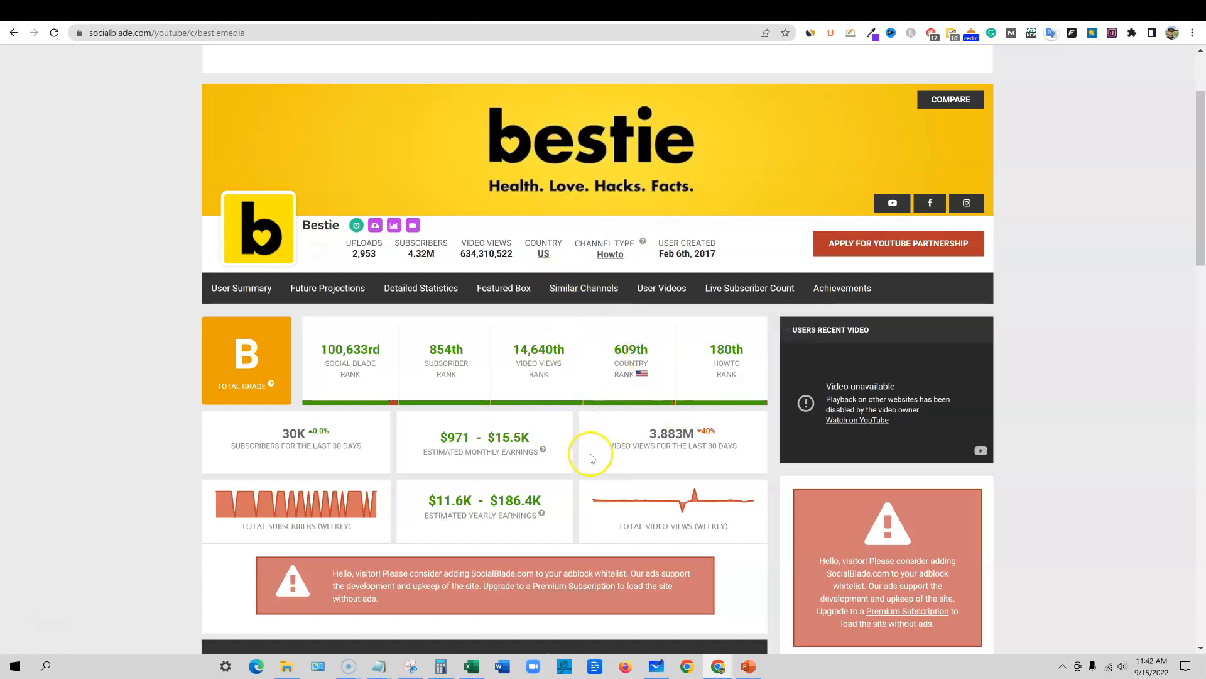
mouse_move(489, 475)
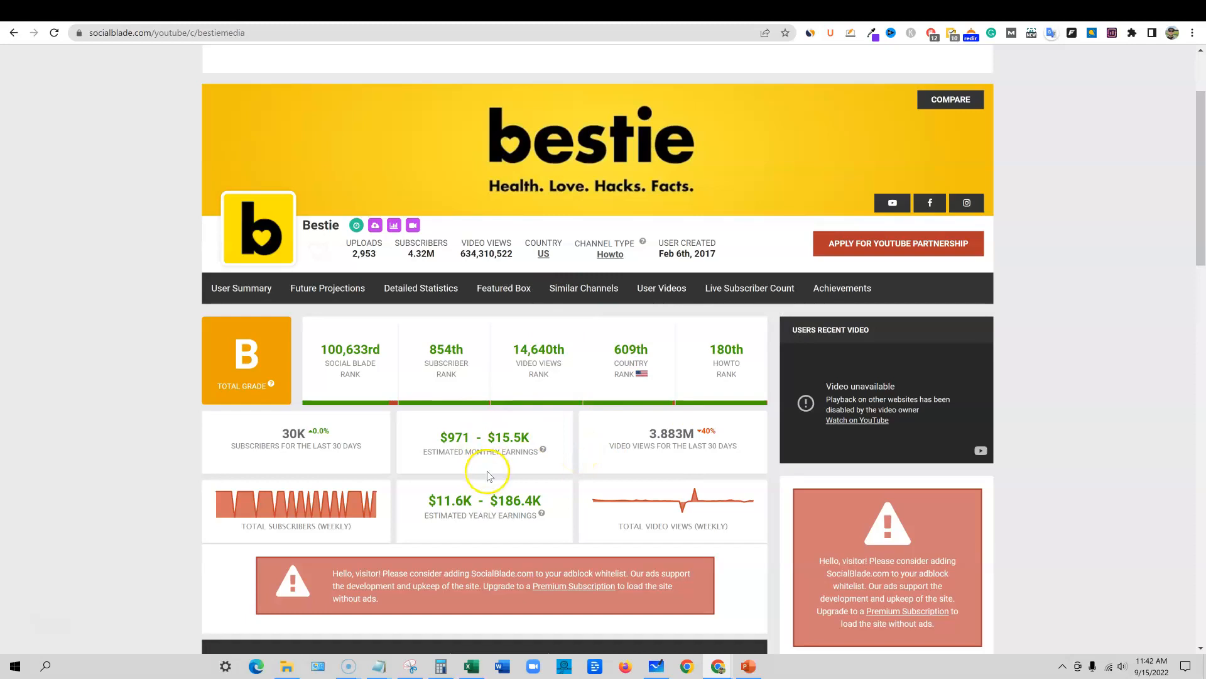
mouse_move(592, 457)
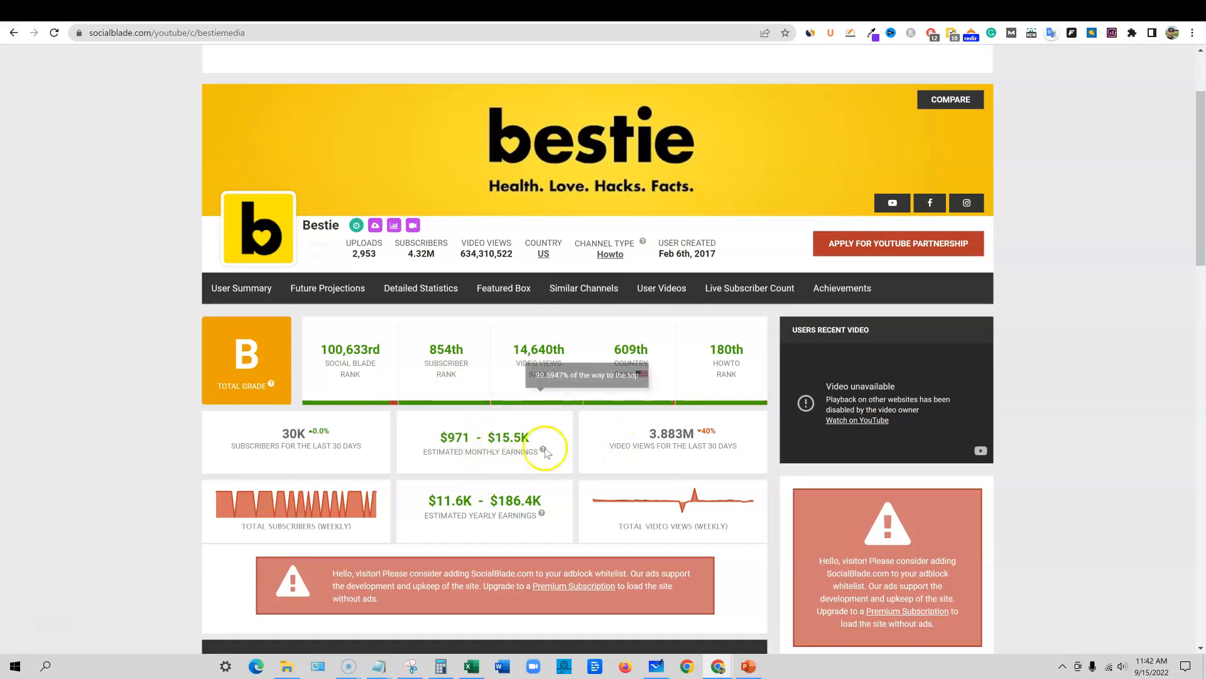
mouse_move(570, 431)
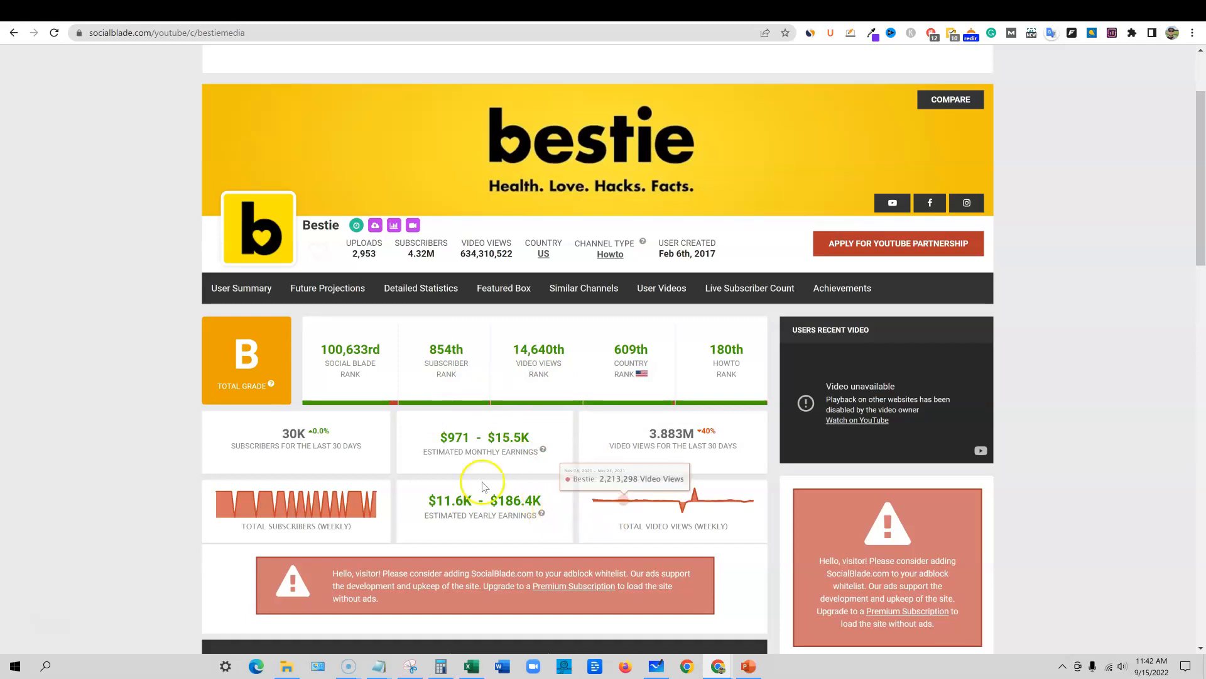
mouse_move(526, 518)
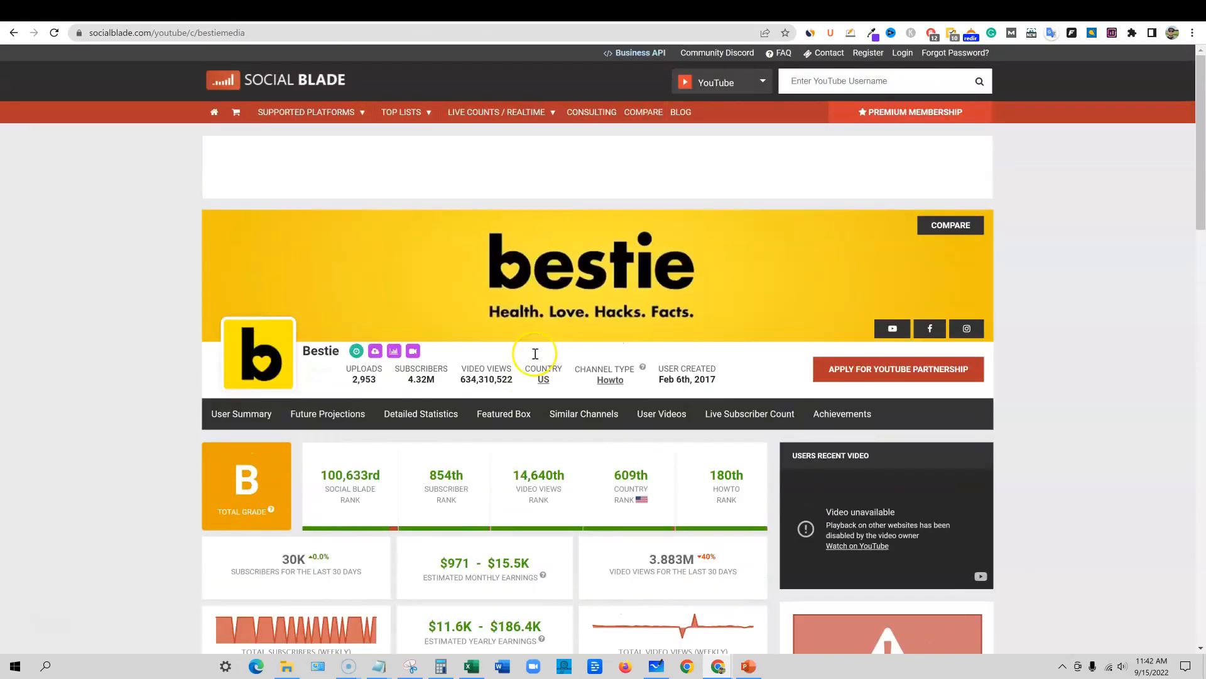
Scroll down the Bestie channel's home page past the featured video, uploads and Shorts
scroll(down, 3)
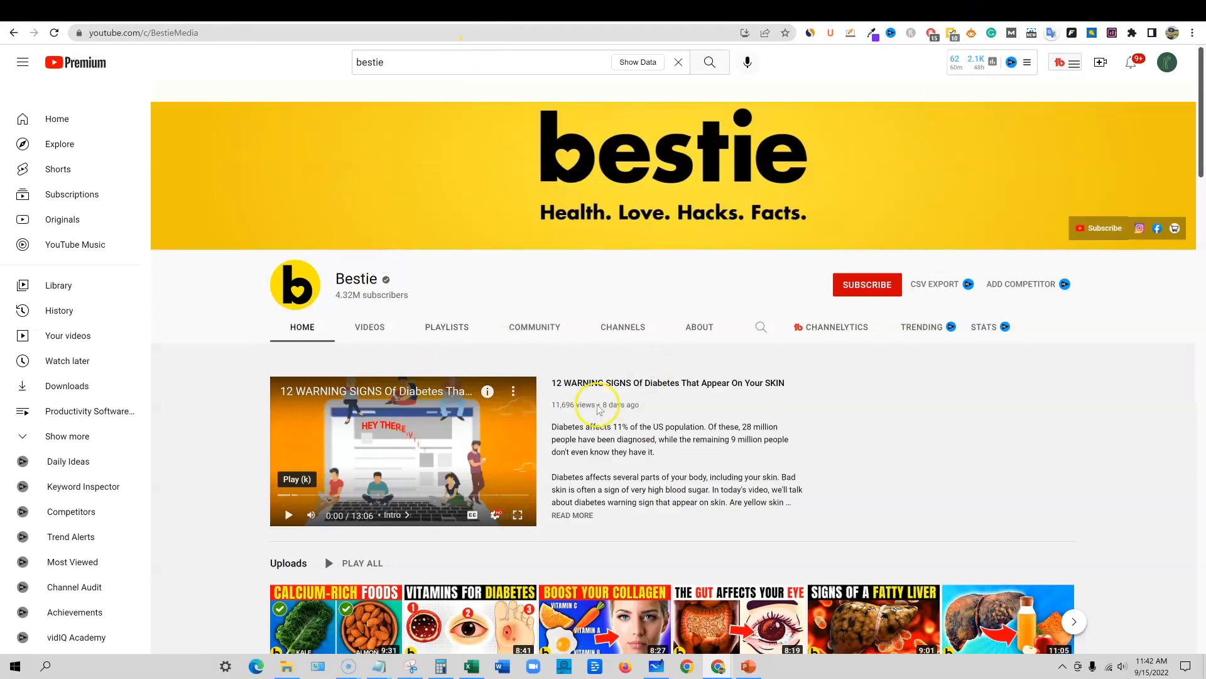
scroll(down, 3)
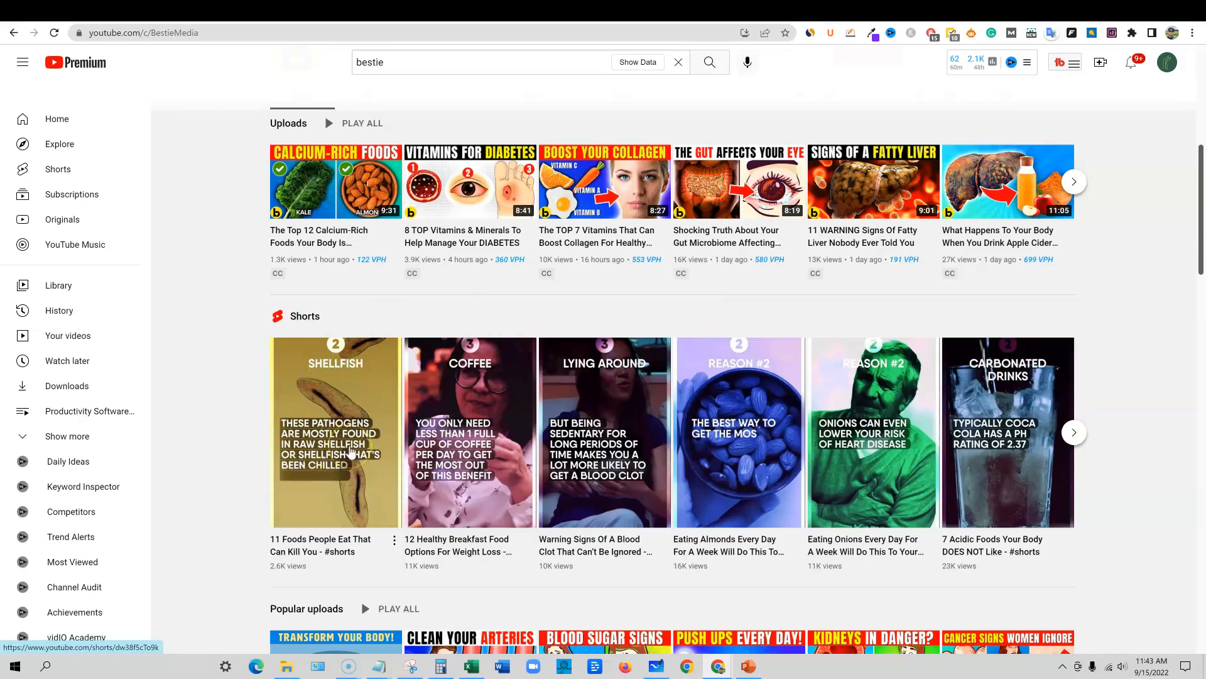
scroll(down, 3)
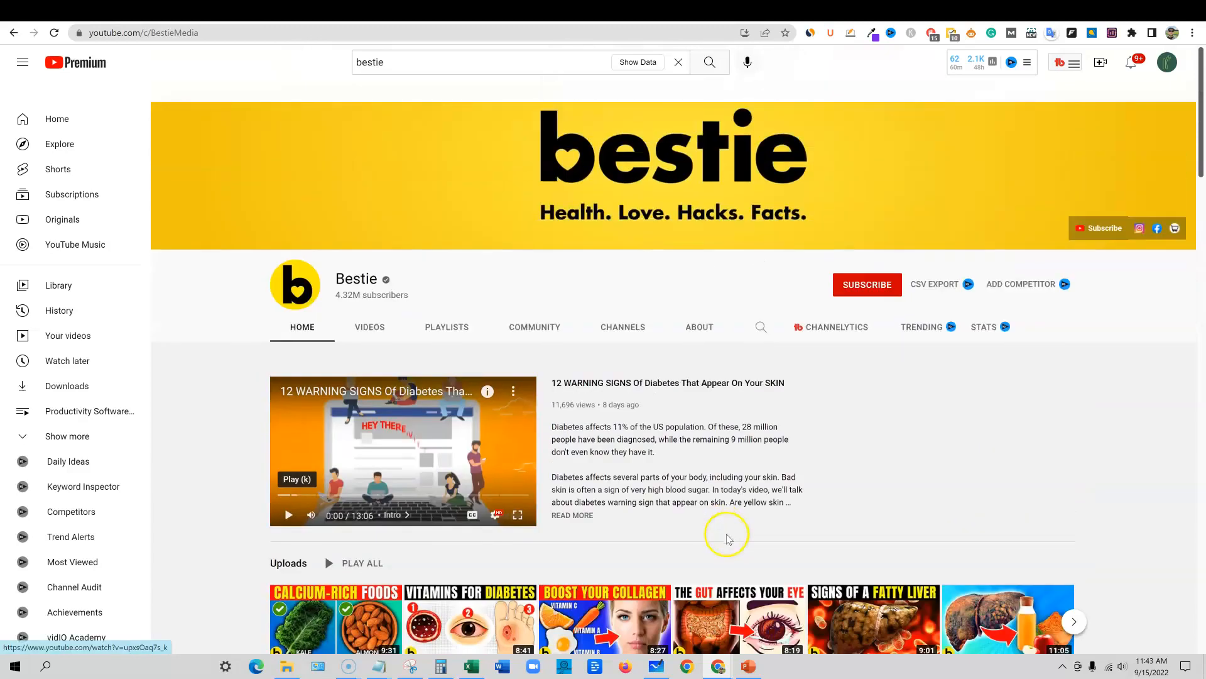
scroll(down, 3)
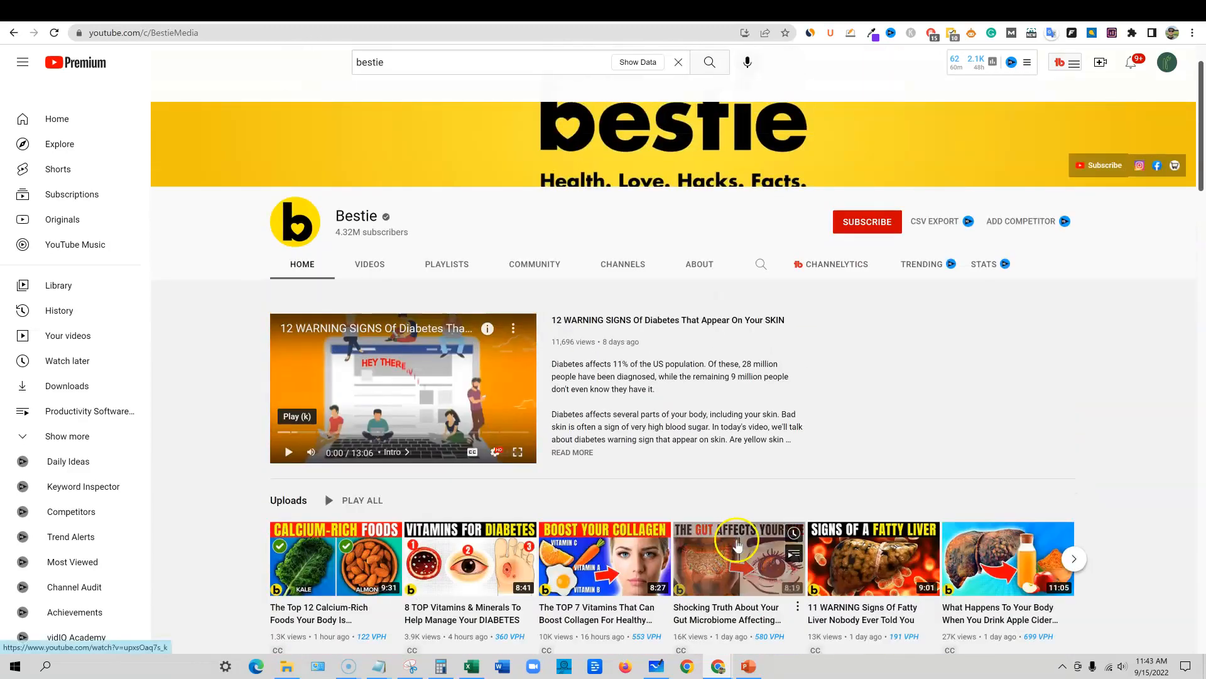
scroll(down, 3)
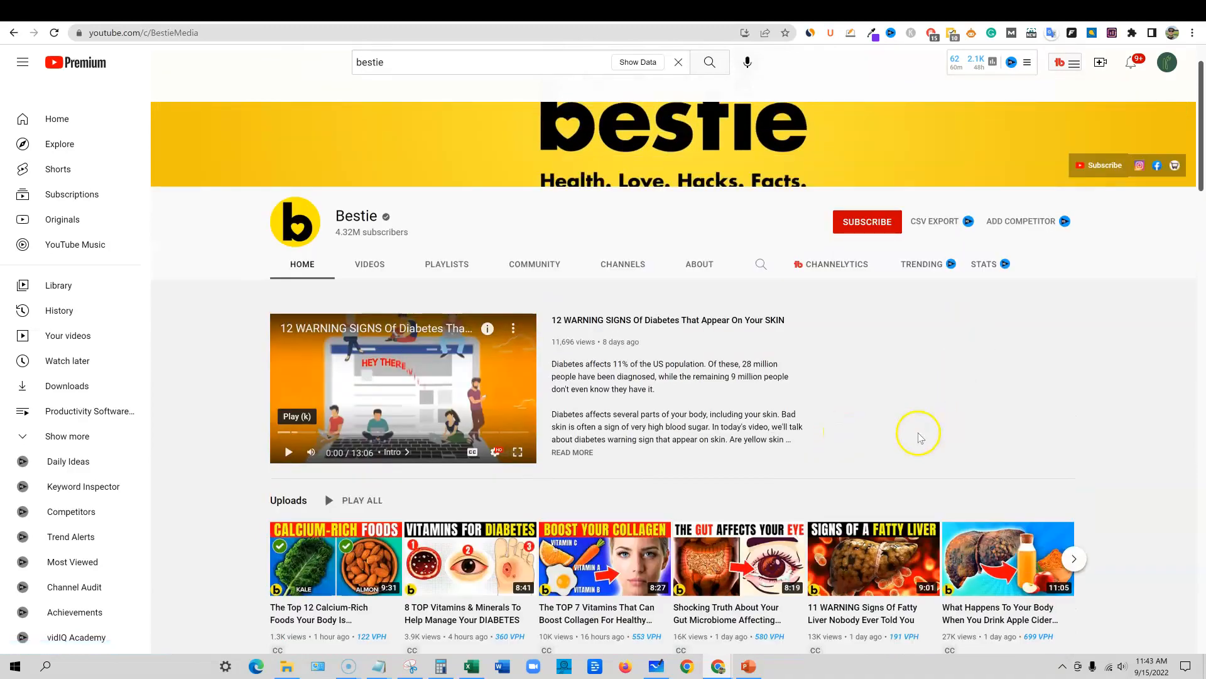
mouse_move(923, 263)
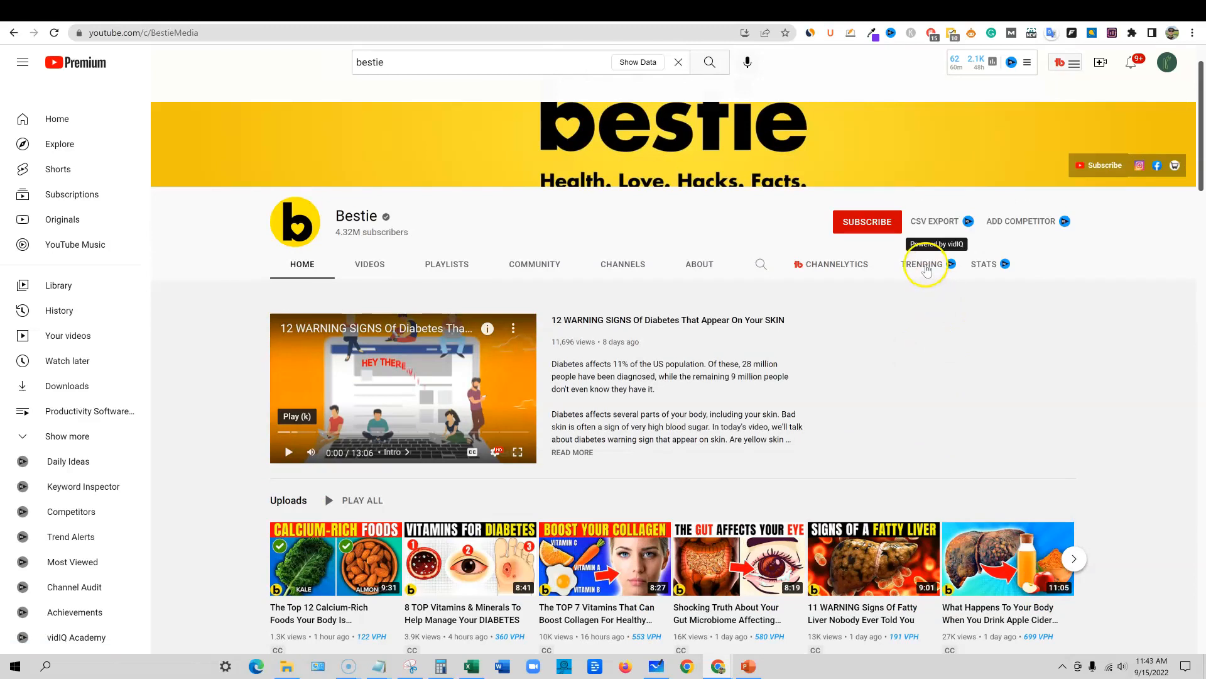
mouse_move(988, 271)
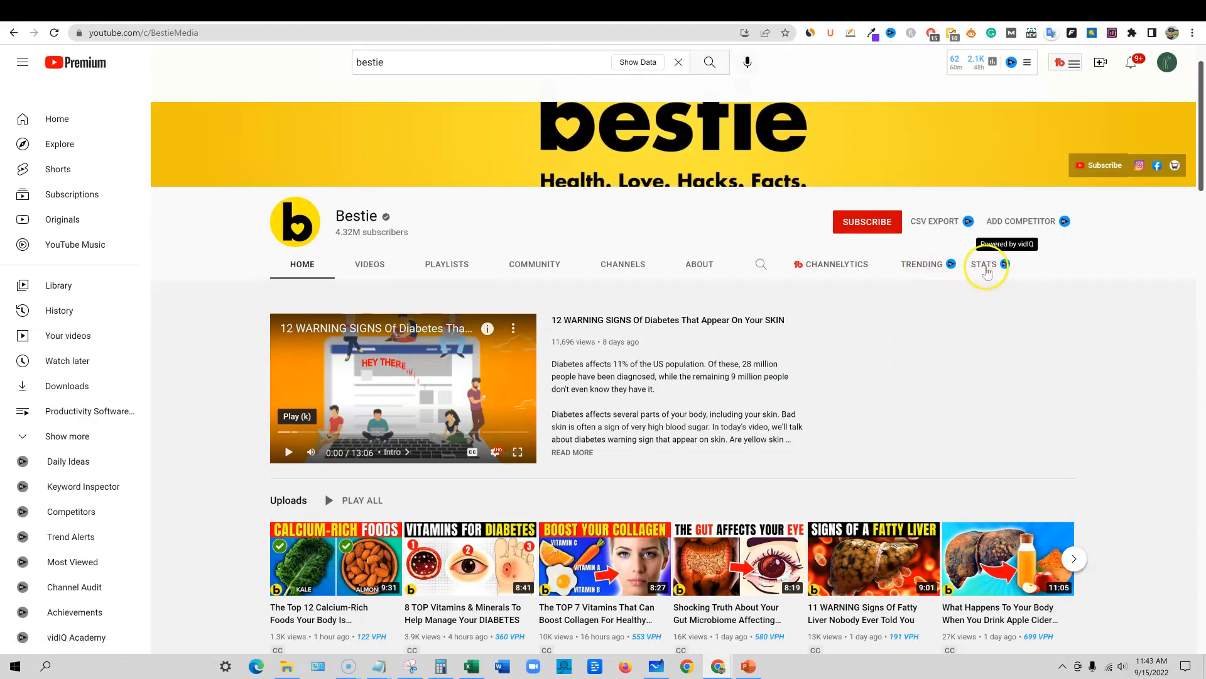
click(982, 263)
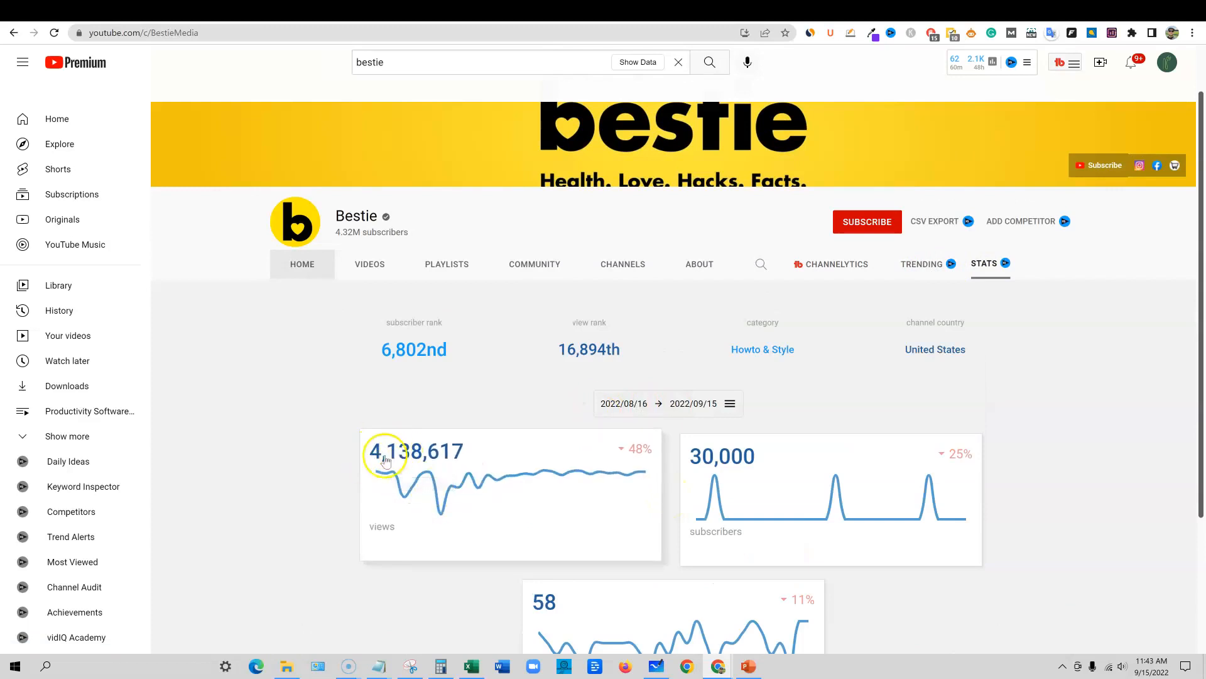
mouse_move(461, 486)
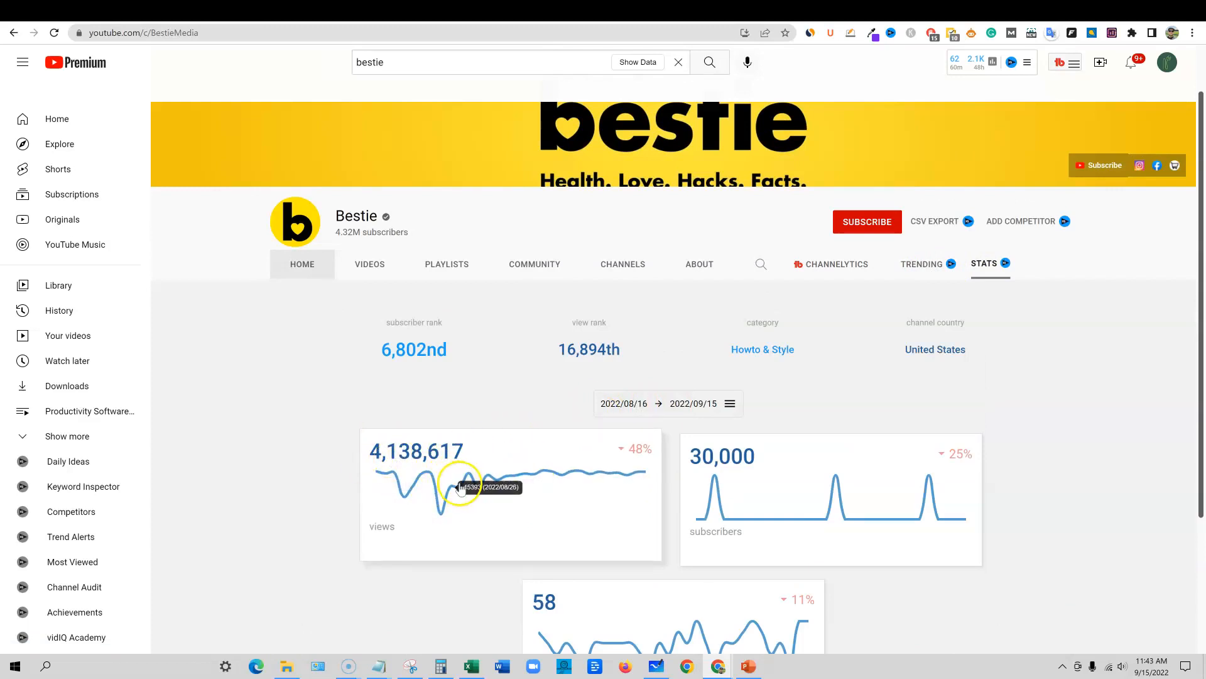
scroll(down, 3)
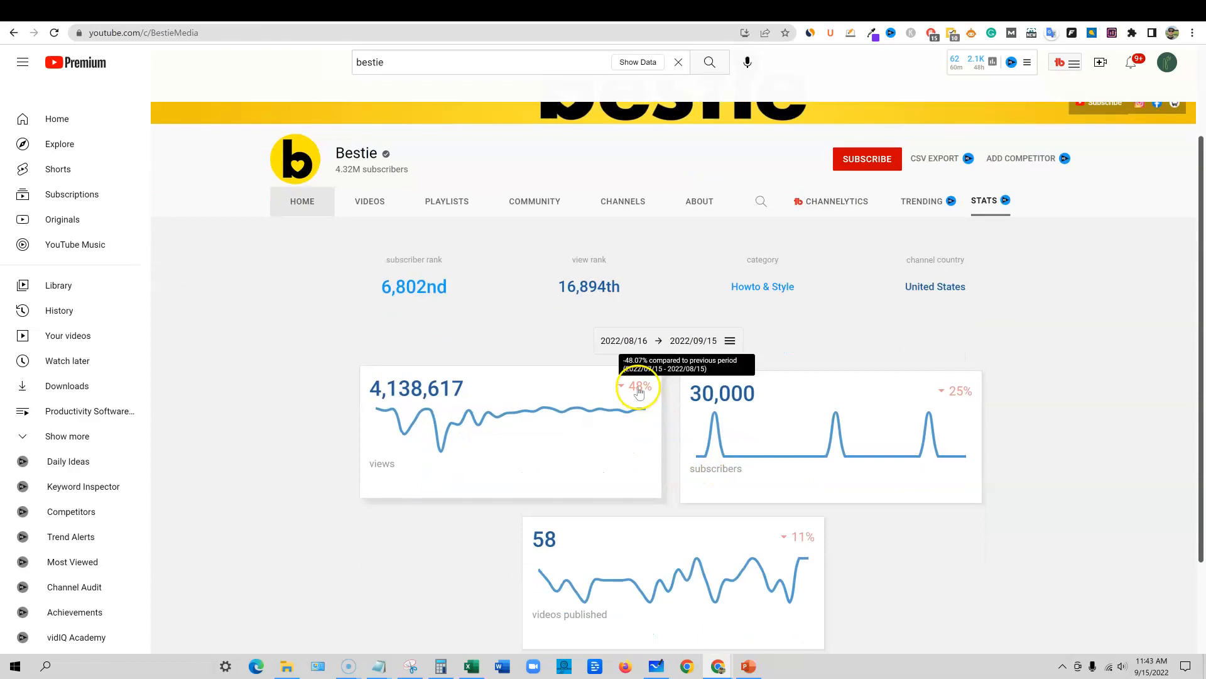
mouse_move(938, 450)
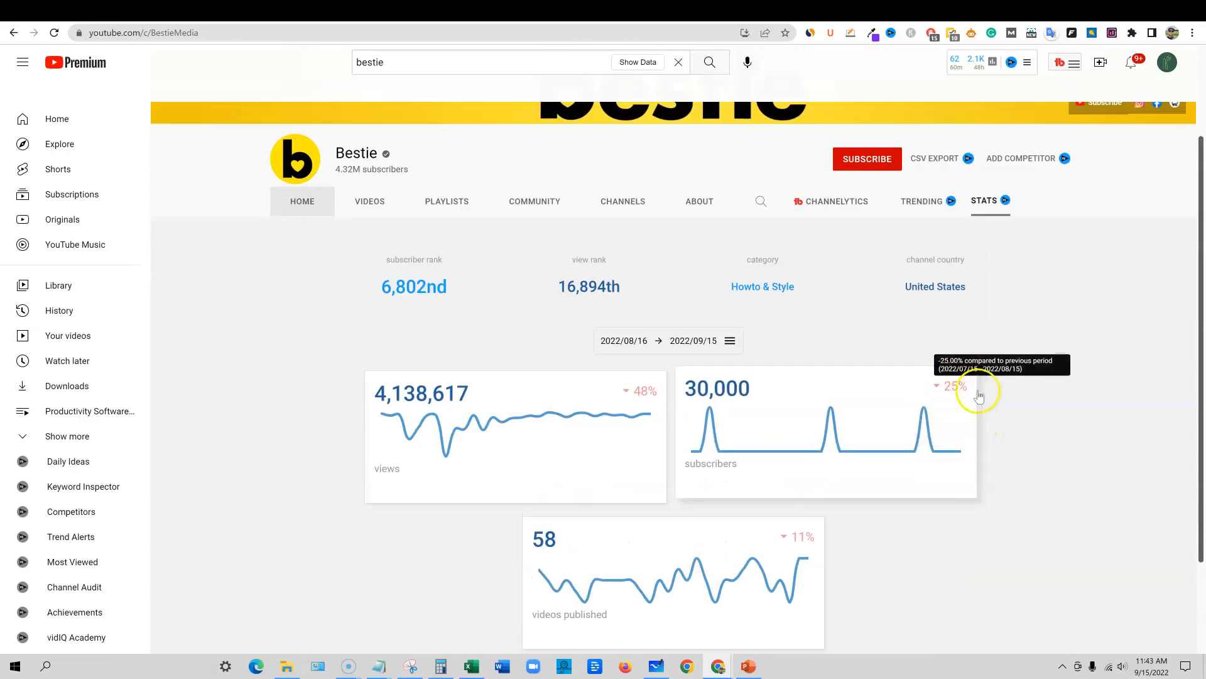
mouse_move(625, 536)
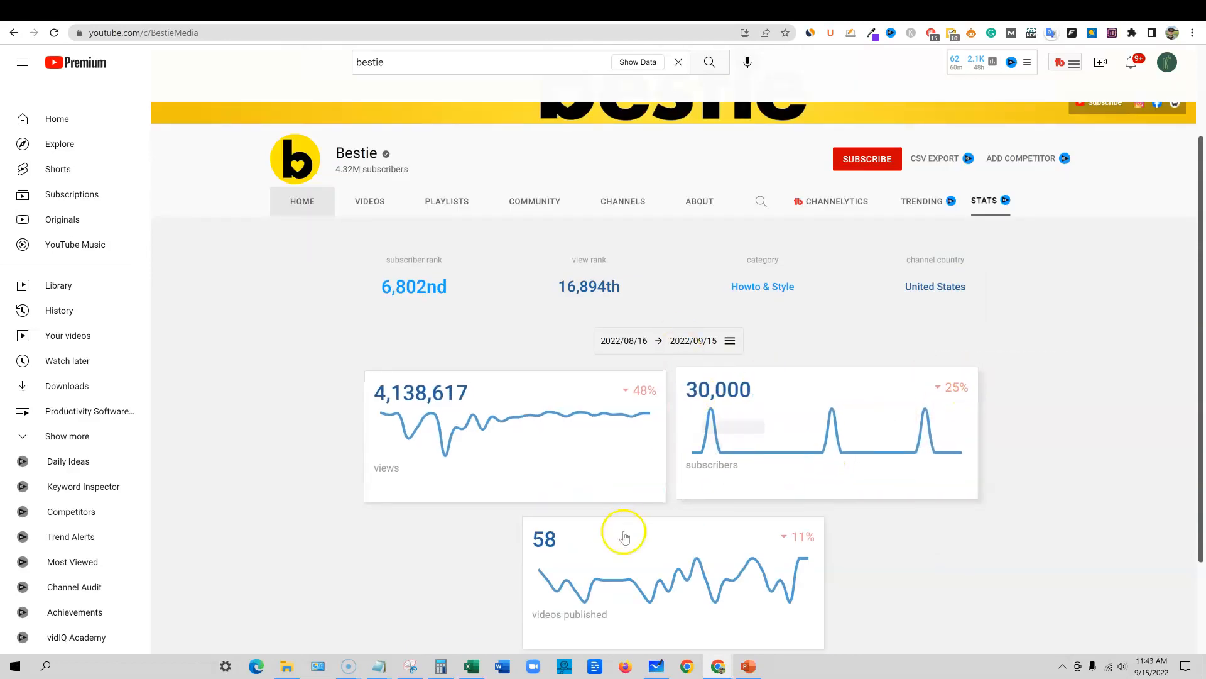
scroll(down, 3)
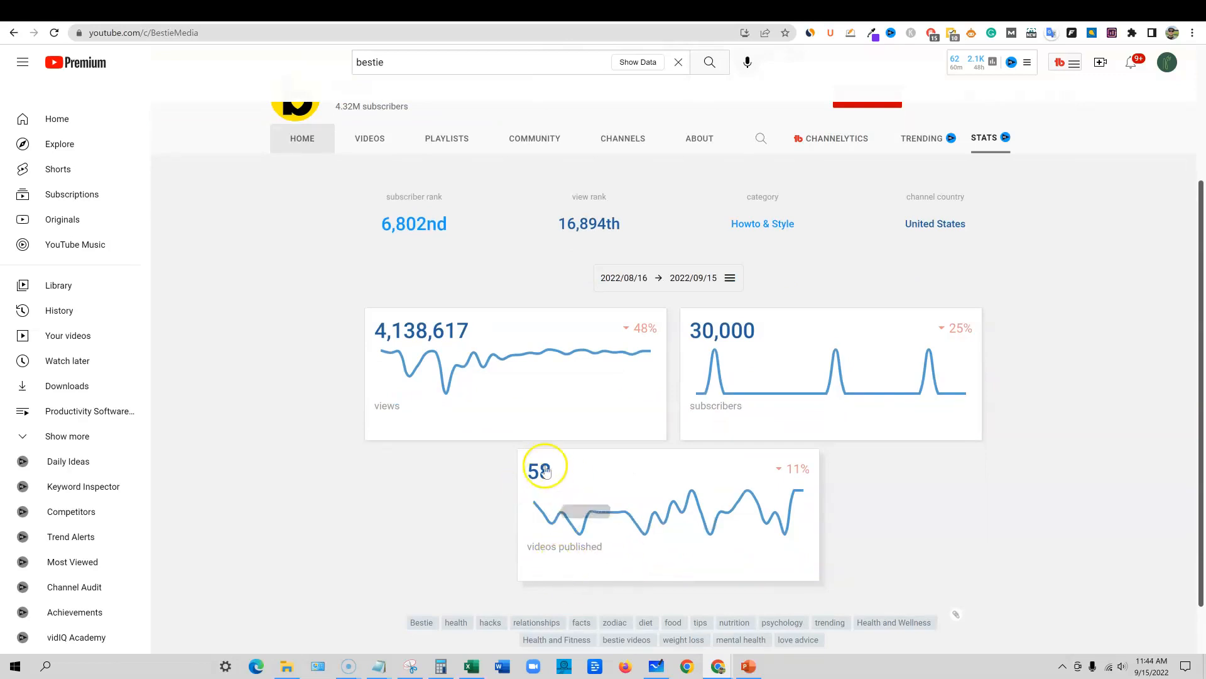
scroll(down, 3)
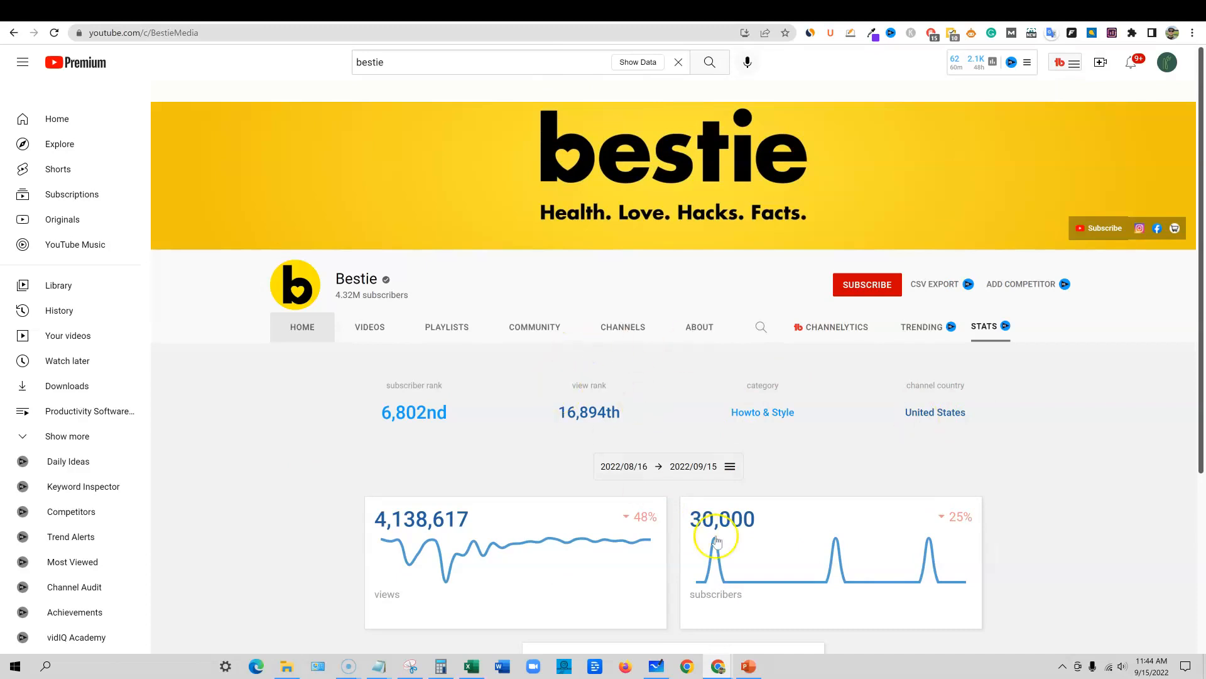
mouse_move(388, 321)
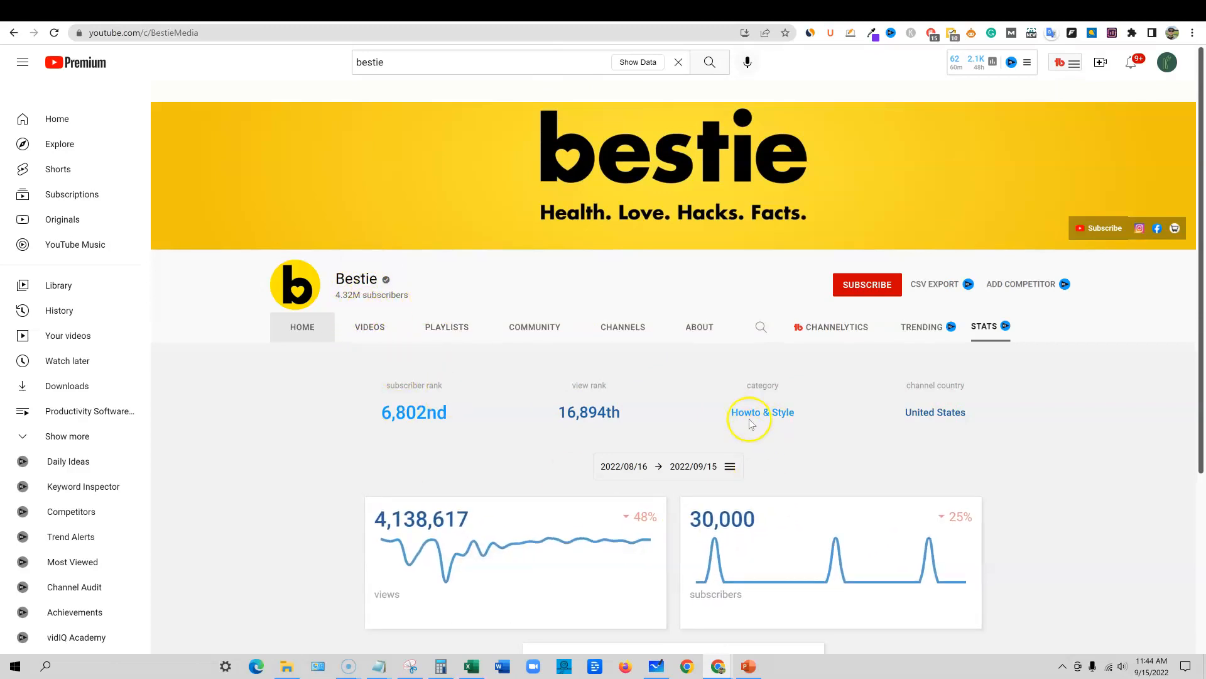
mouse_move(539, 338)
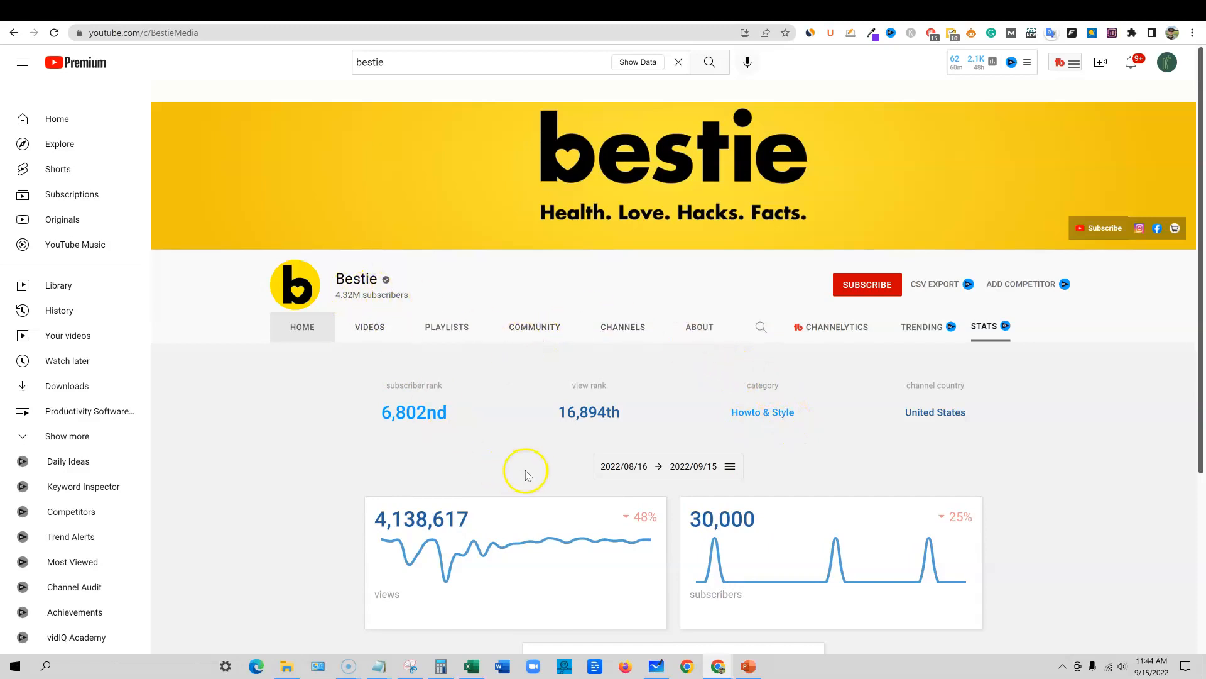
mouse_move(604, 427)
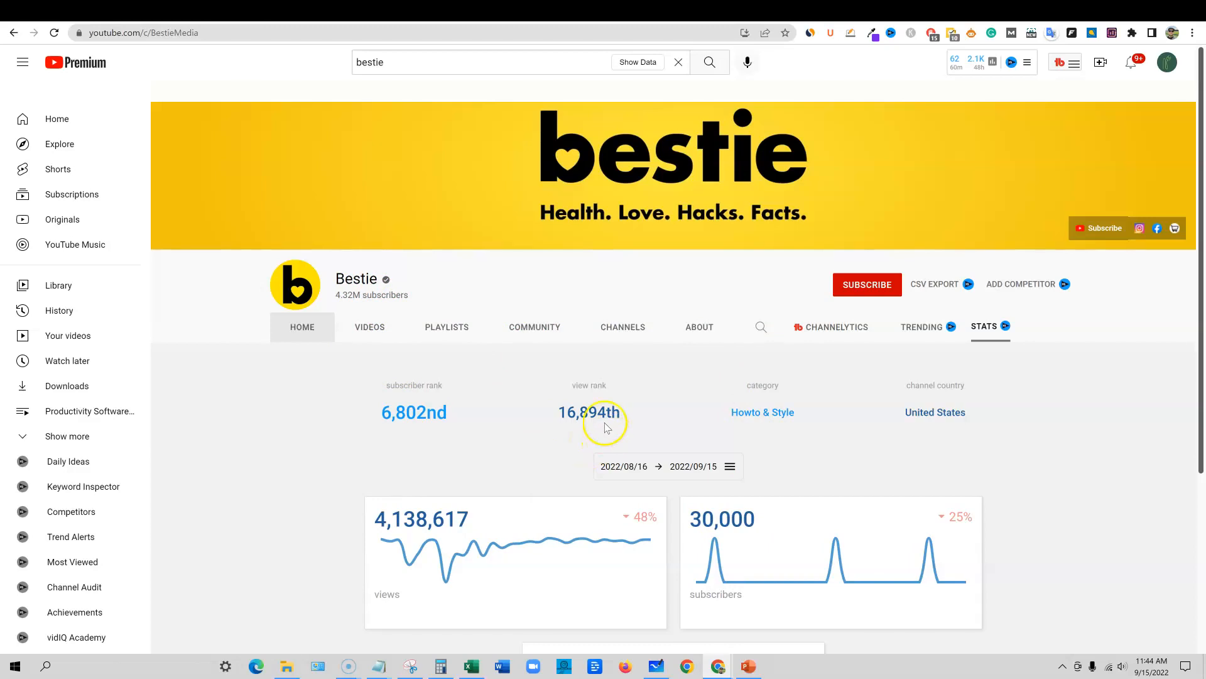
mouse_move(922, 339)
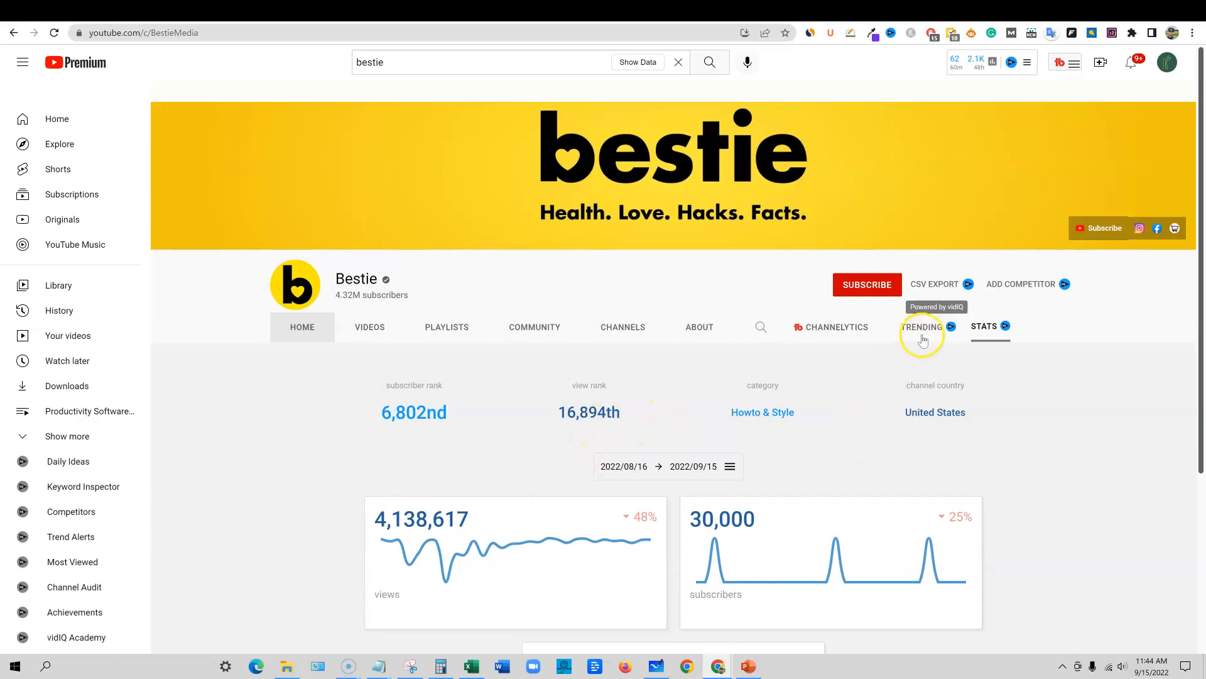
Show the channel's Trending videos ranked by views per hour and pick 'Doing Pull-Ups Every Day Would Do This To Your Body'
click(921, 327)
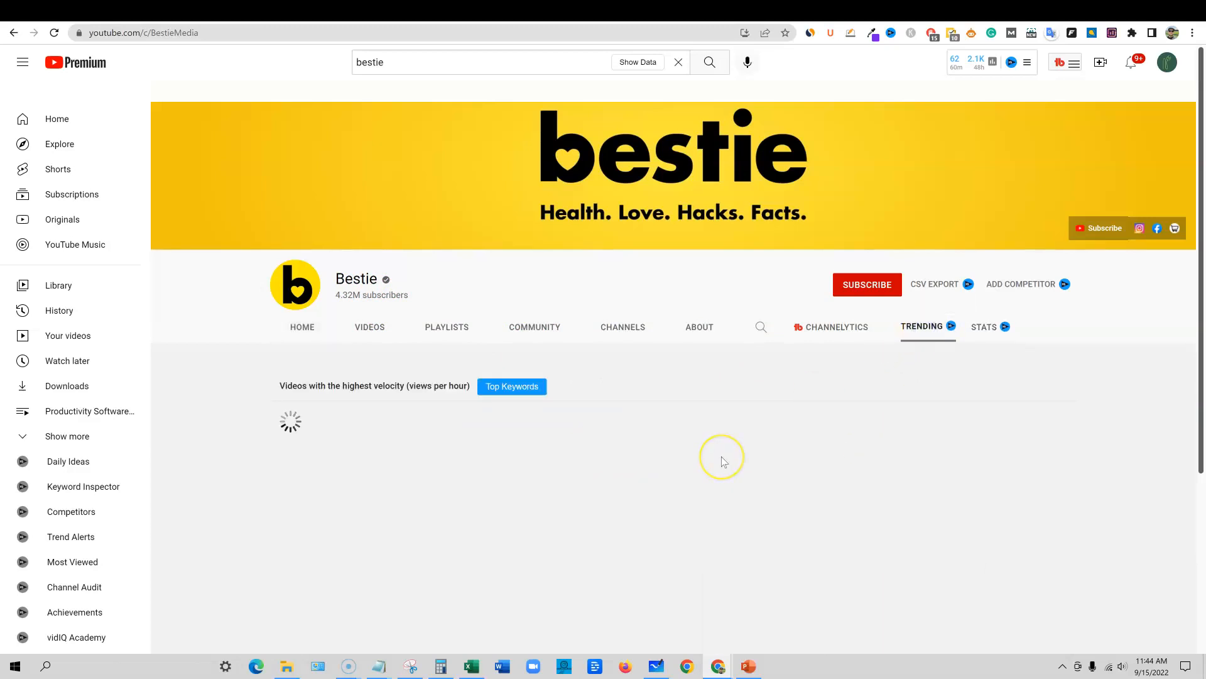
mouse_move(776, 517)
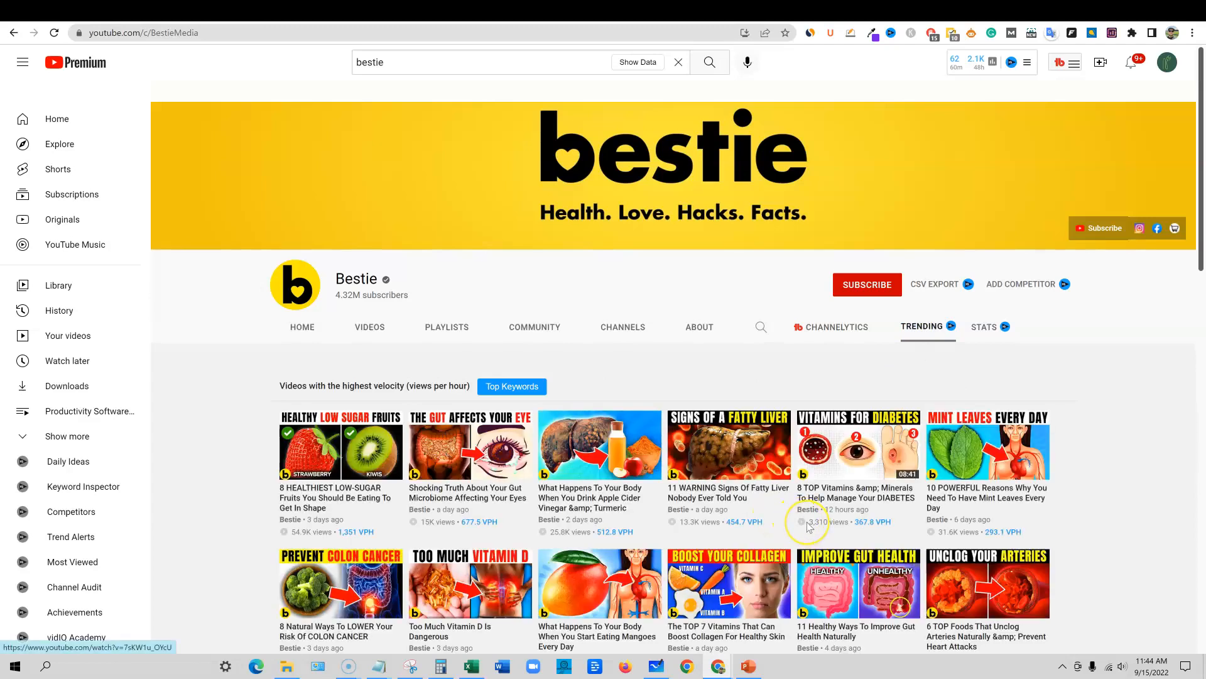
scroll(down, 3)
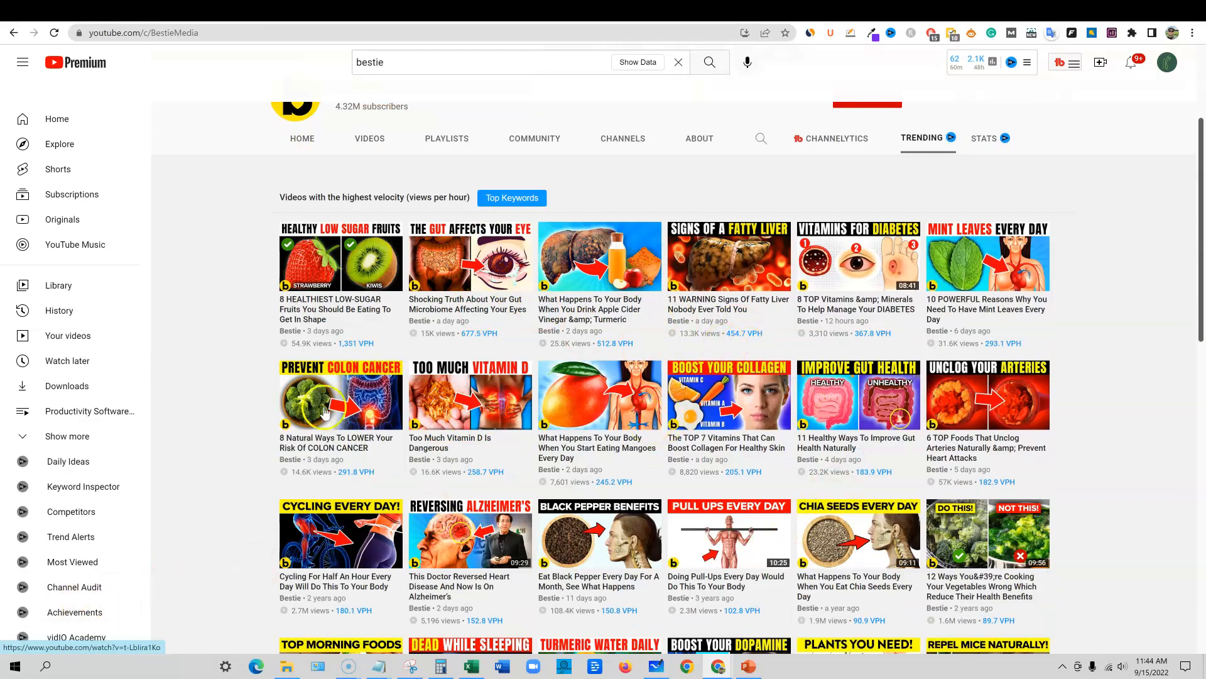
mouse_move(334, 328)
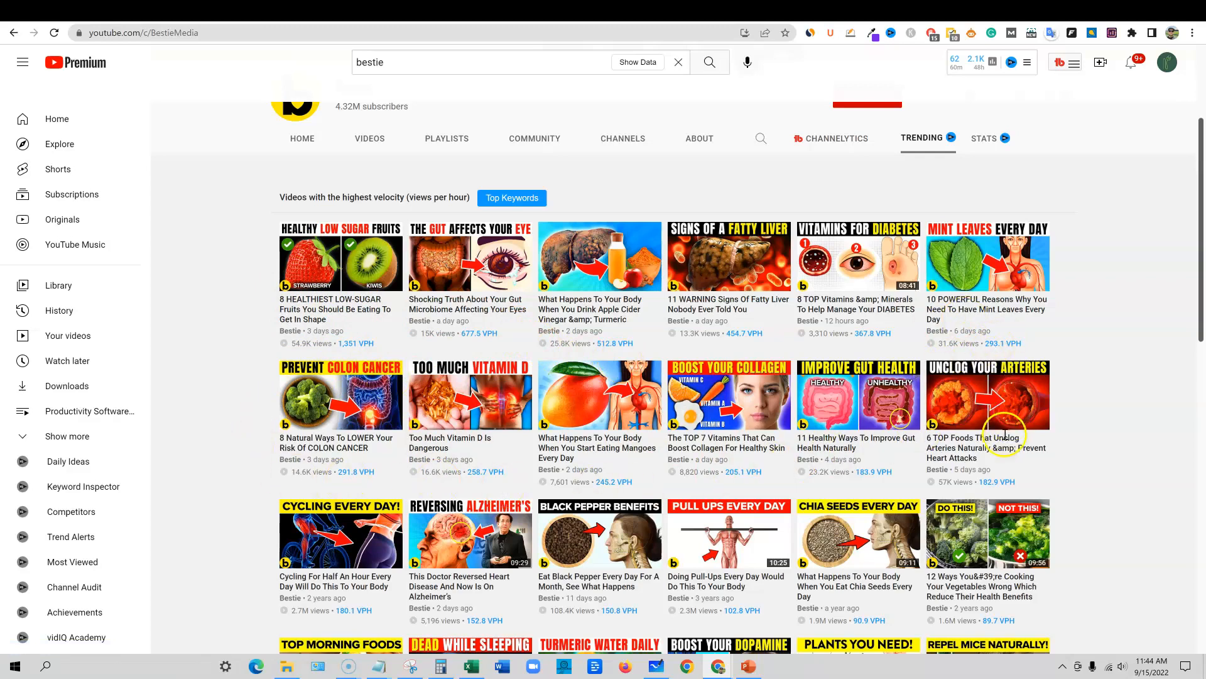
scroll(down, 3)
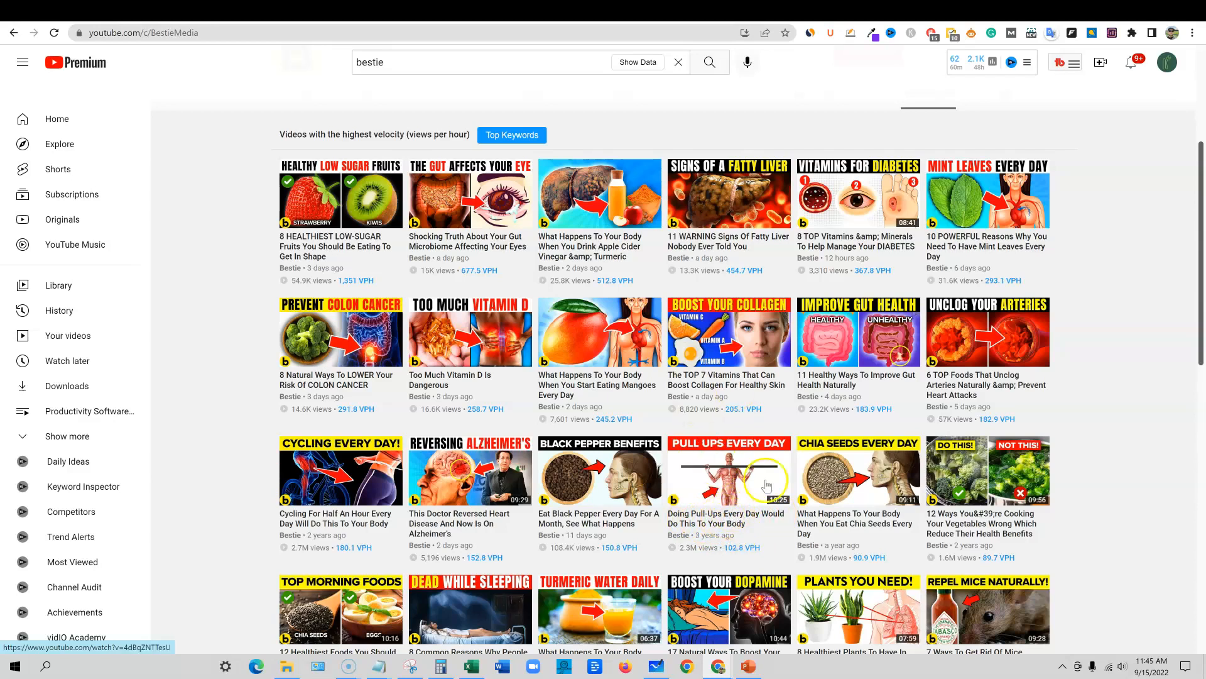
click(728, 472)
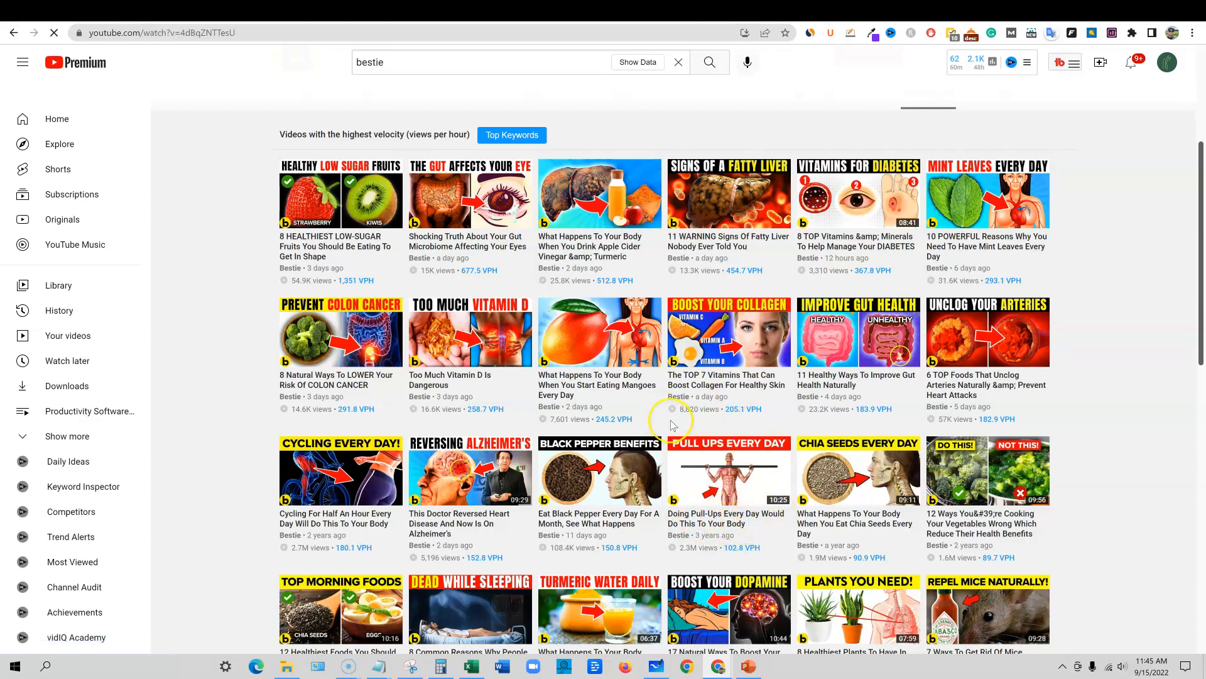
Pause the pull-ups every day video and select its full title for copying
click(729, 470)
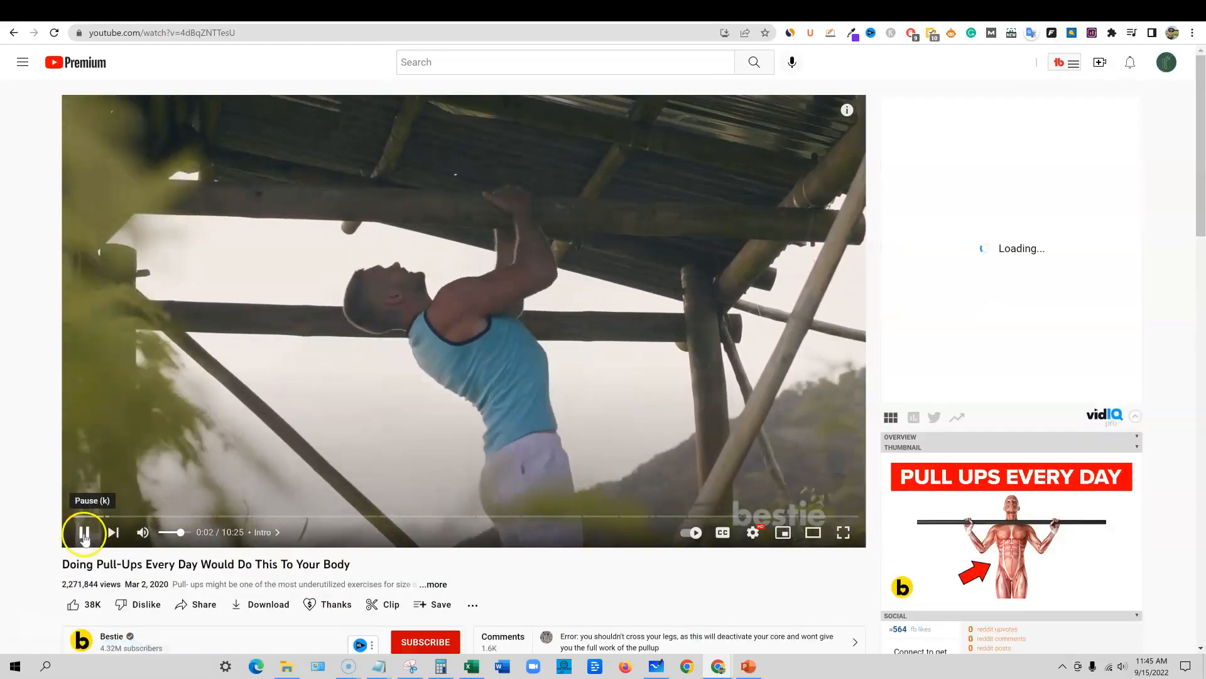
click(83, 531)
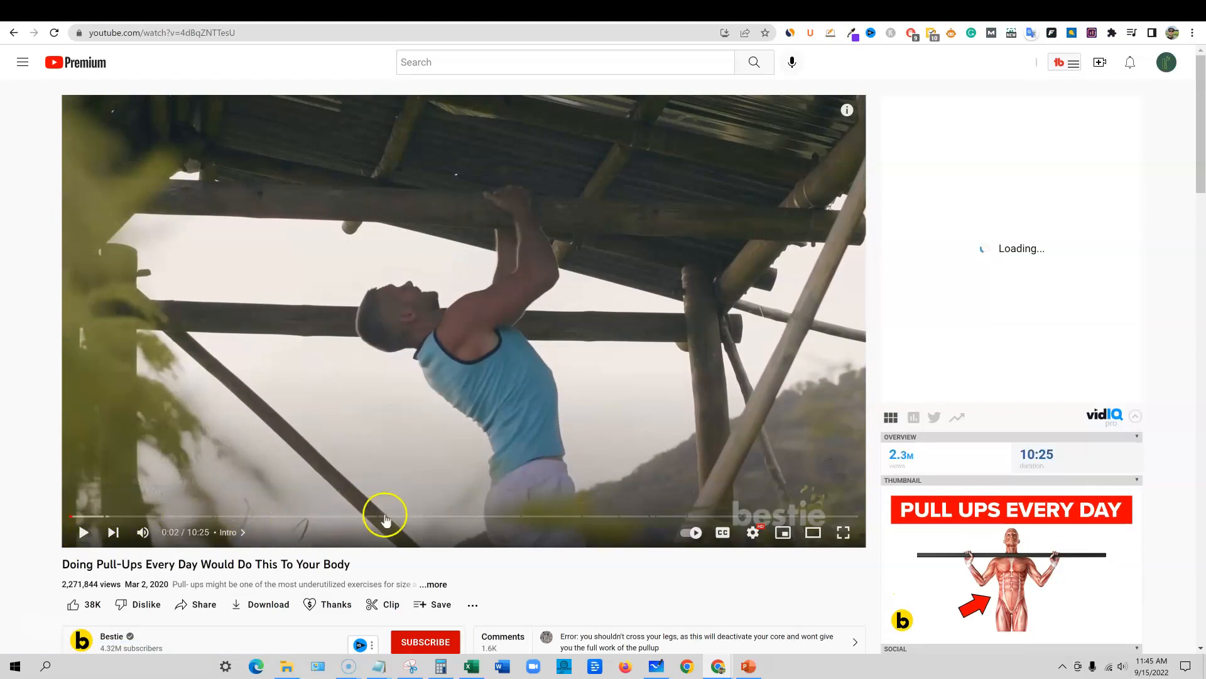
scroll(down, 3)
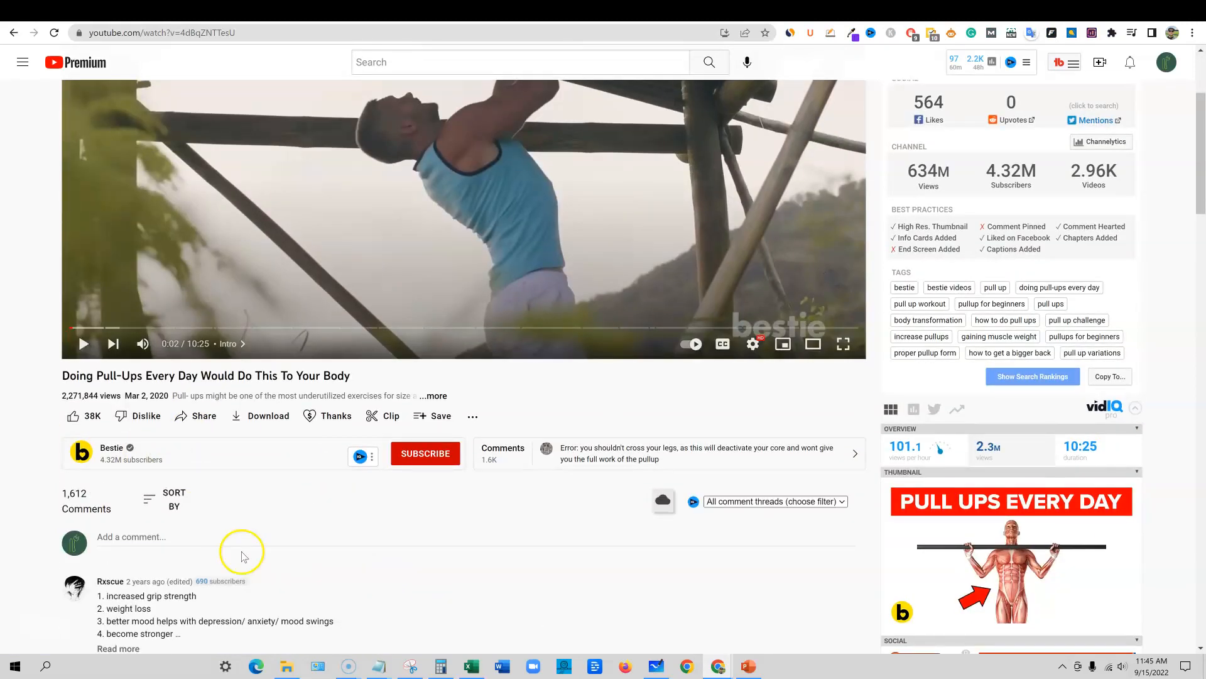
scroll(down, 3)
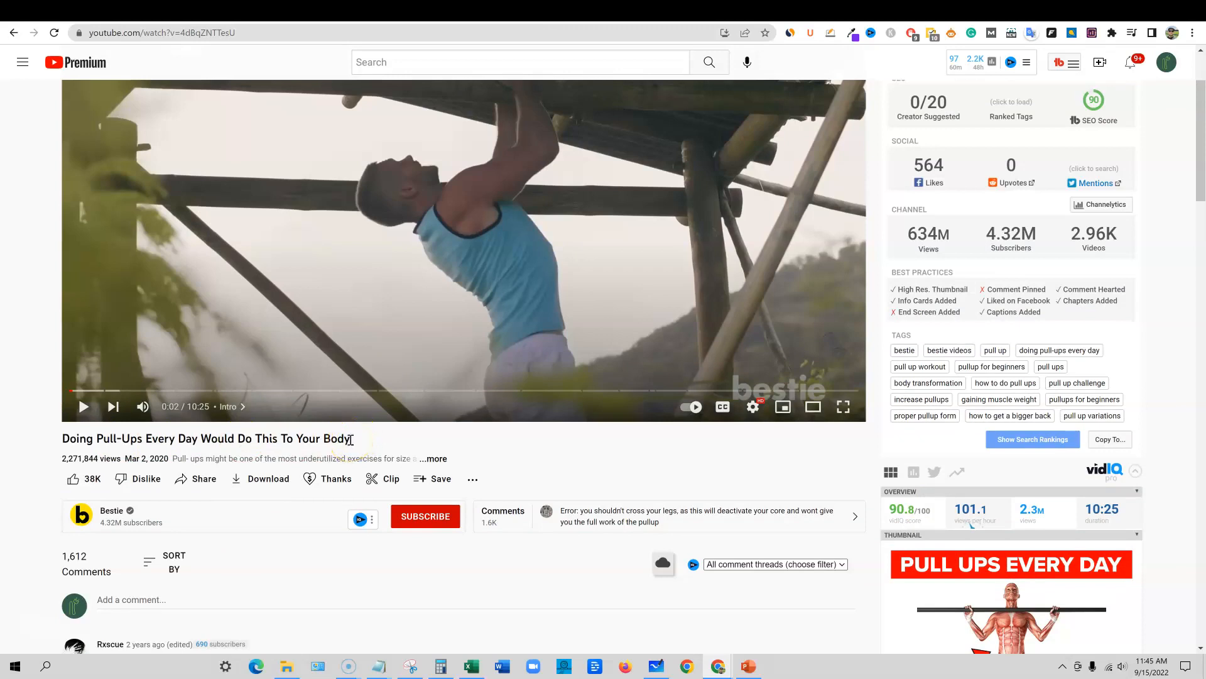
double_click(205, 437)
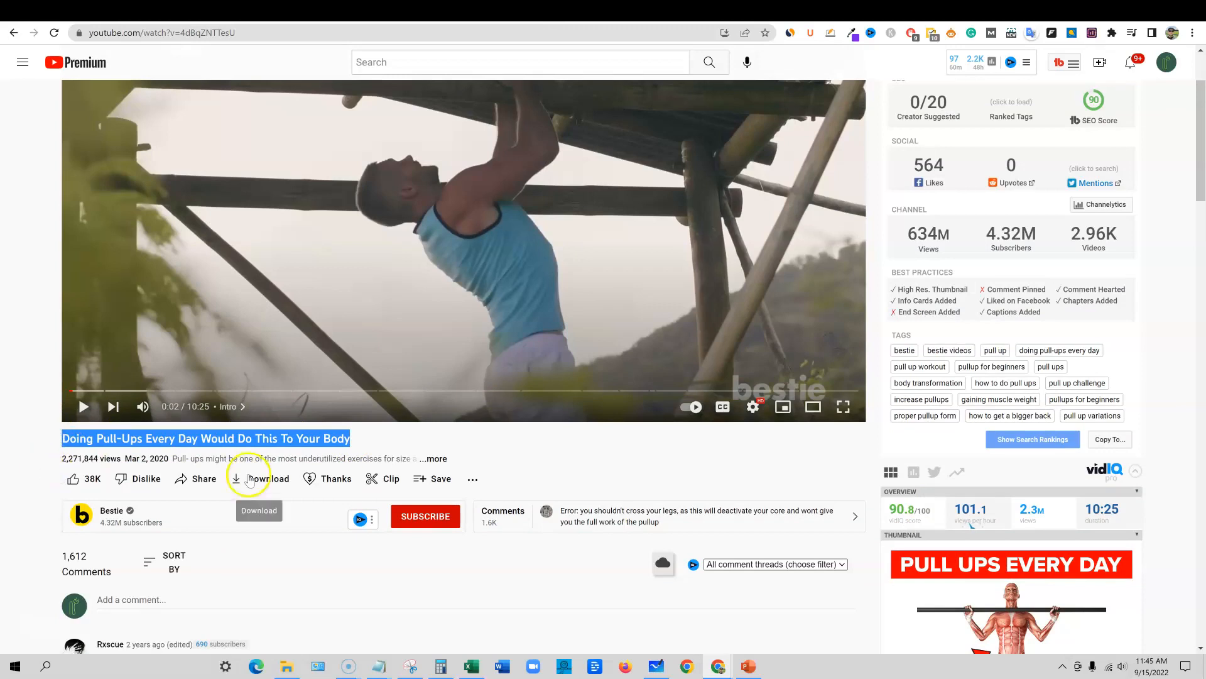
mouse_move(120, 454)
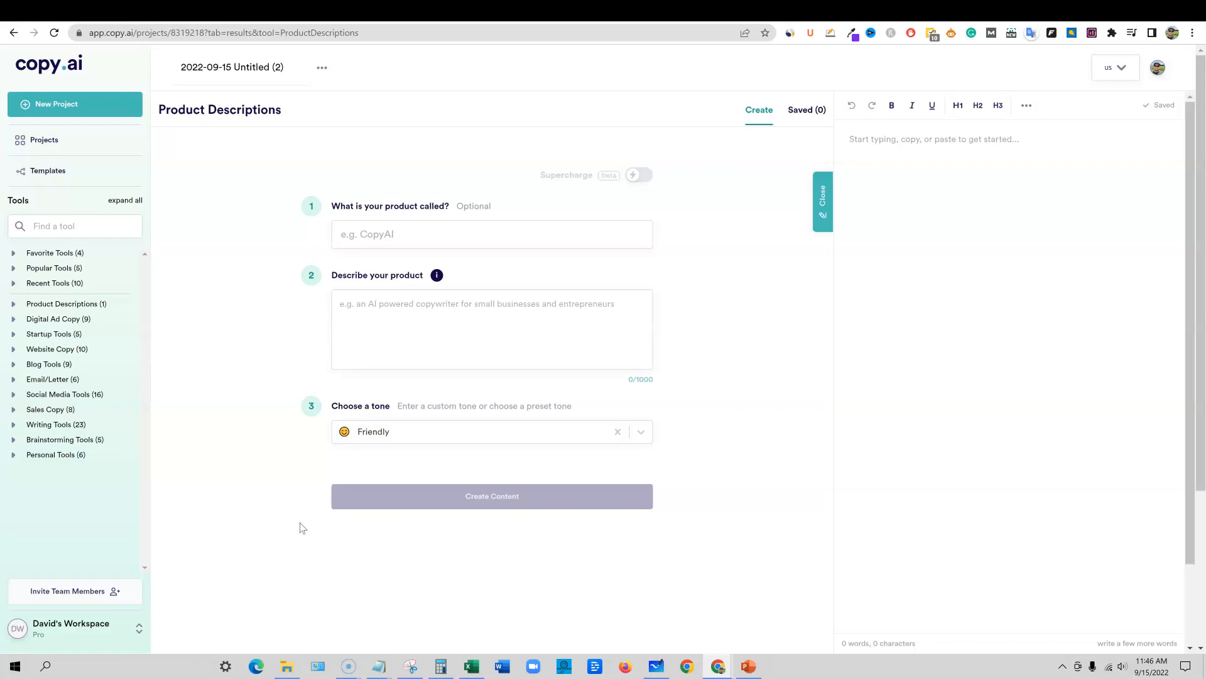
mouse_move(686, 290)
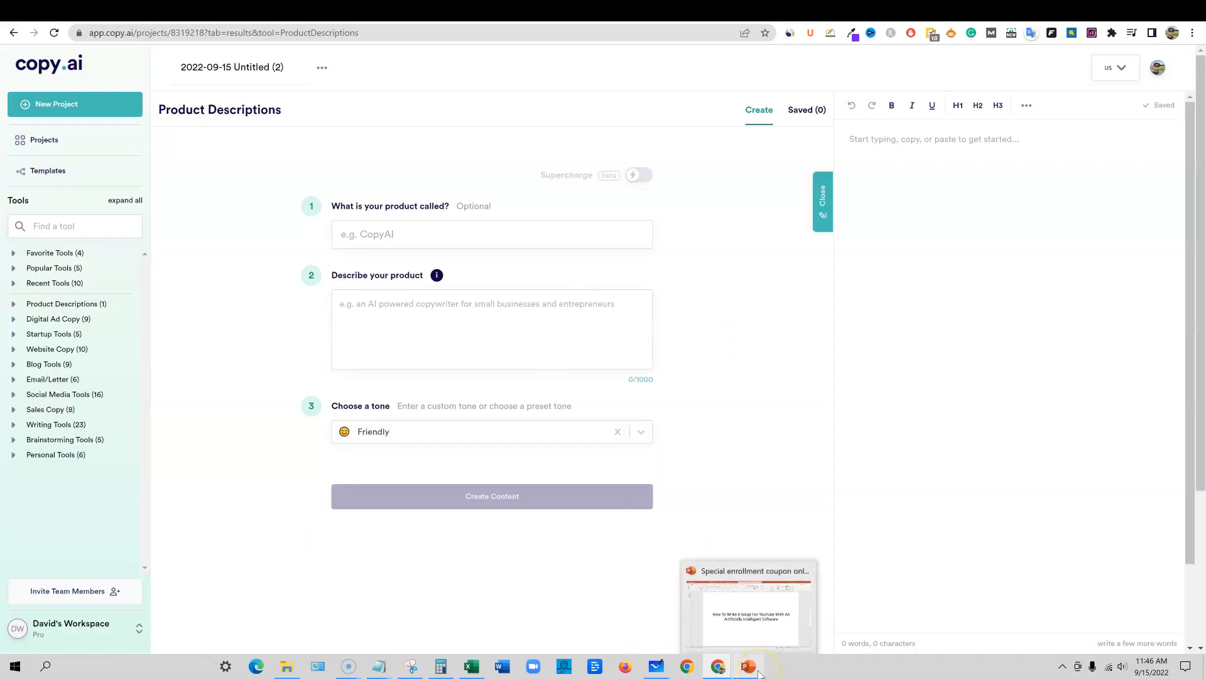
click(747, 666)
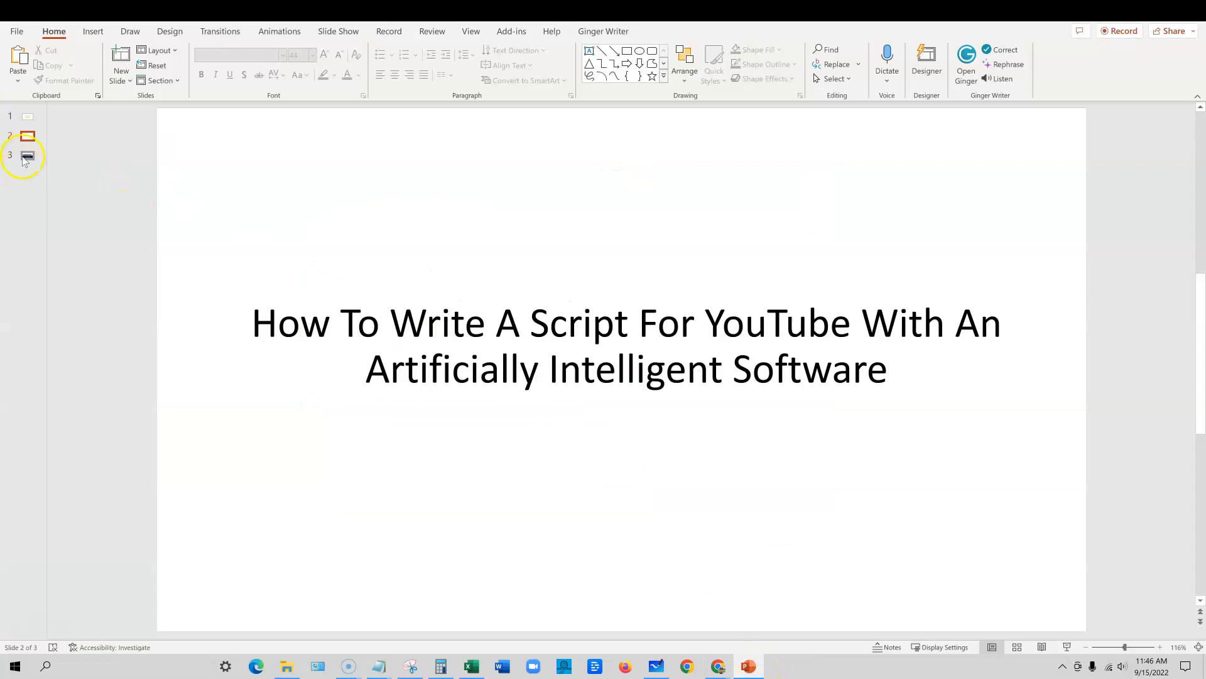
click(26, 156)
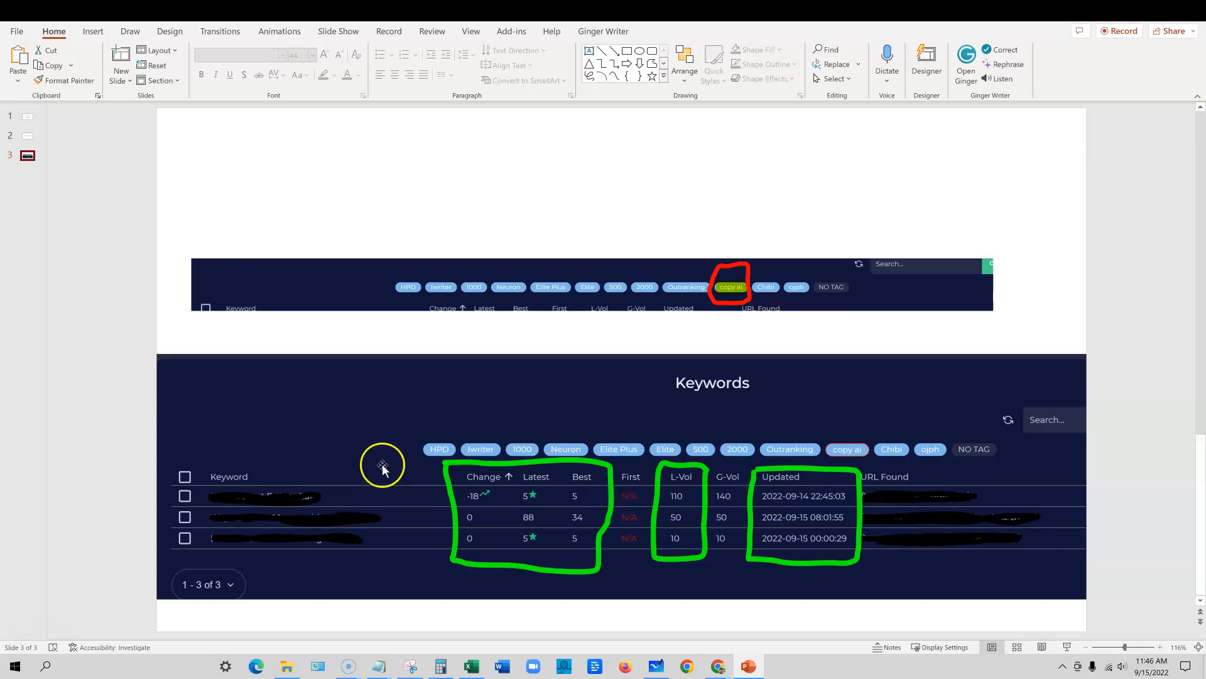
mouse_move(826, 462)
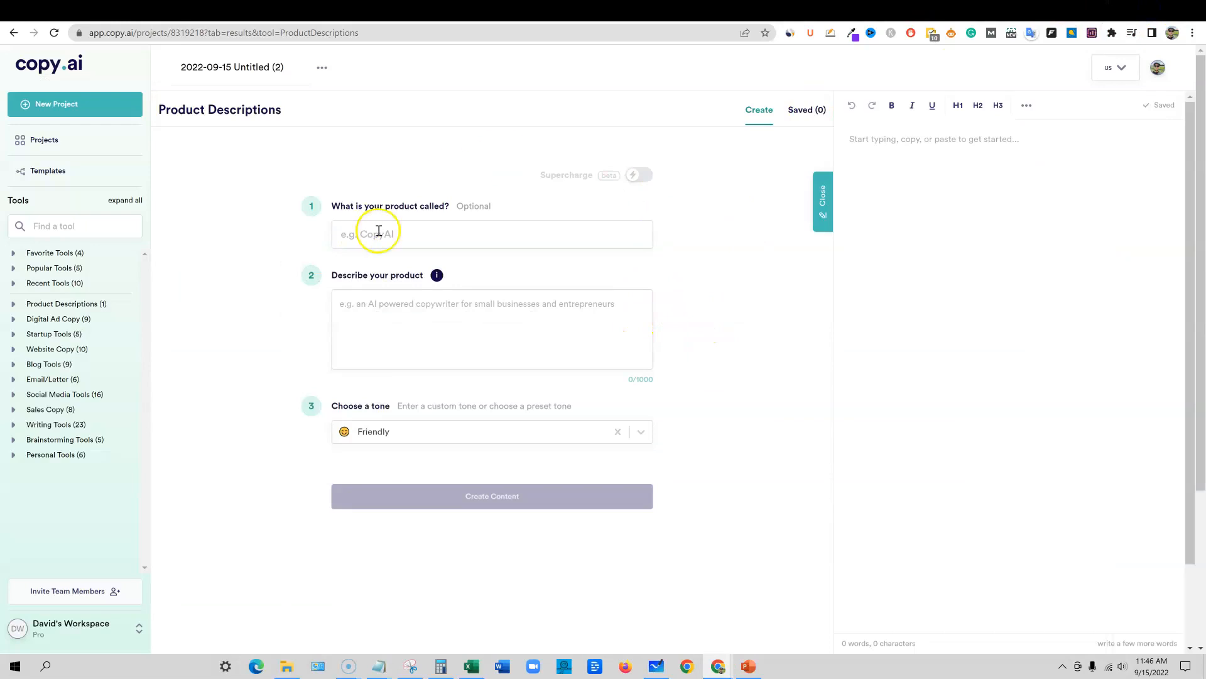
mouse_move(441, 386)
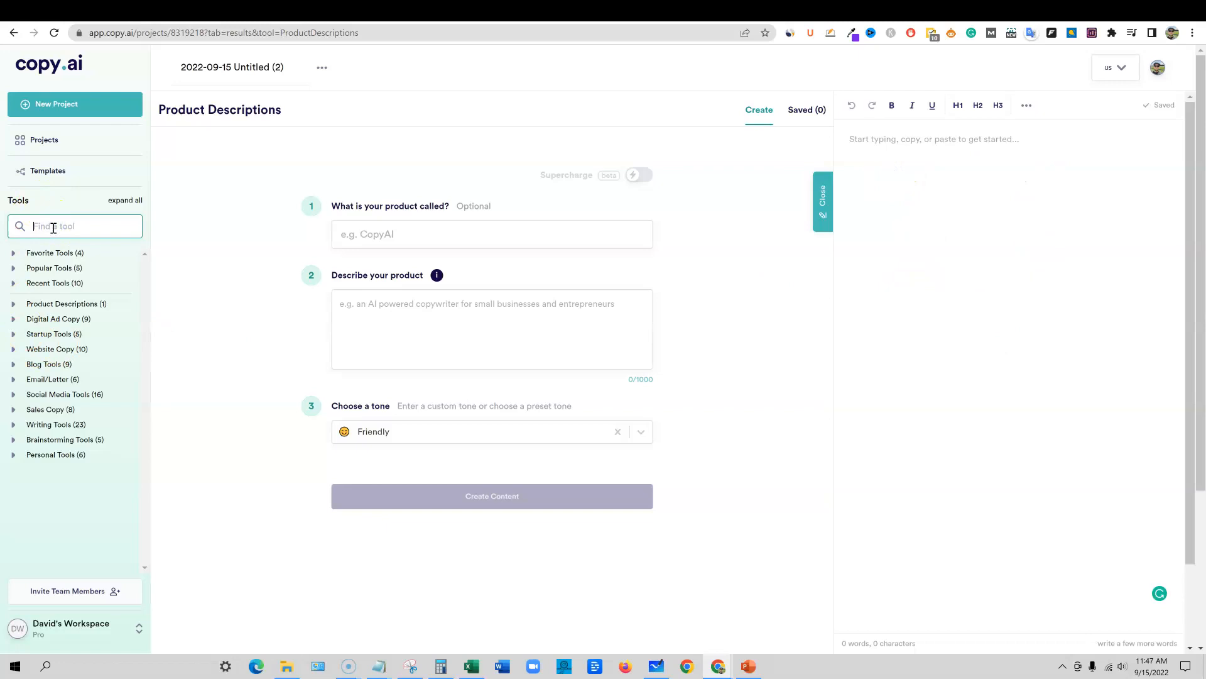
Find the YouTube Video Title tool by searching 'youtube' and start entering the video topic
text(video)
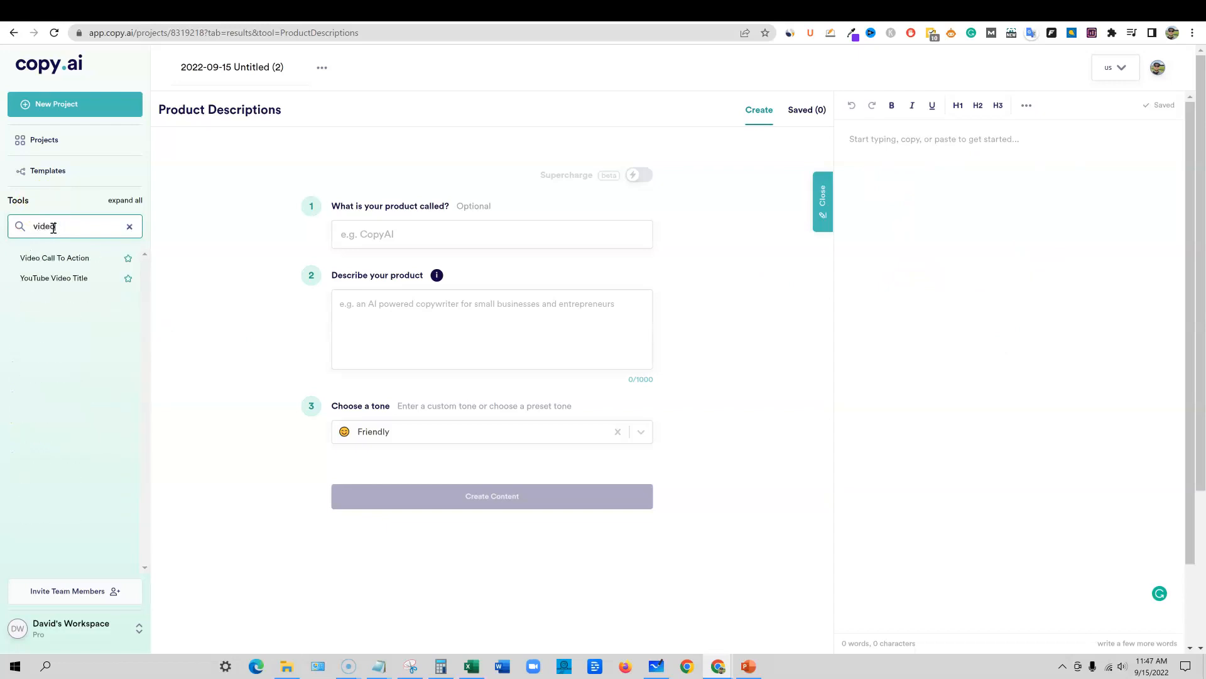
text(youtube)
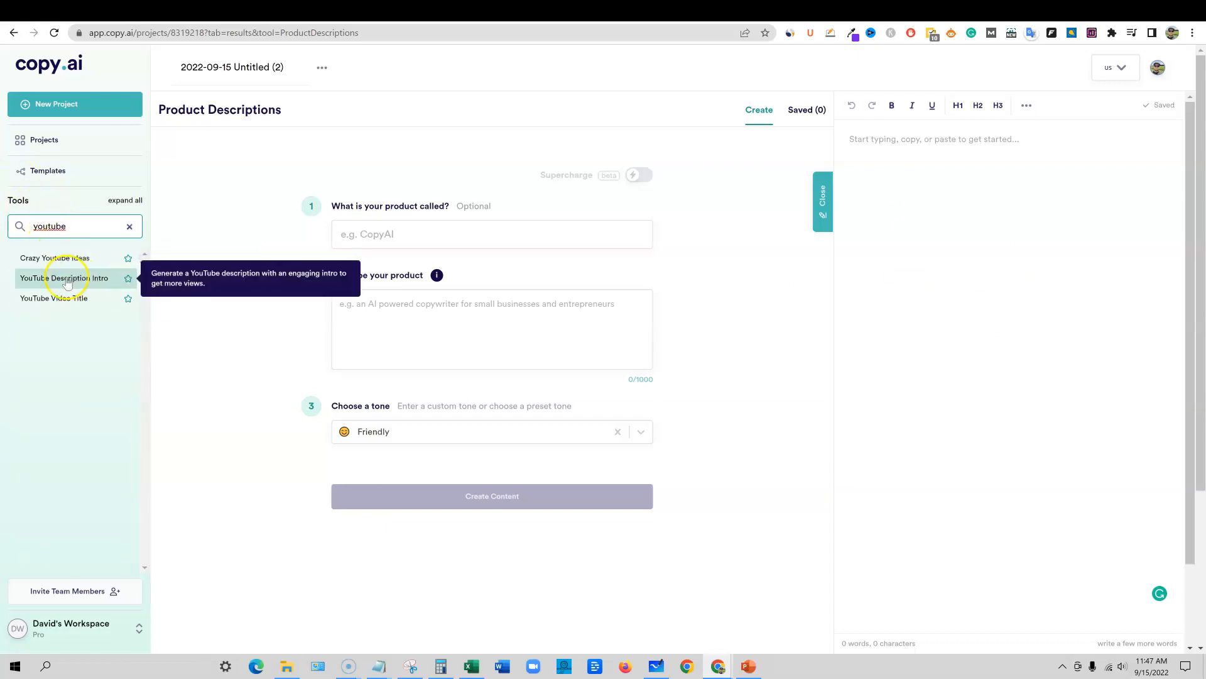
mouse_move(64, 298)
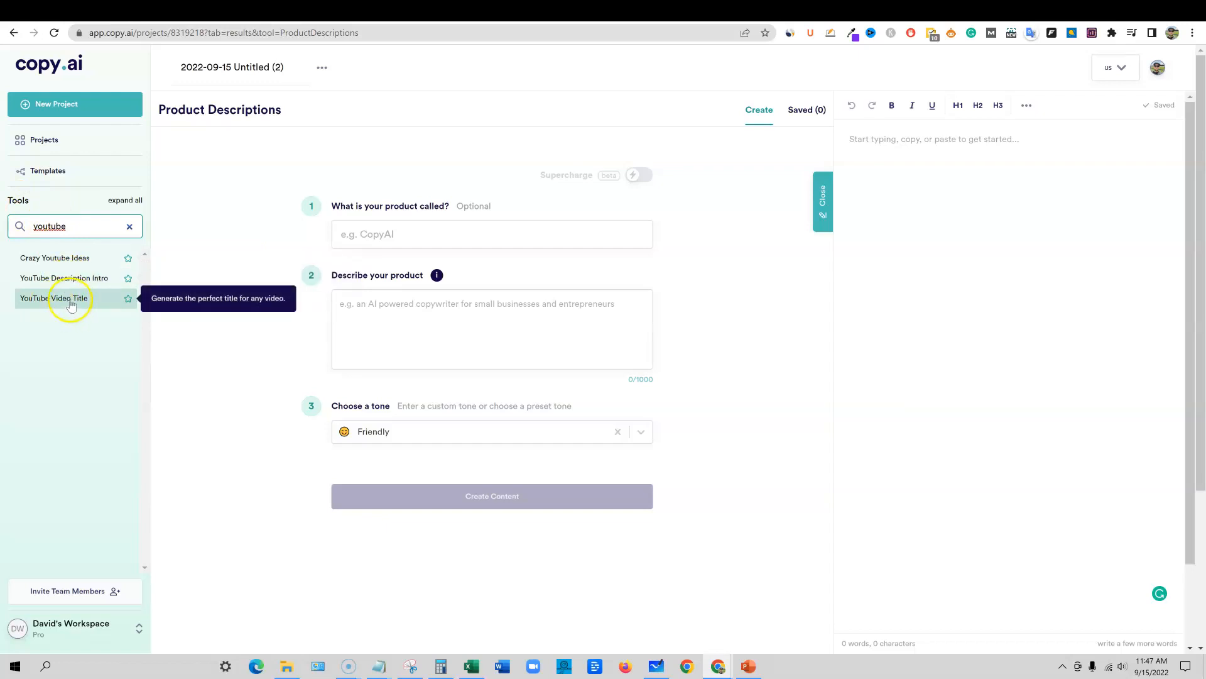
mouse_move(54, 257)
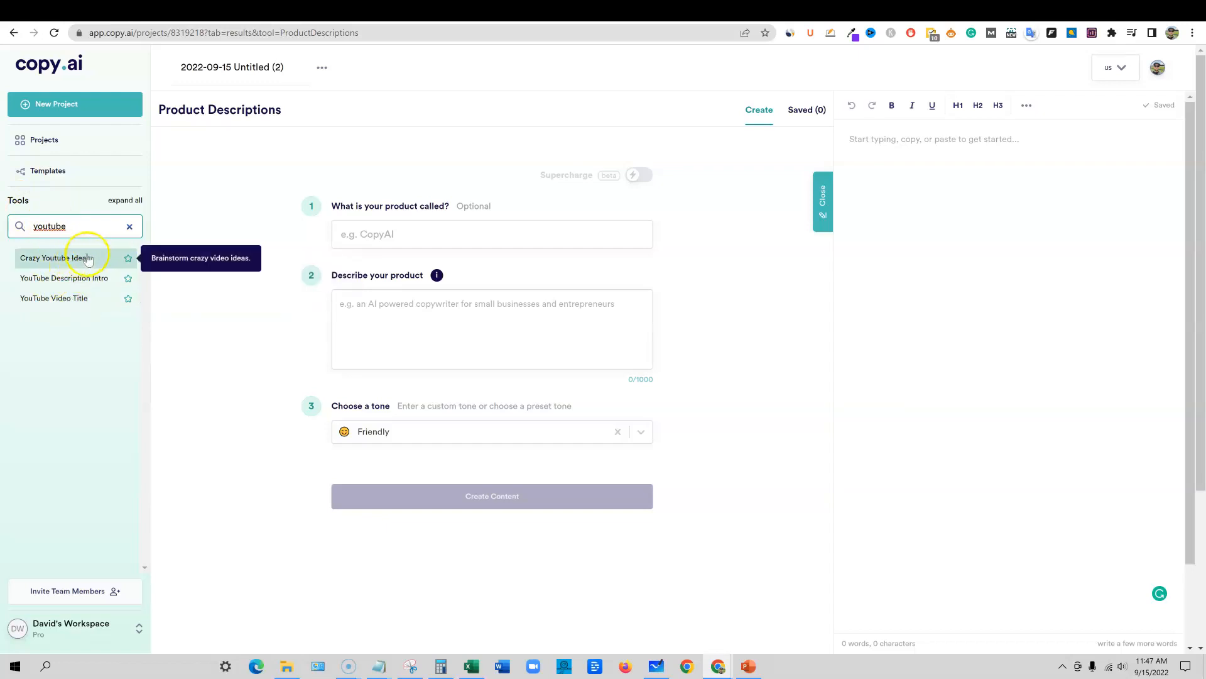
click(54, 298)
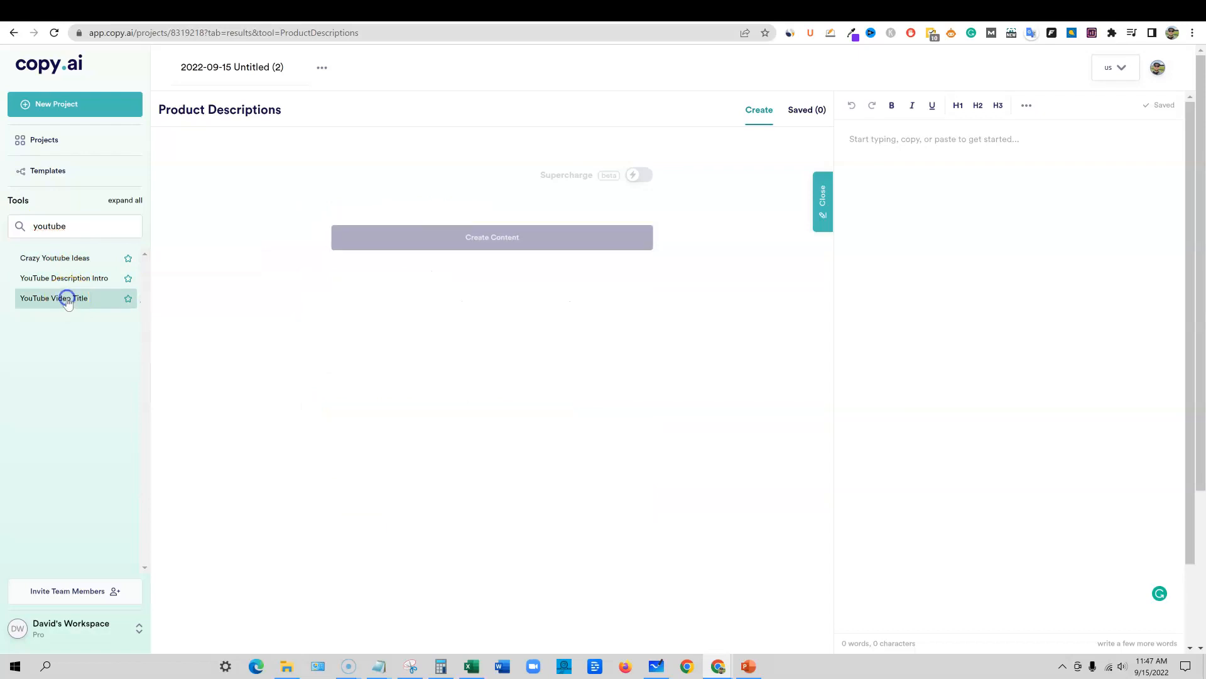
click(54, 298)
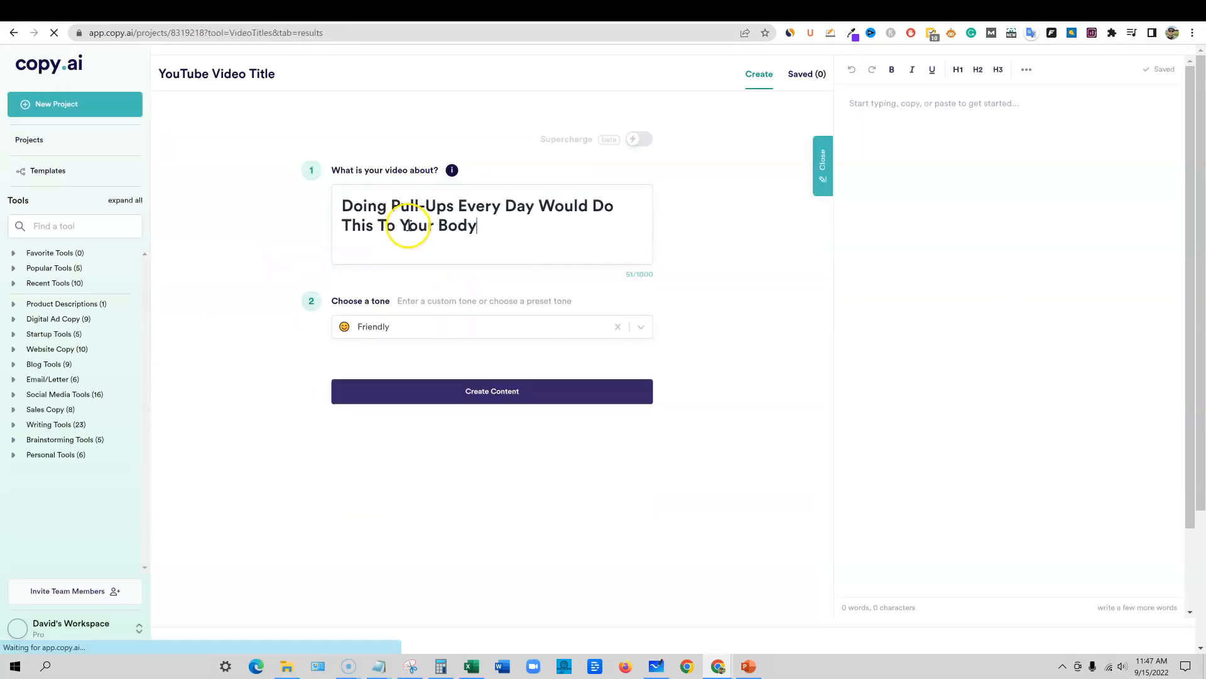
Generate Adventurous-toned title ideas and copy 'What Would Happen If You Did Pull-Ups Every Single Day'
click(641, 327)
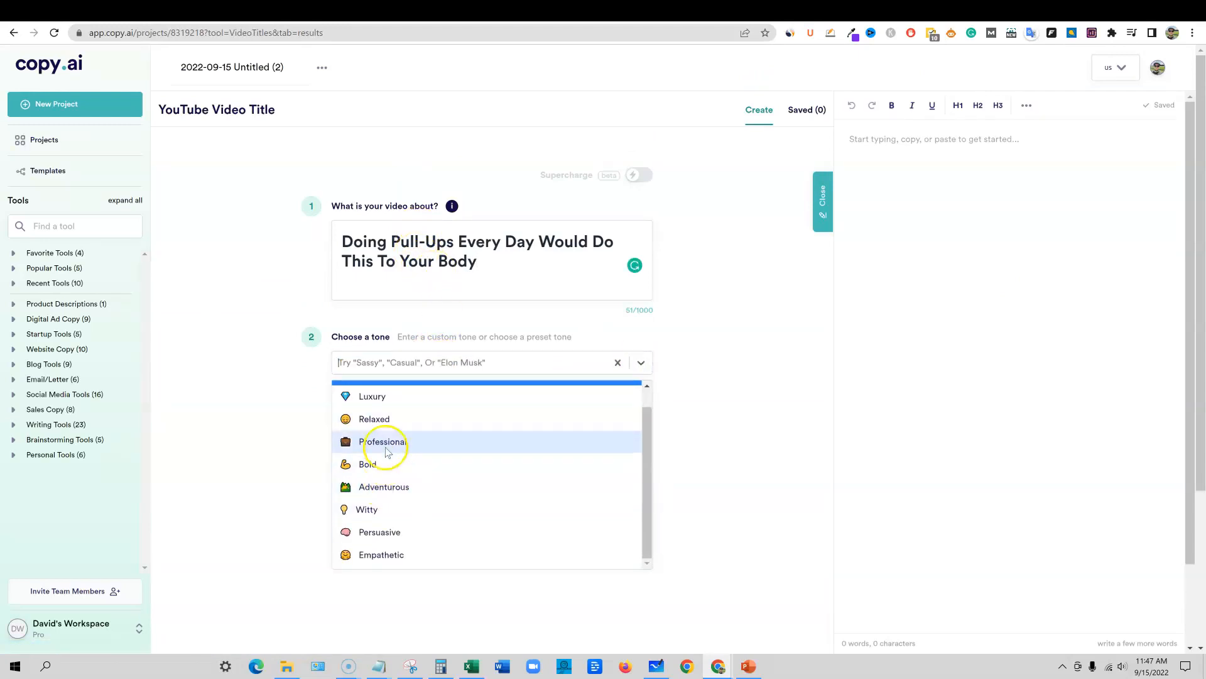
mouse_move(375, 469)
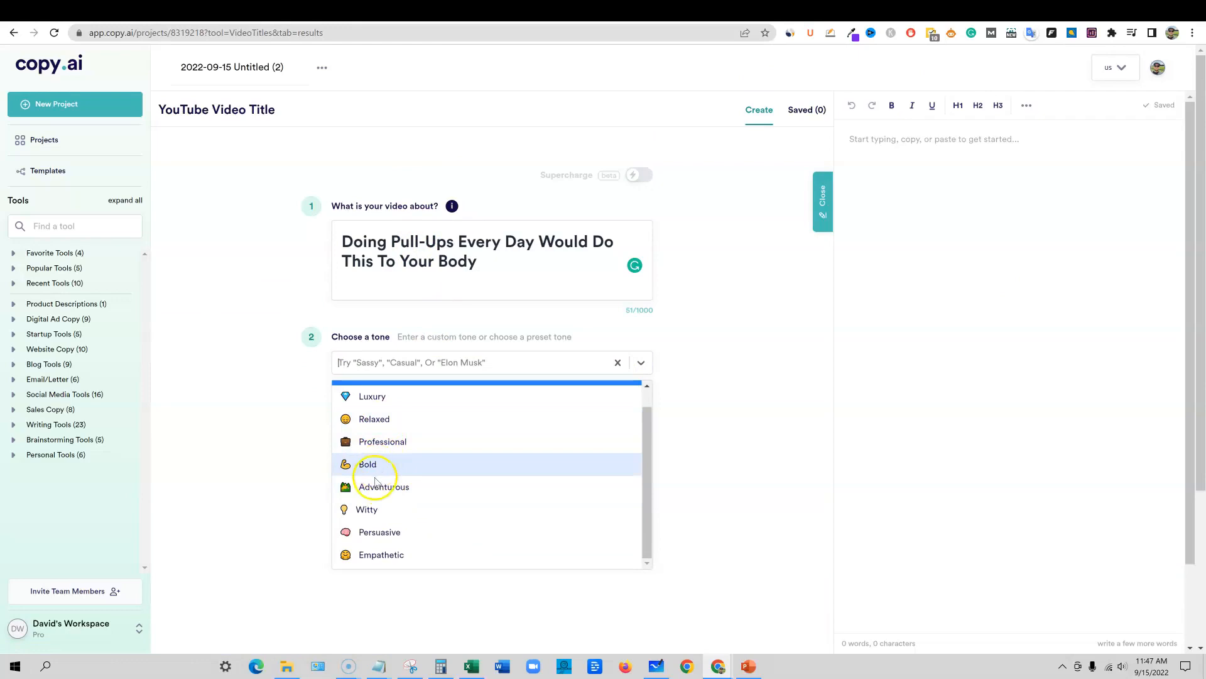
click(382, 486)
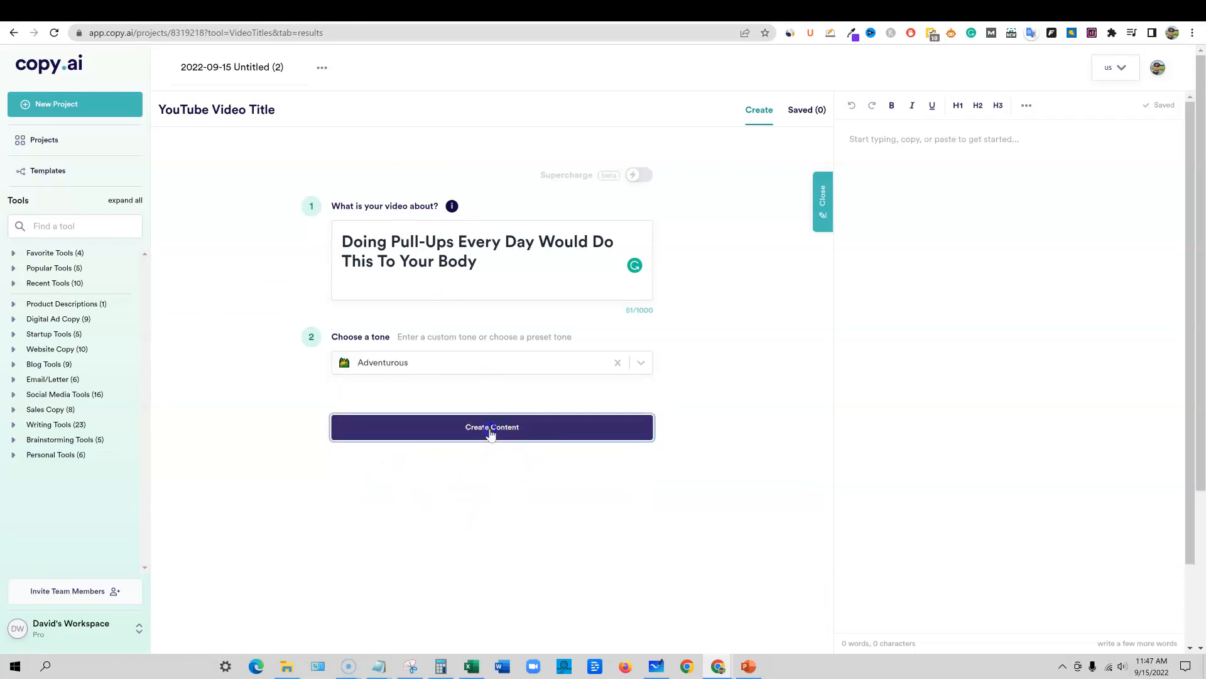
click(491, 427)
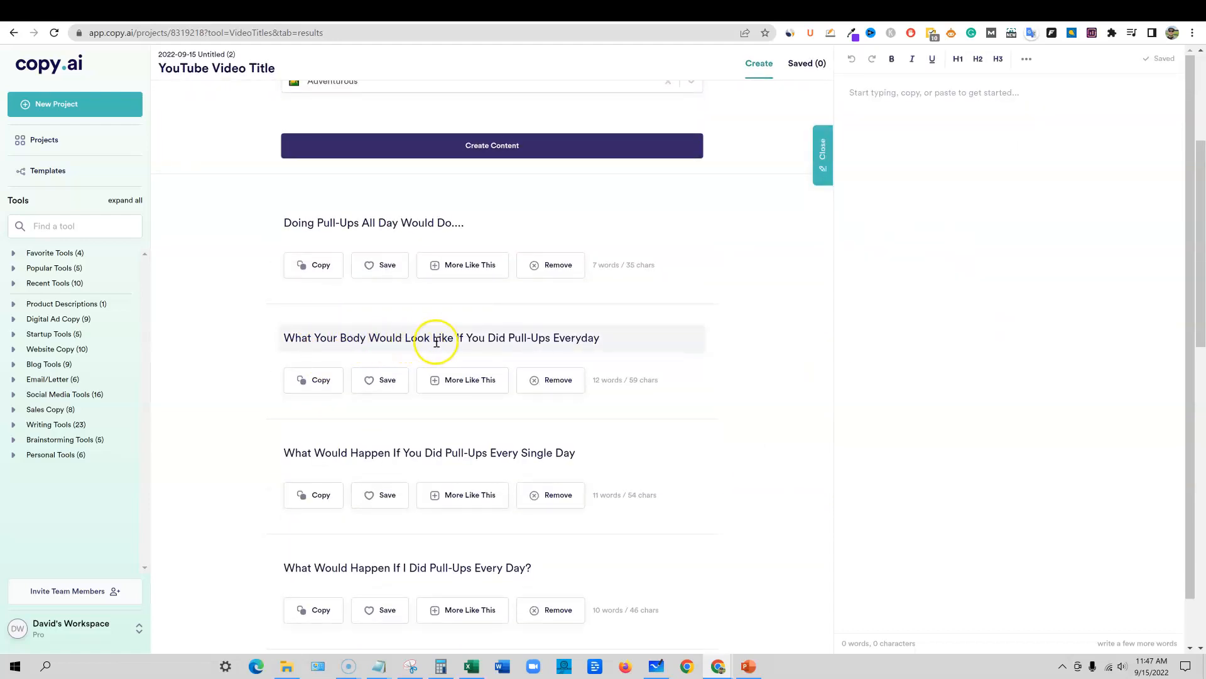
mouse_move(341, 475)
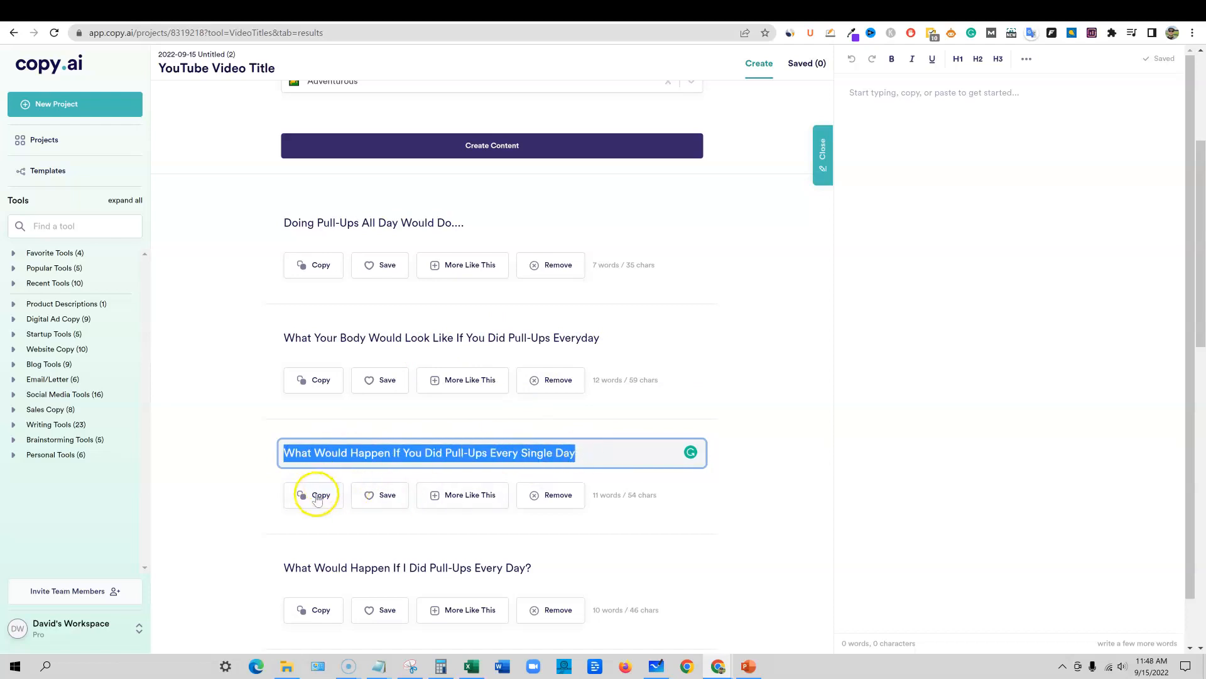
click(313, 495)
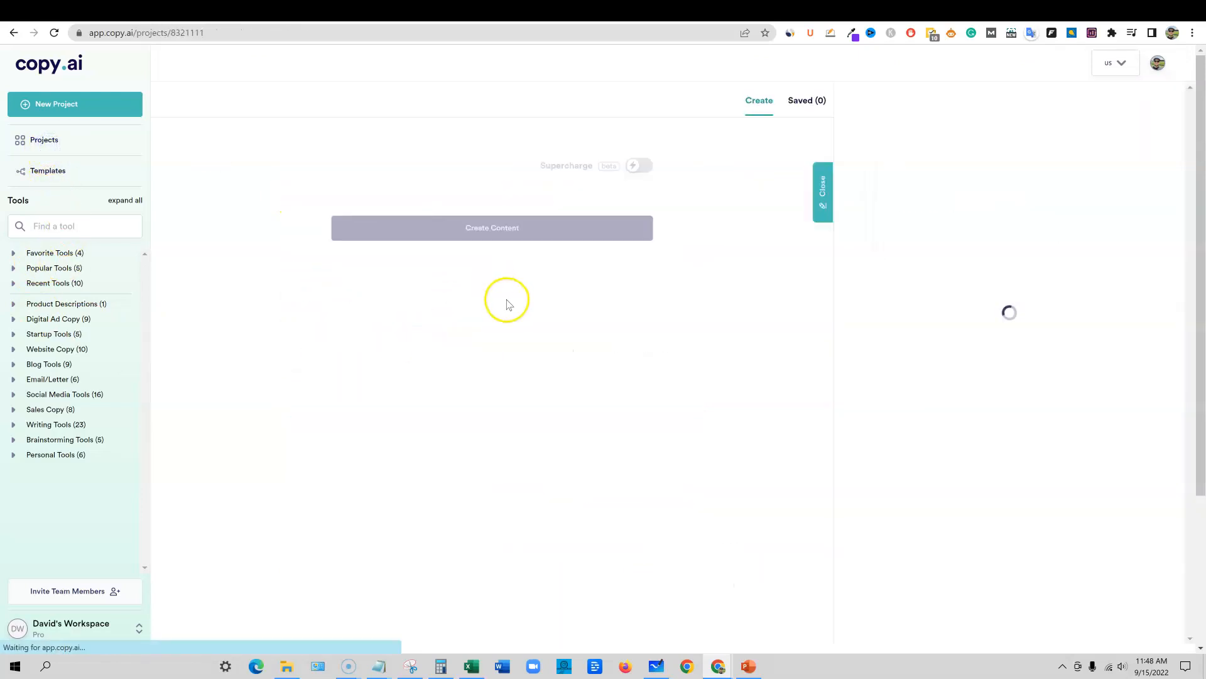
Fill the Blog Post Wizard title with 'What Would Happen If You Did Pull-Ups Every Single Day'
click(492, 227)
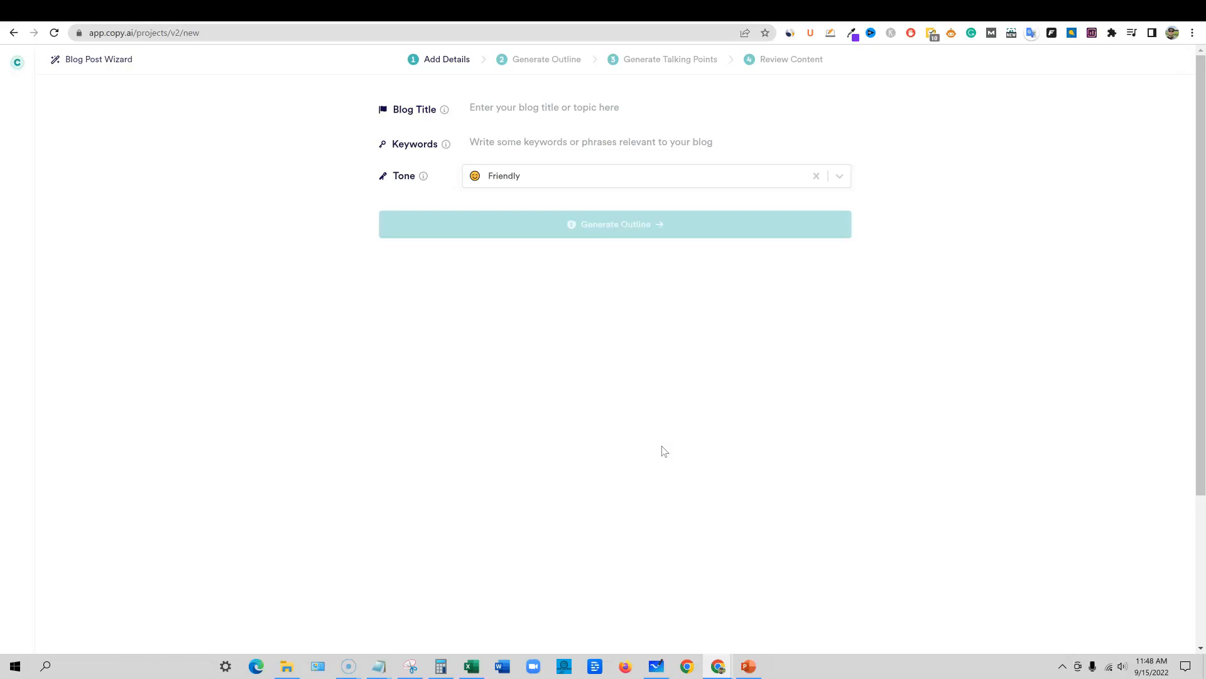
text(What Would Happen If You Did Pull-Ups Every Single Day)
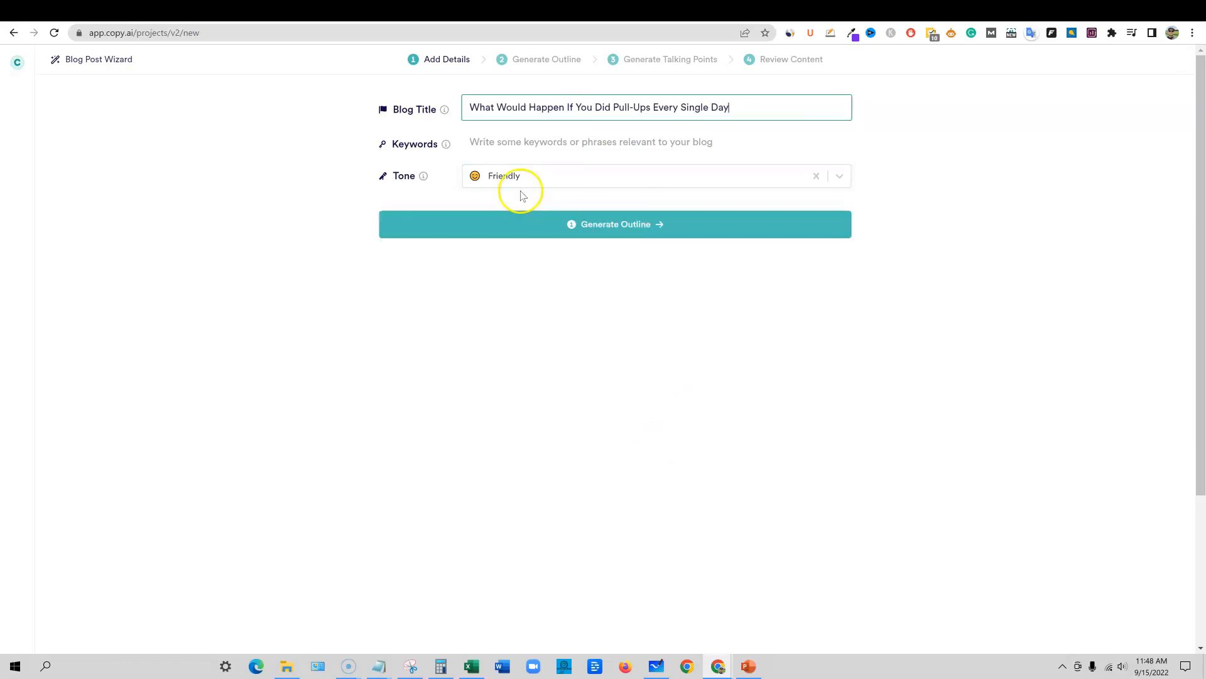
Enter pull-ups every day benefit keywords and choose the Adventurous tone
click(656, 142)
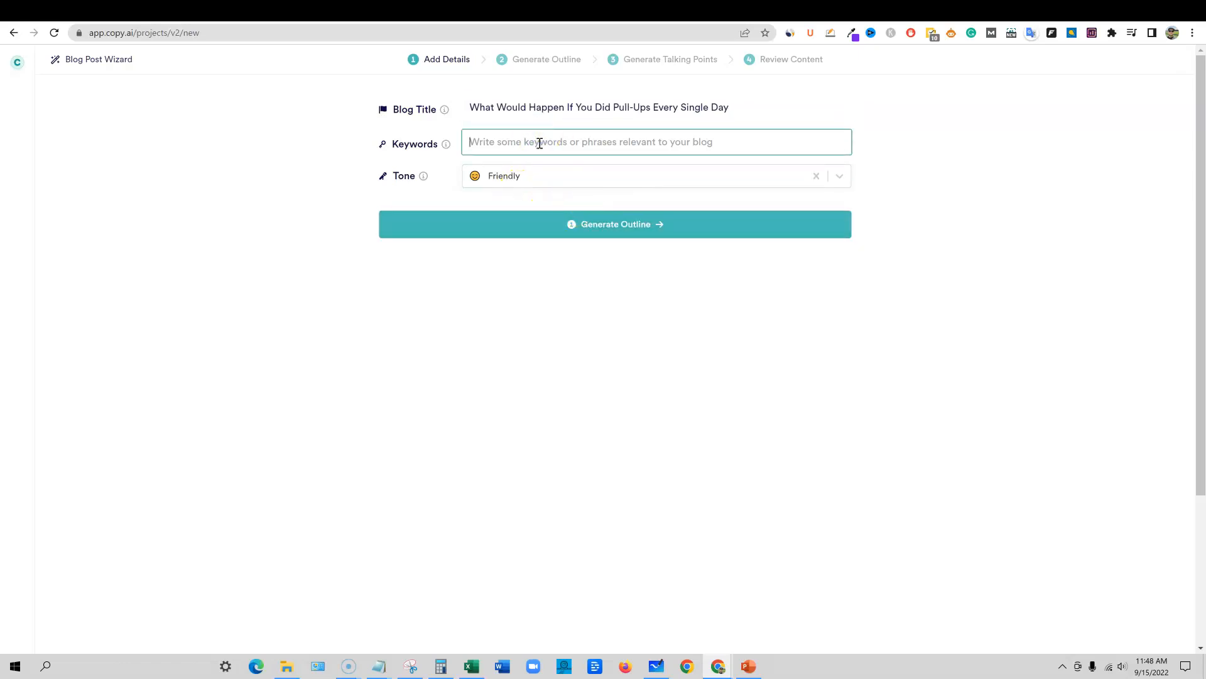
text(pull up benefi)
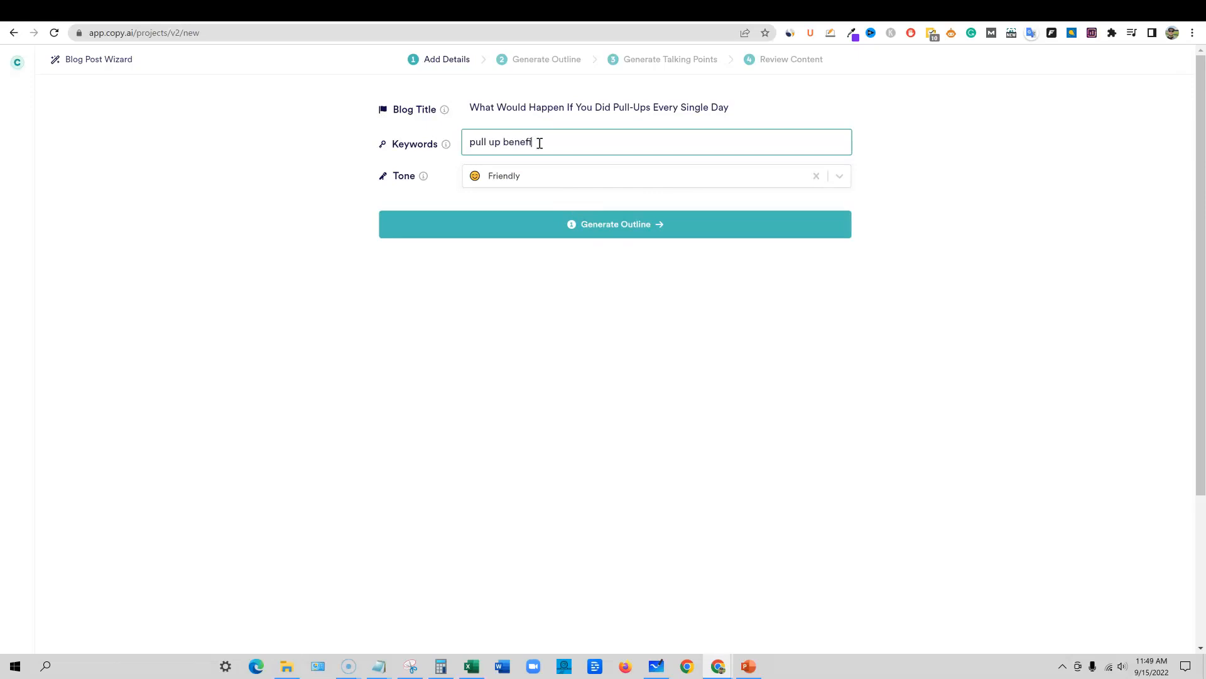
text(ts, benefits of doing pull)
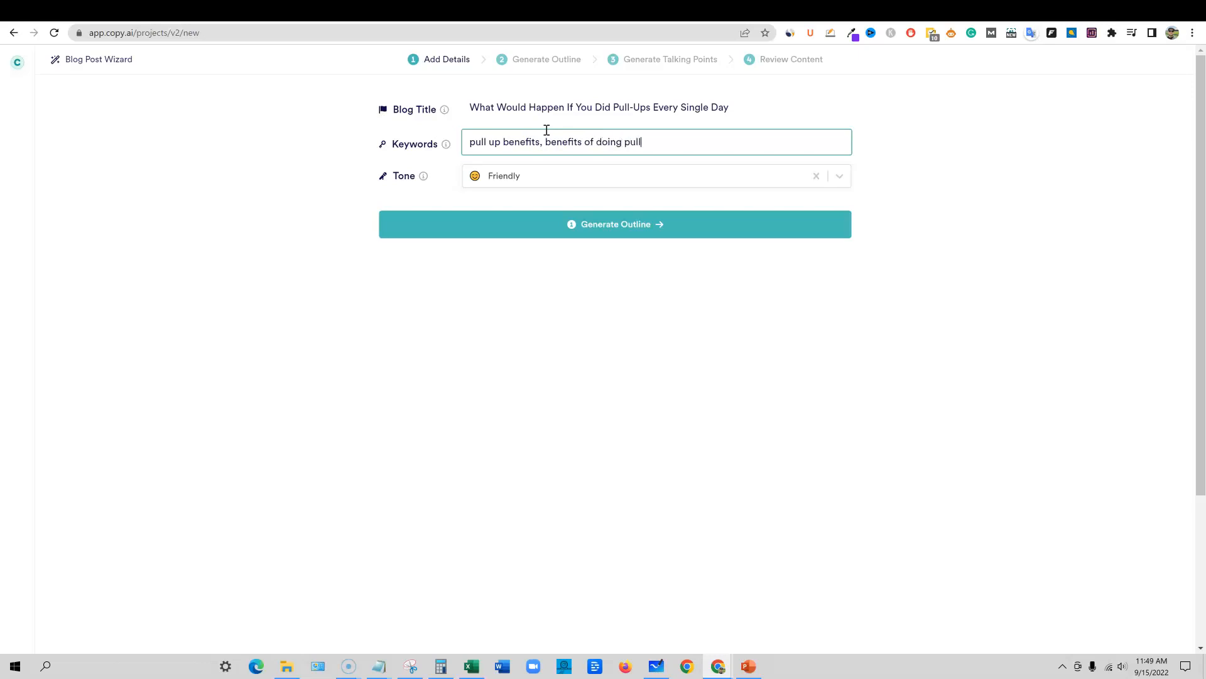
text(ups every singe day)
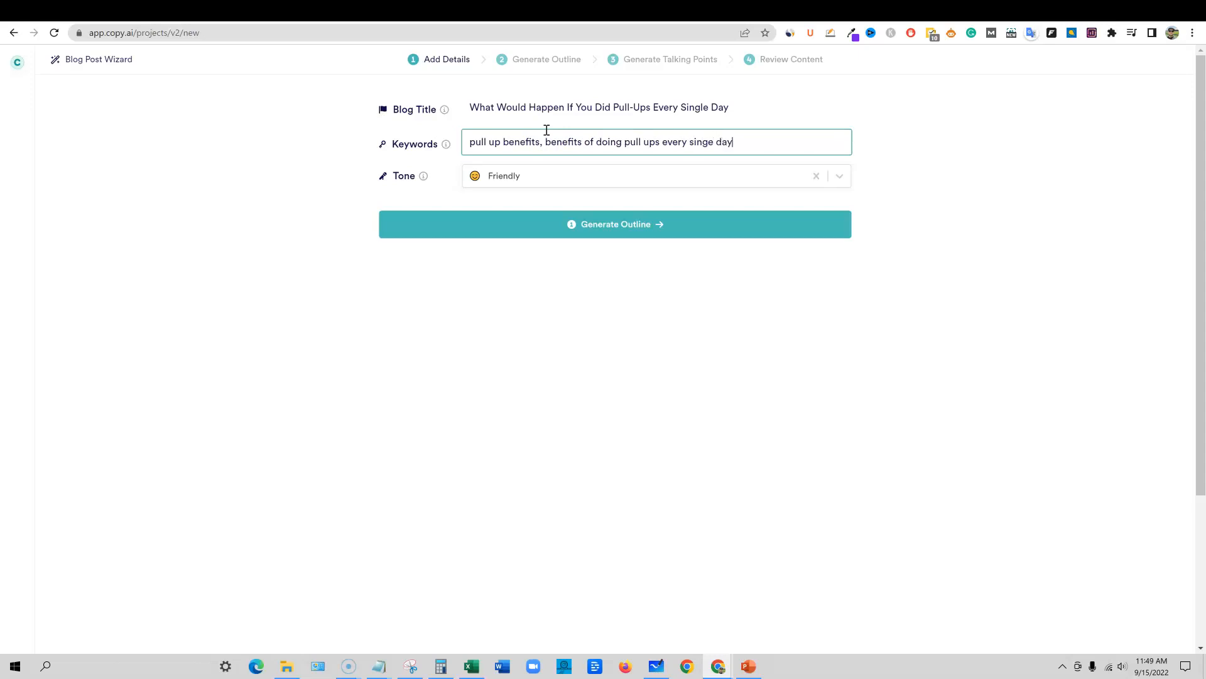
click(838, 176)
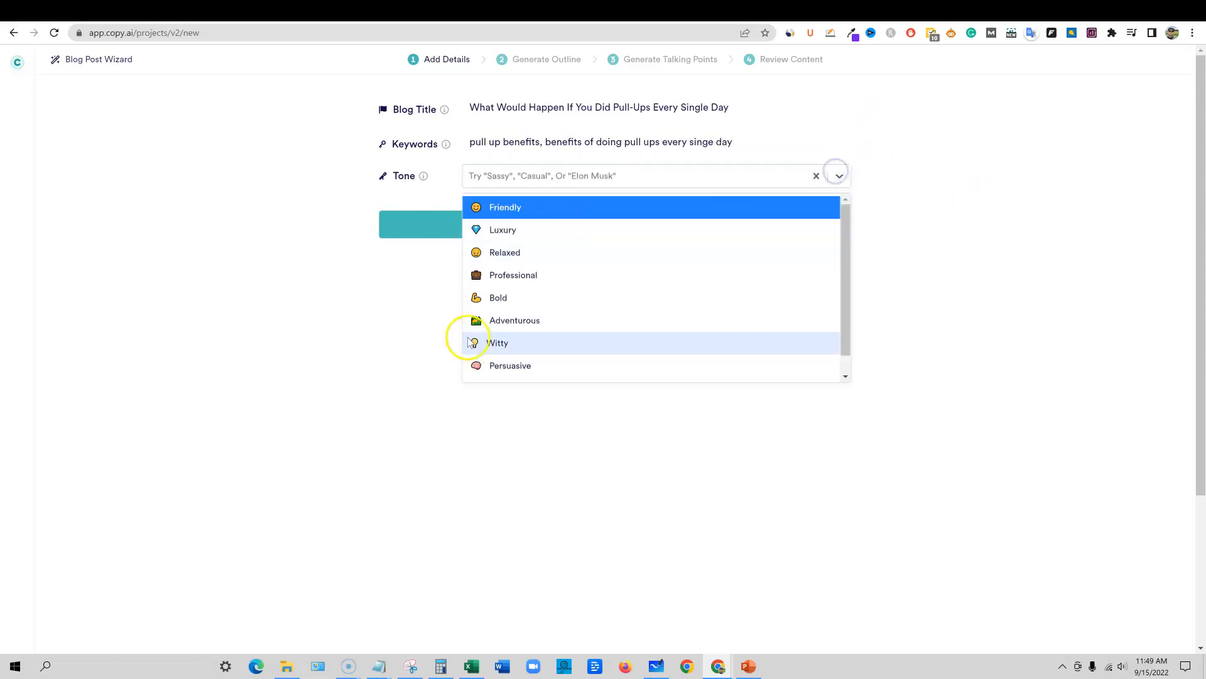
click(514, 320)
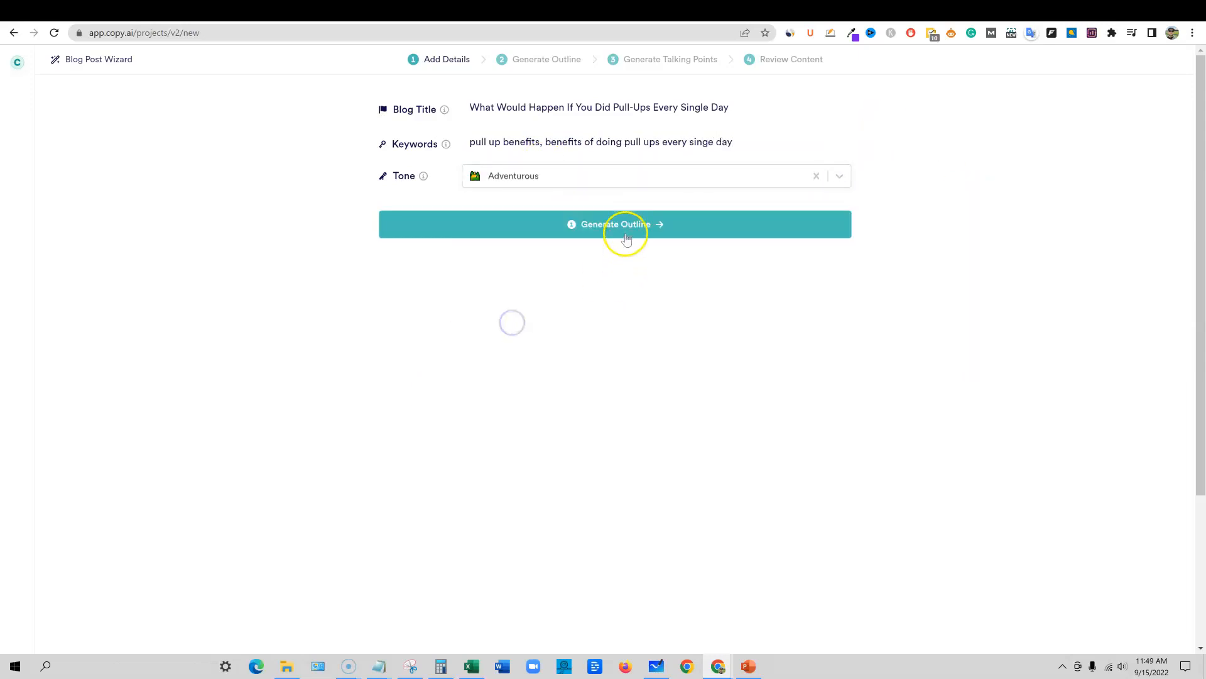
Generate the pull-ups post outline, then its talking points, and review them
click(616, 223)
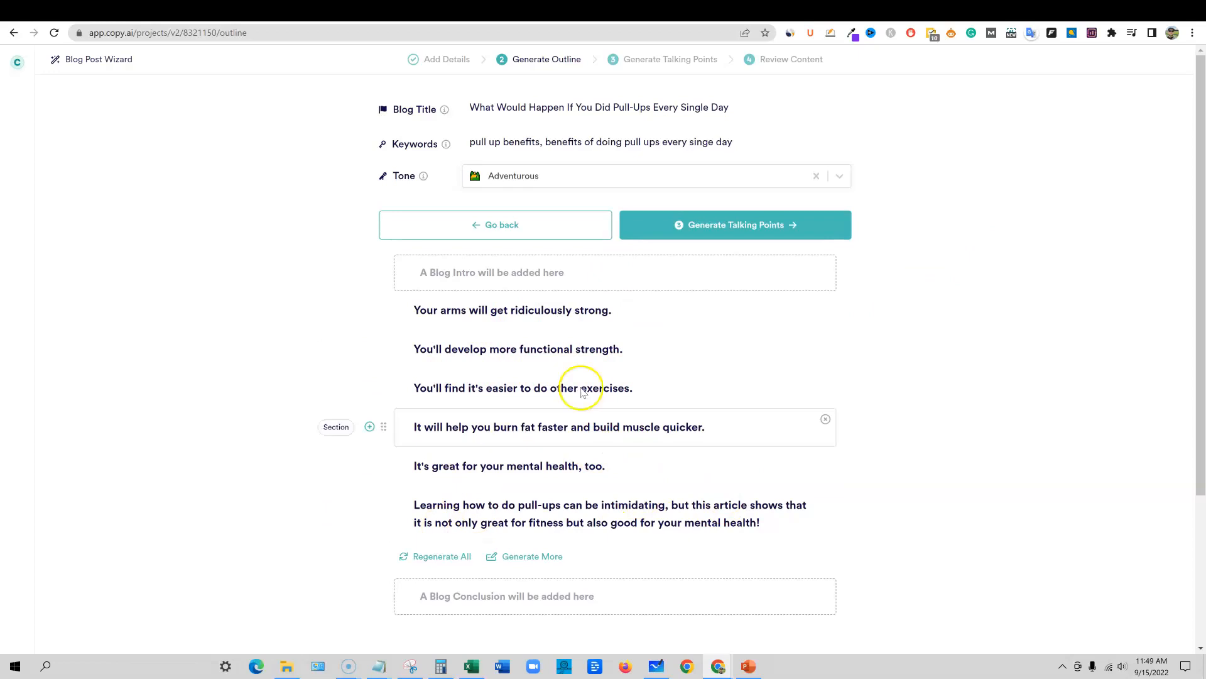
click(734, 224)
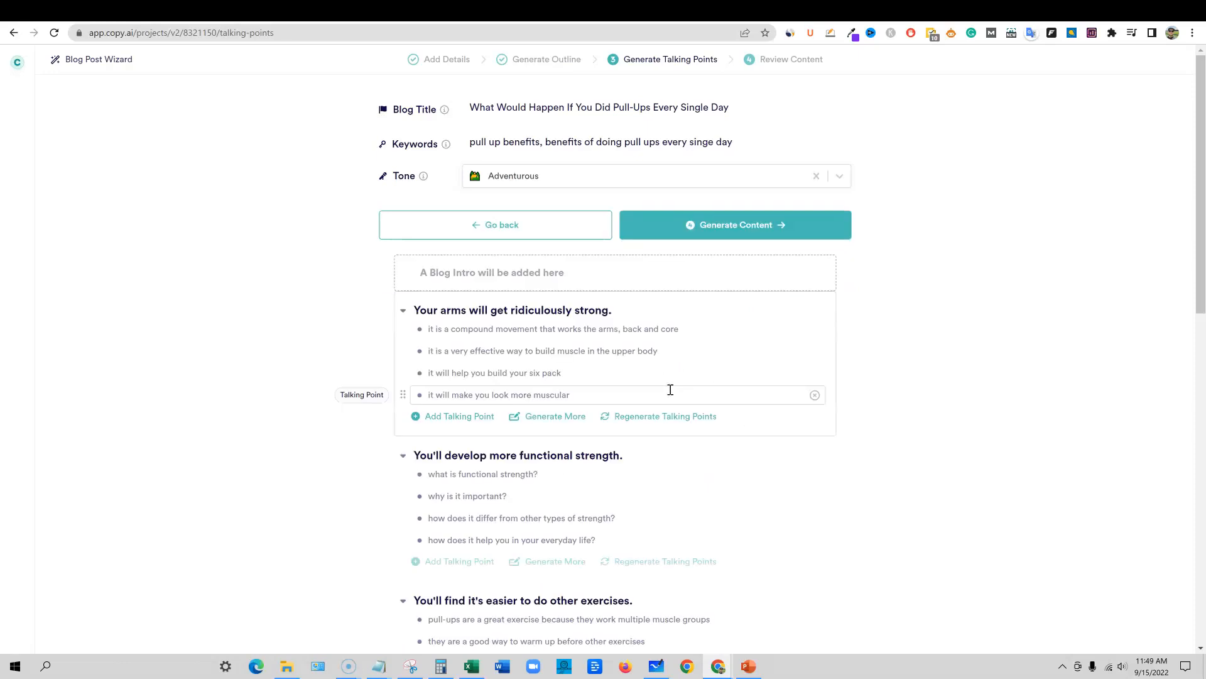
scroll(down, 3)
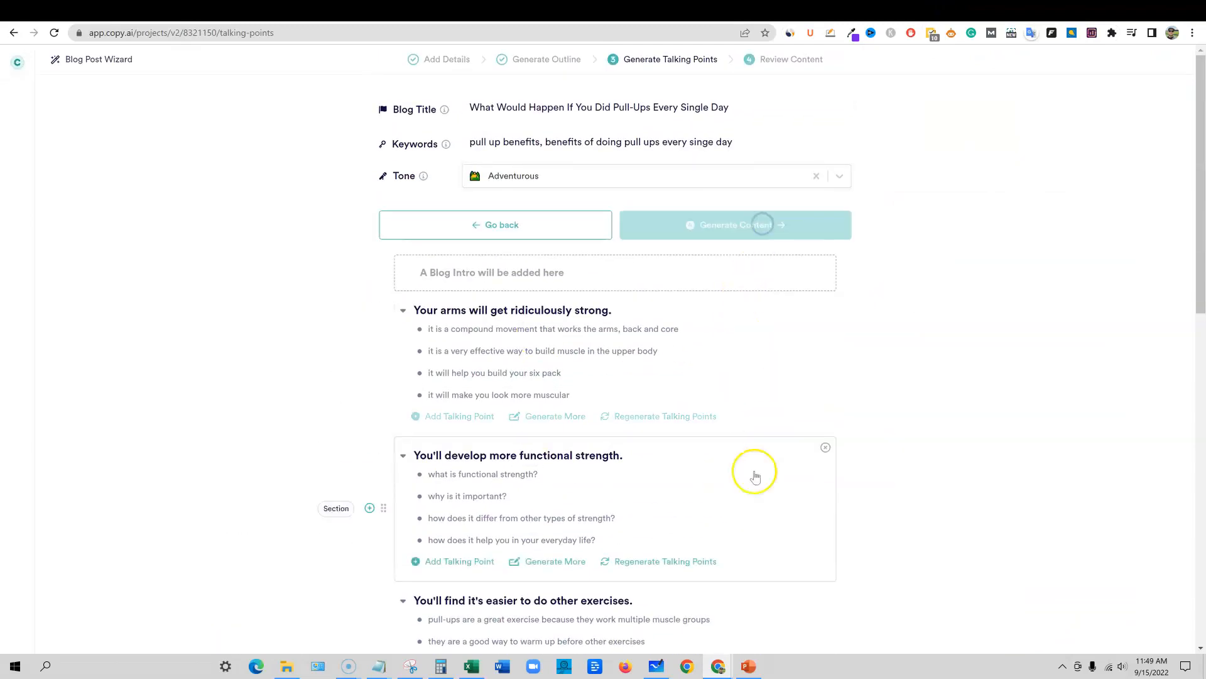
Generate the full article content, review it, and create the blog post in the editor
click(734, 225)
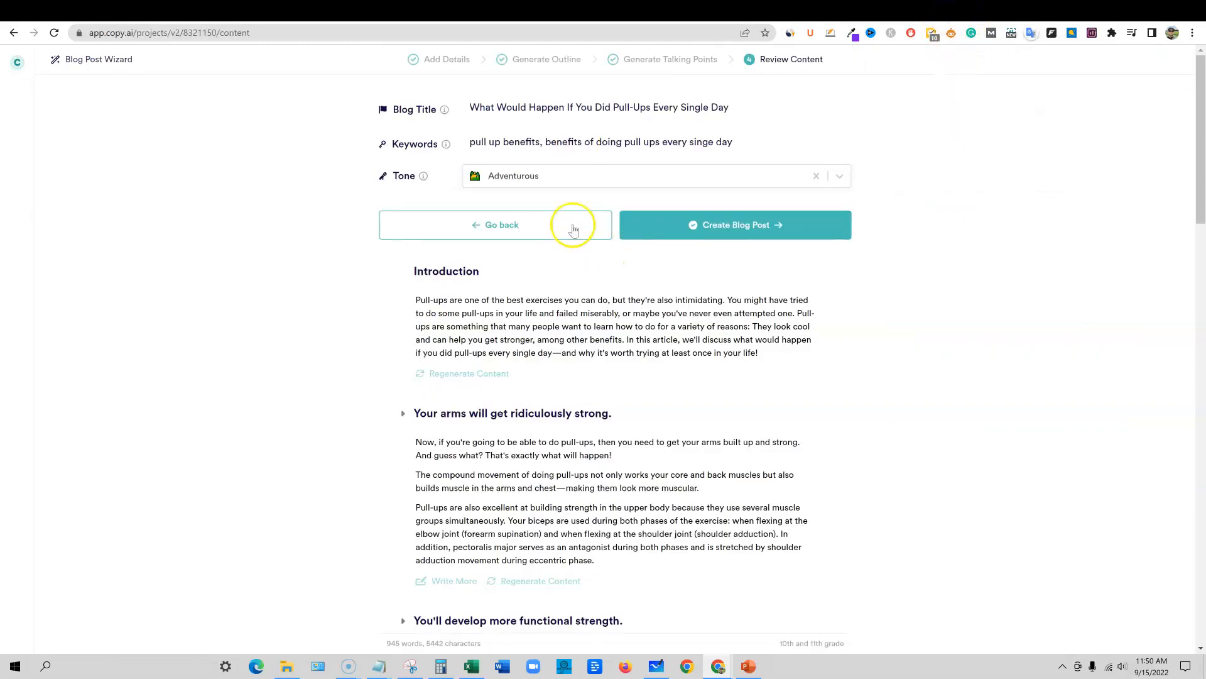
scroll(down, 3)
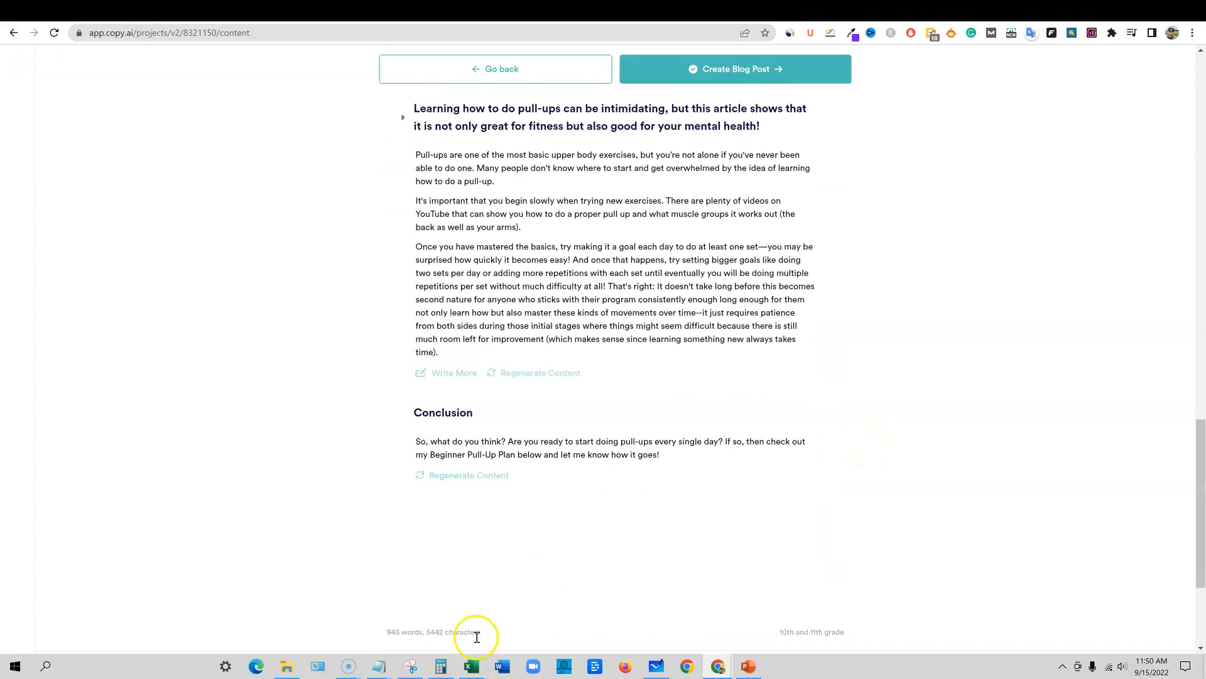
scroll(down, 3)
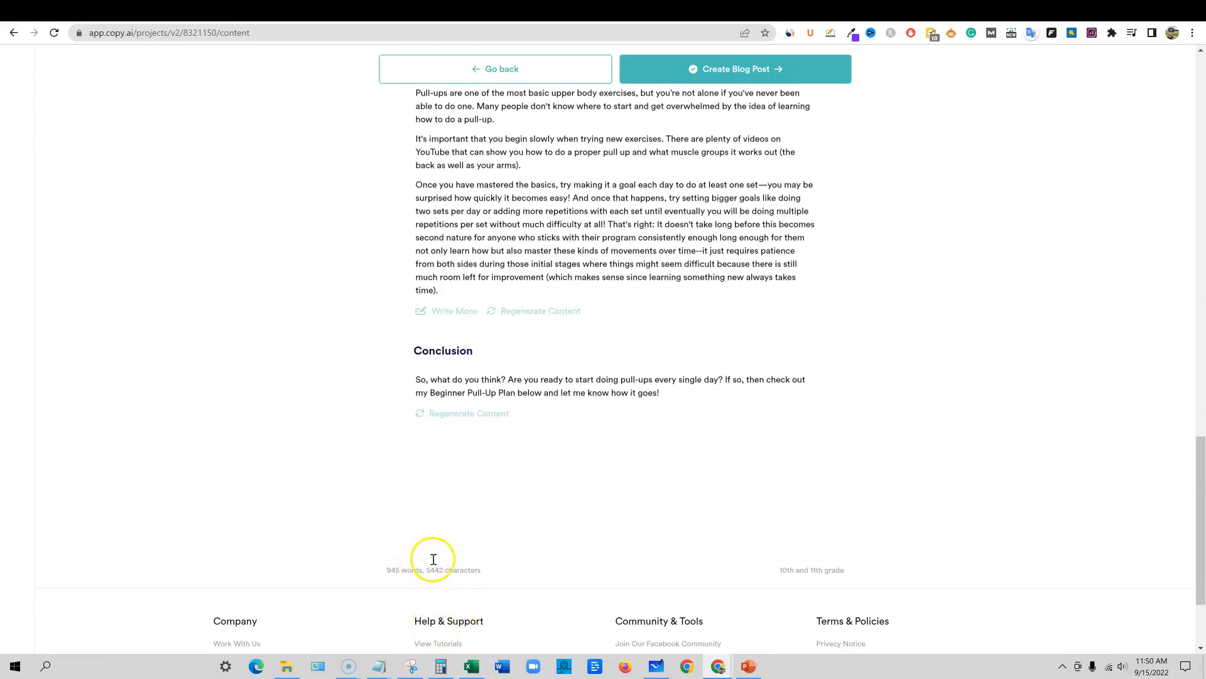
mouse_move(414, 554)
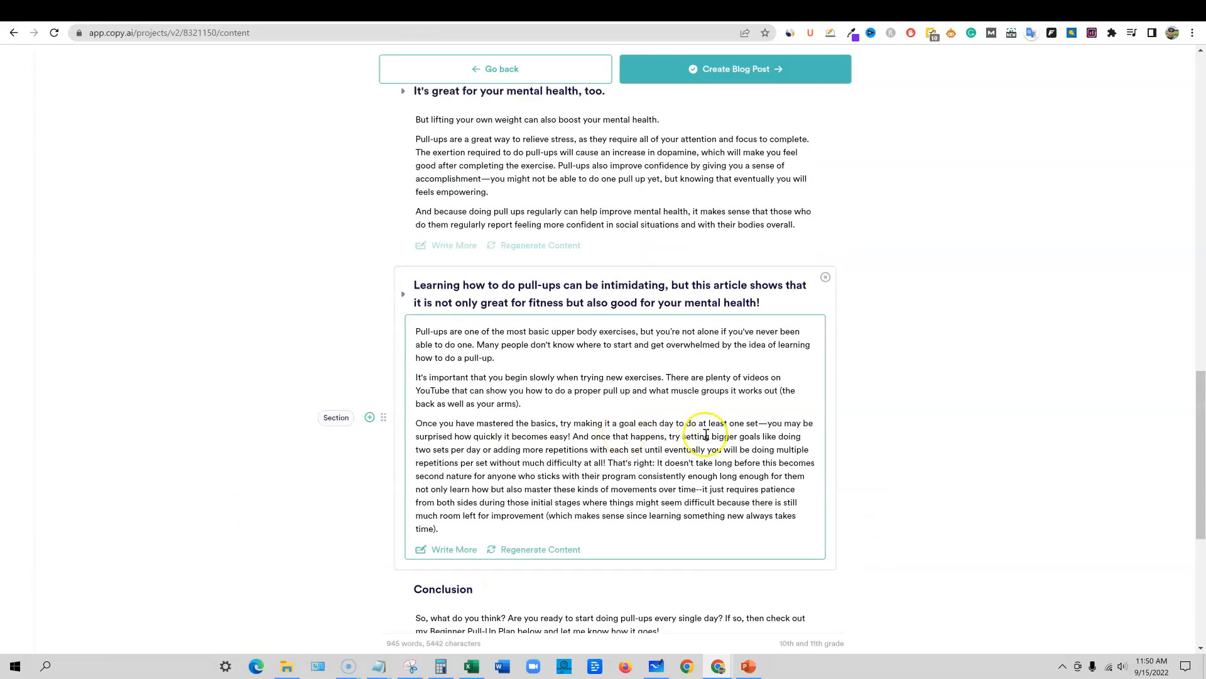
mouse_move(721, 429)
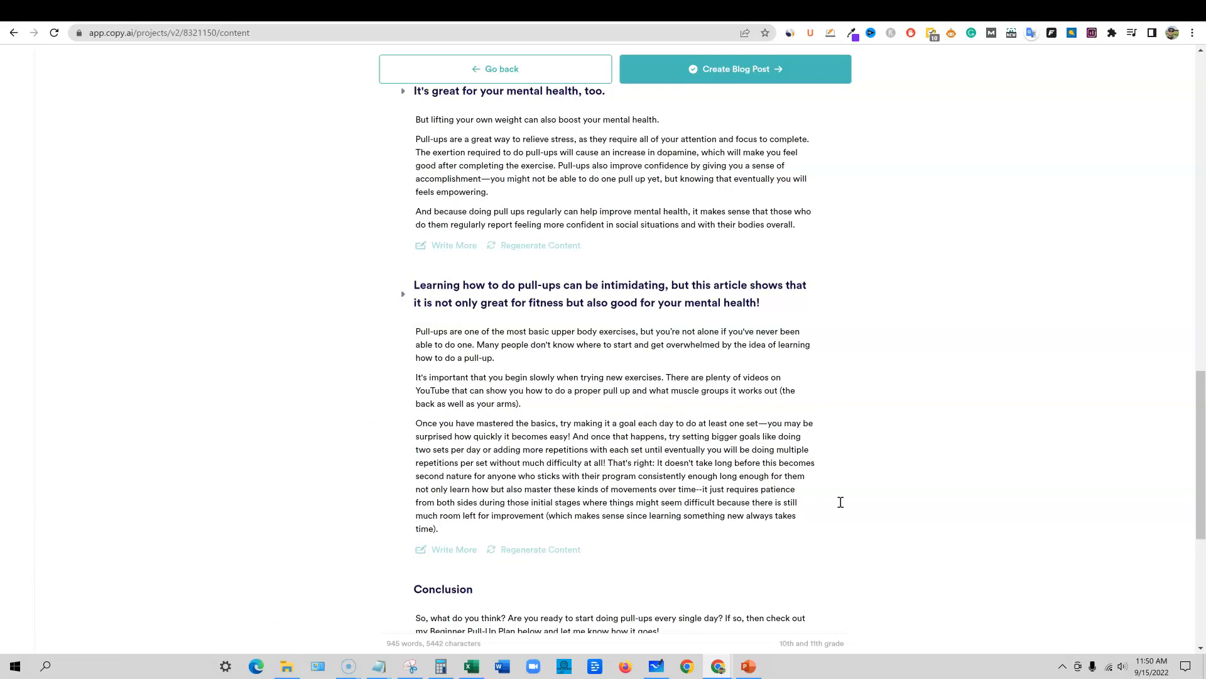
scroll(down, 3)
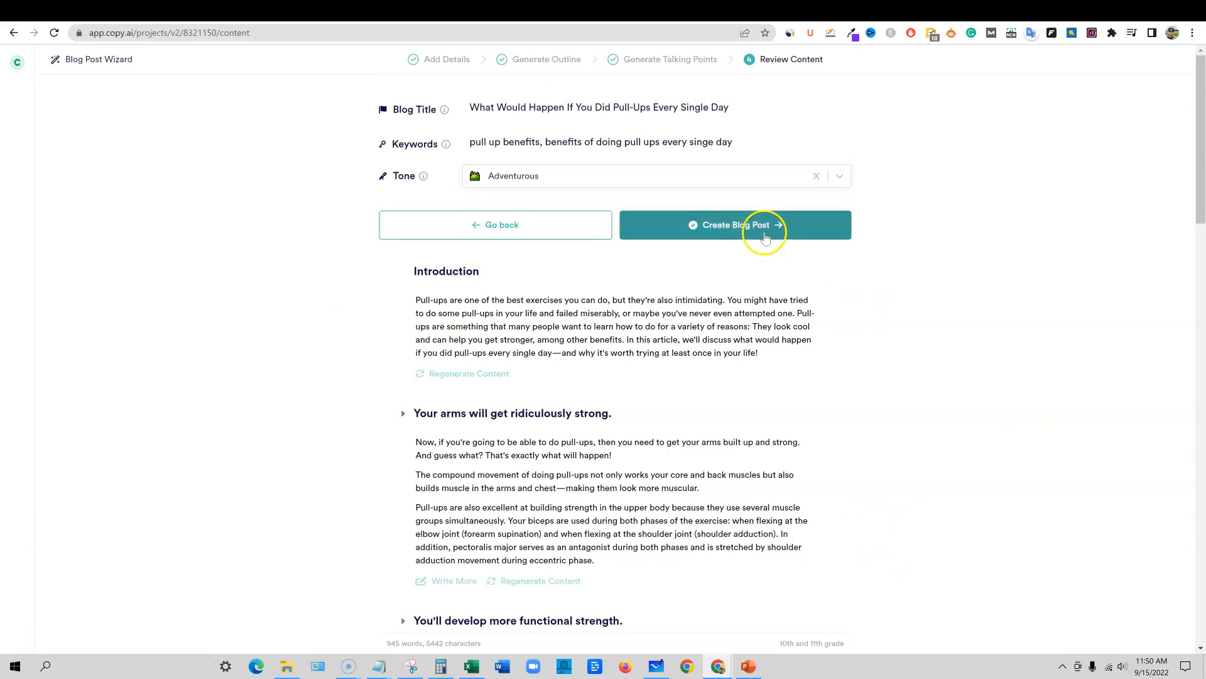
click(734, 225)
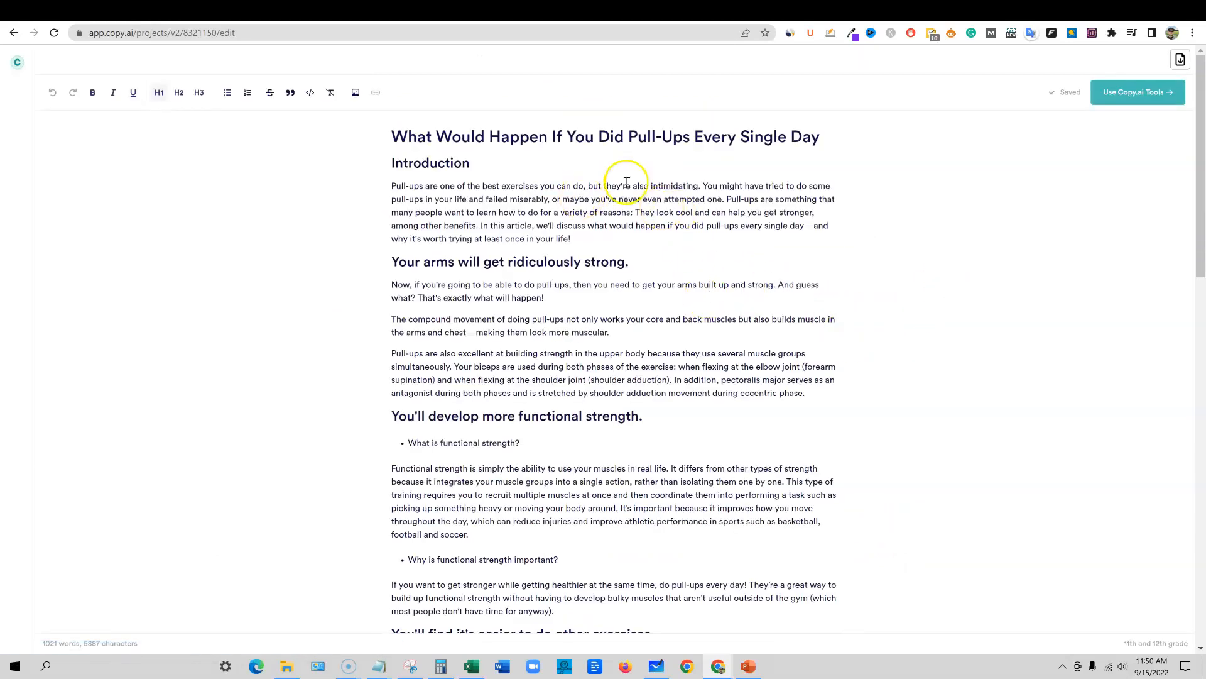
mouse_move(1139, 91)
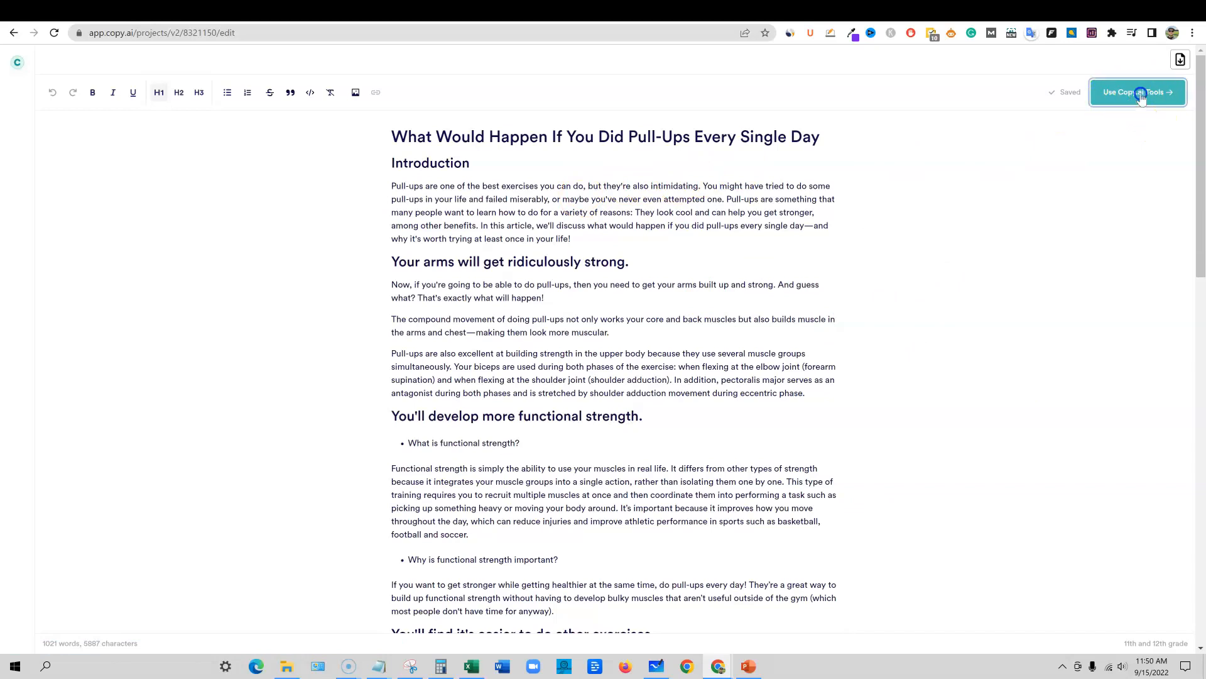
click(1138, 92)
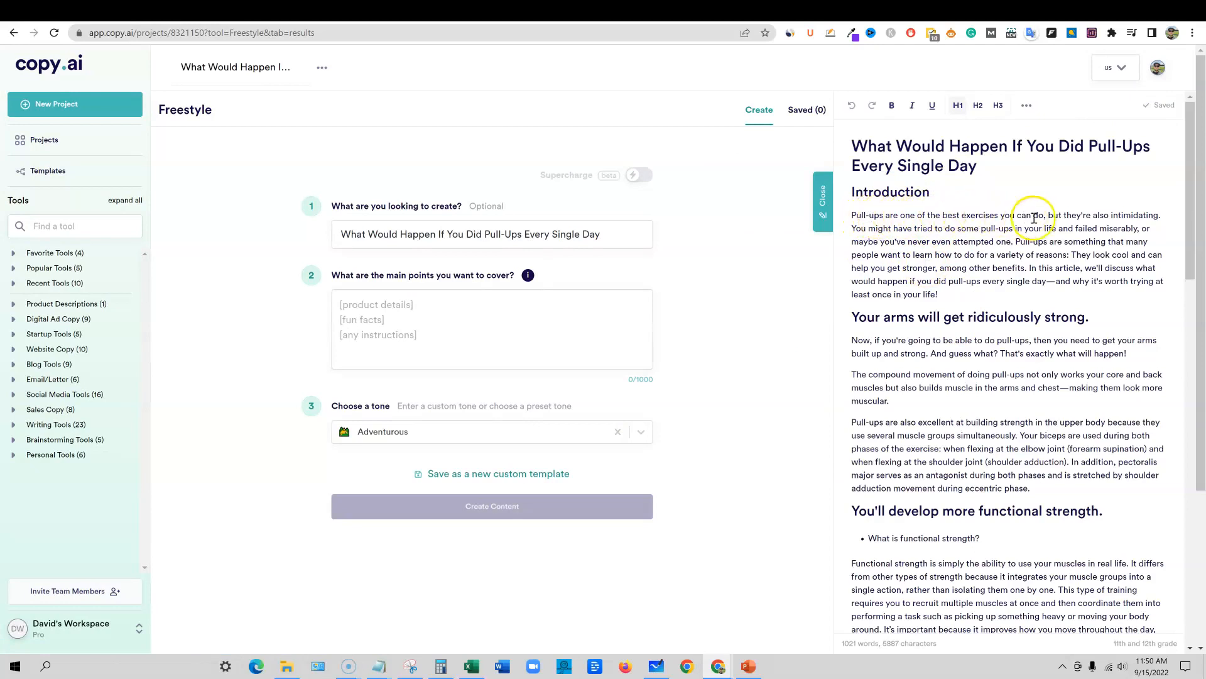
drag(852, 165, 978, 165)
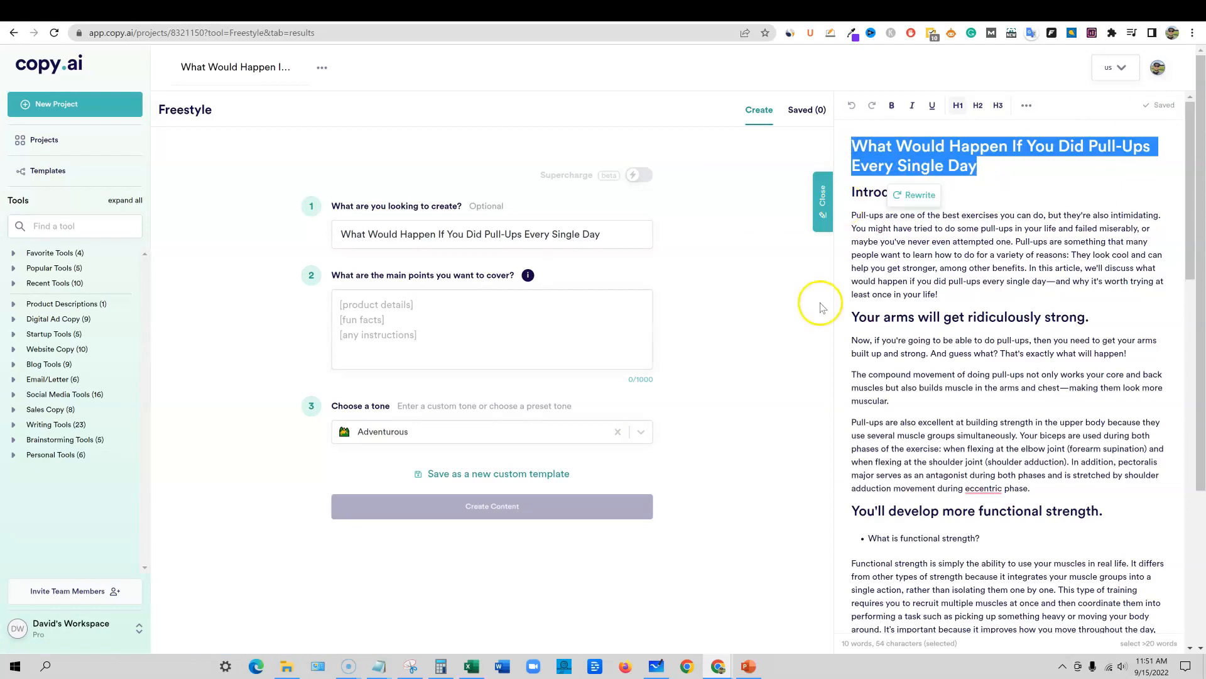
mouse_move(202, 412)
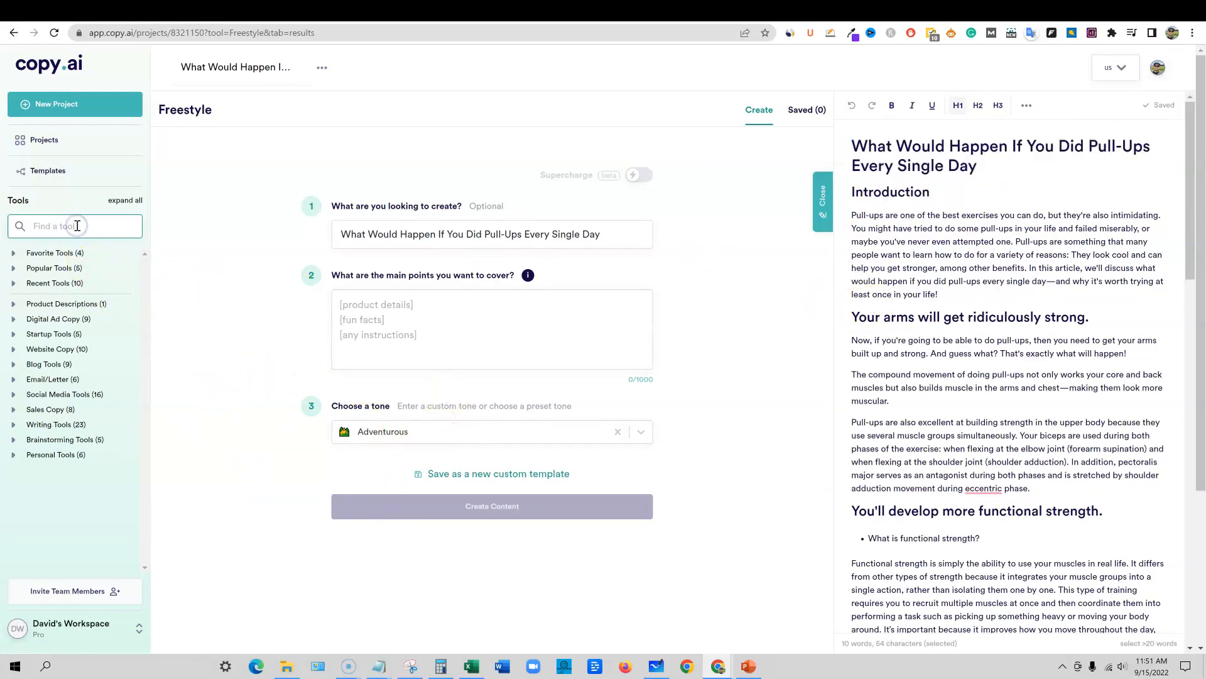
text(youtube)
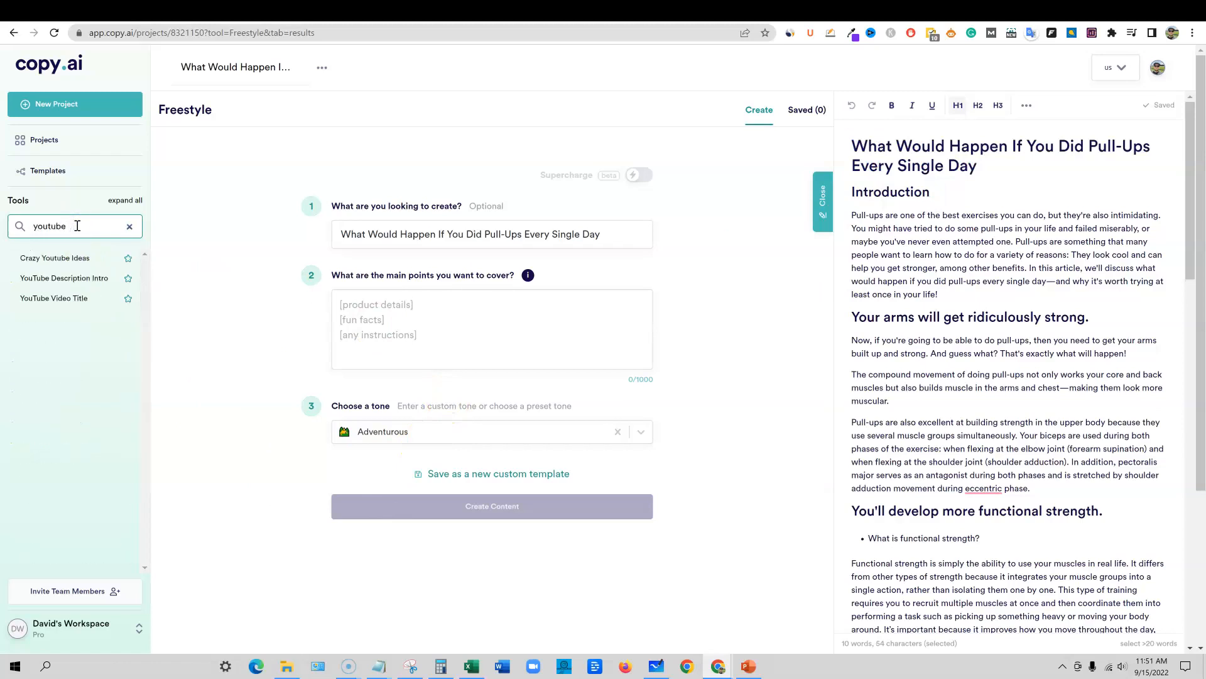
click(64, 278)
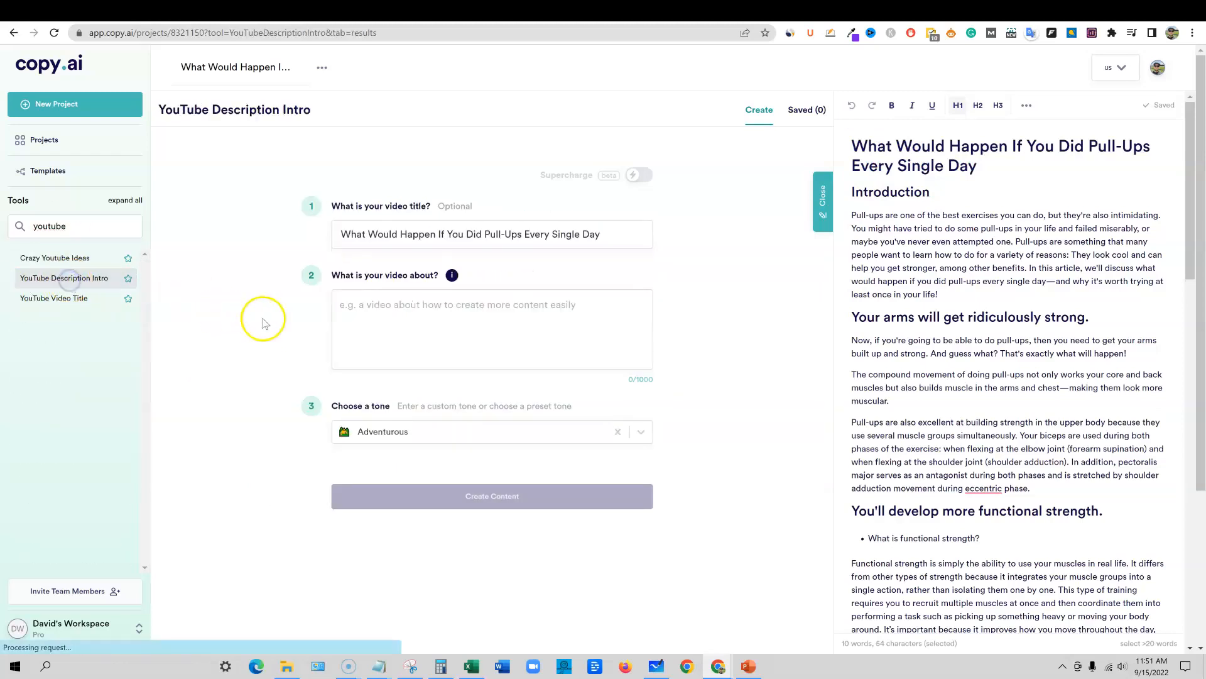
mouse_move(519, 256)
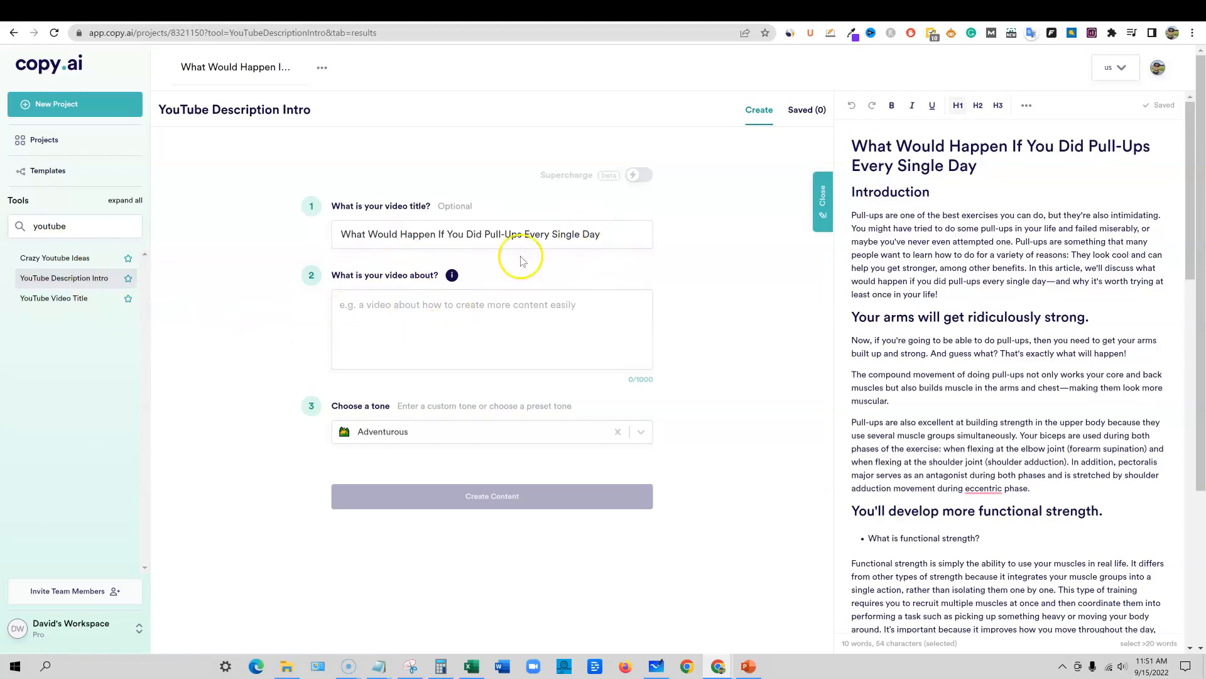
click(492, 495)
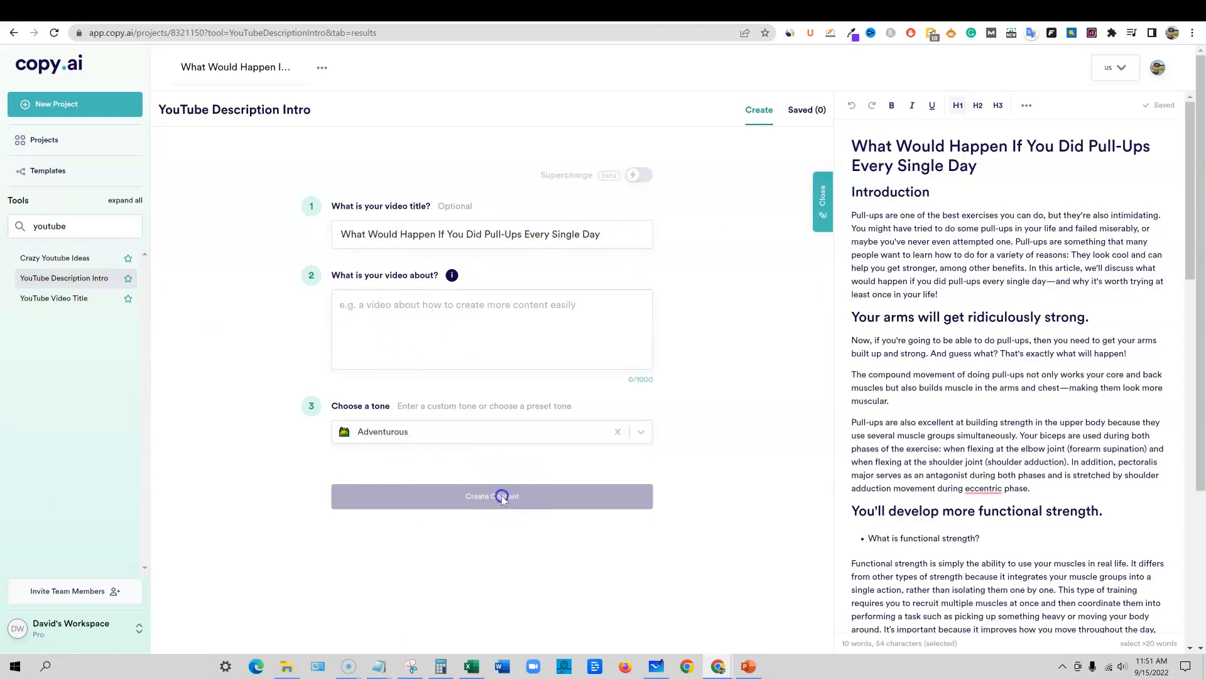
click(491, 495)
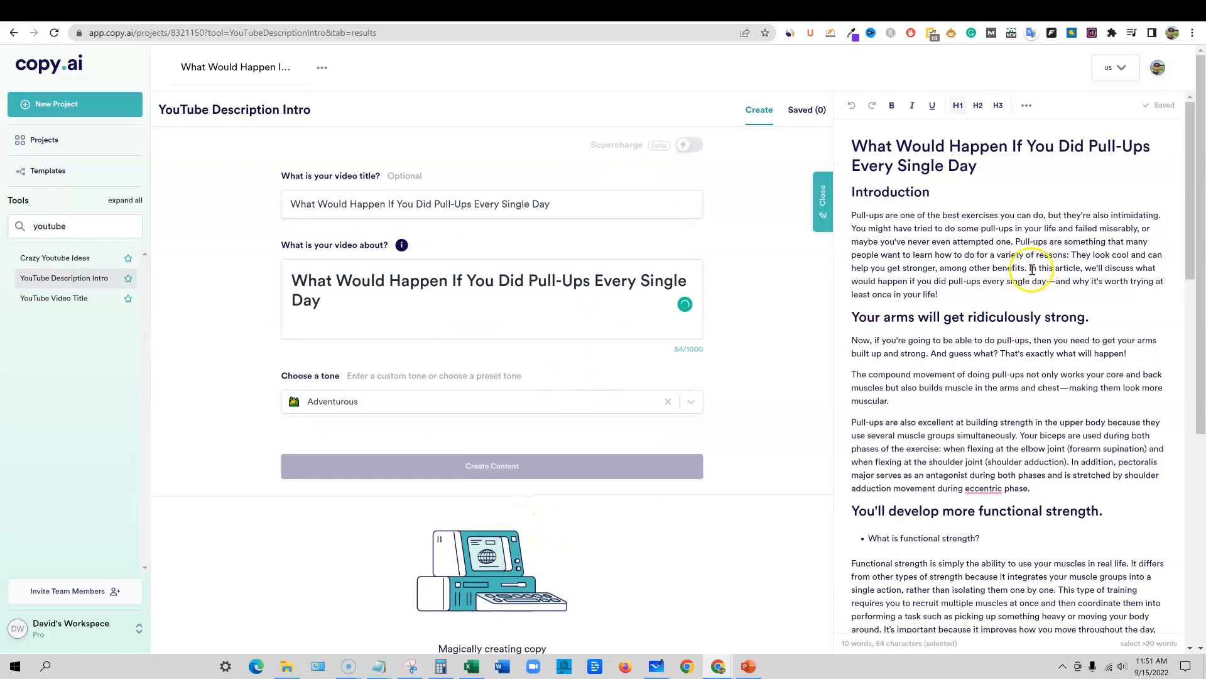
double_click(1054, 266)
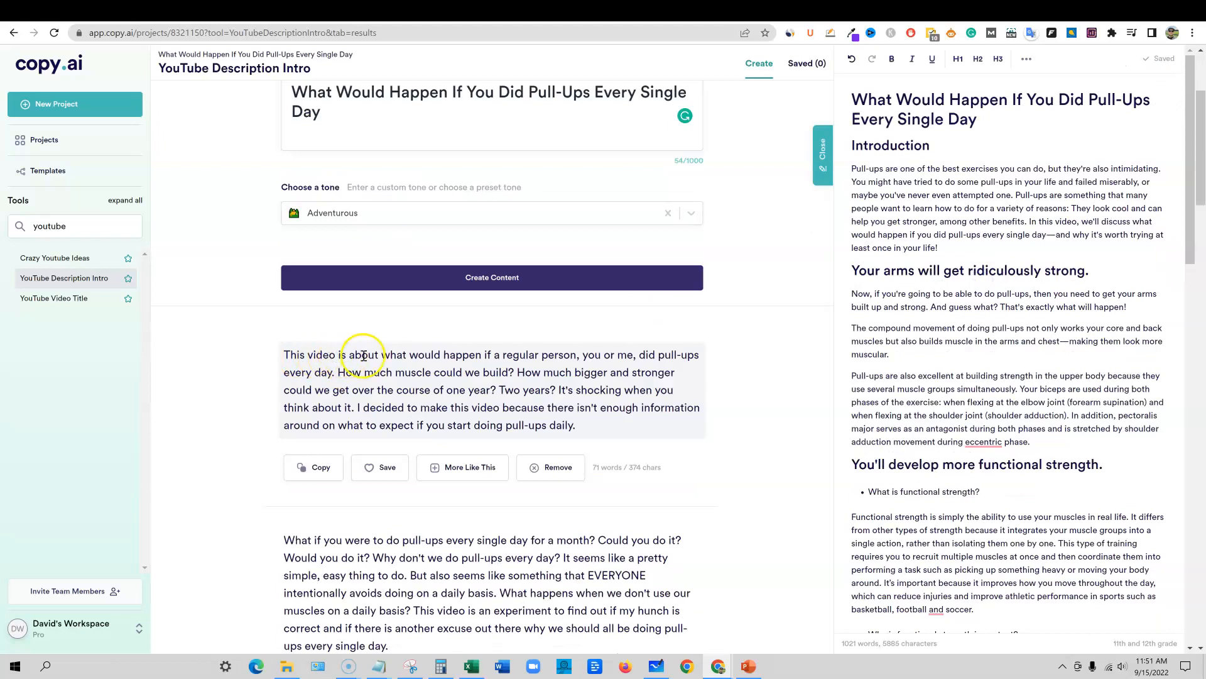
mouse_move(587, 355)
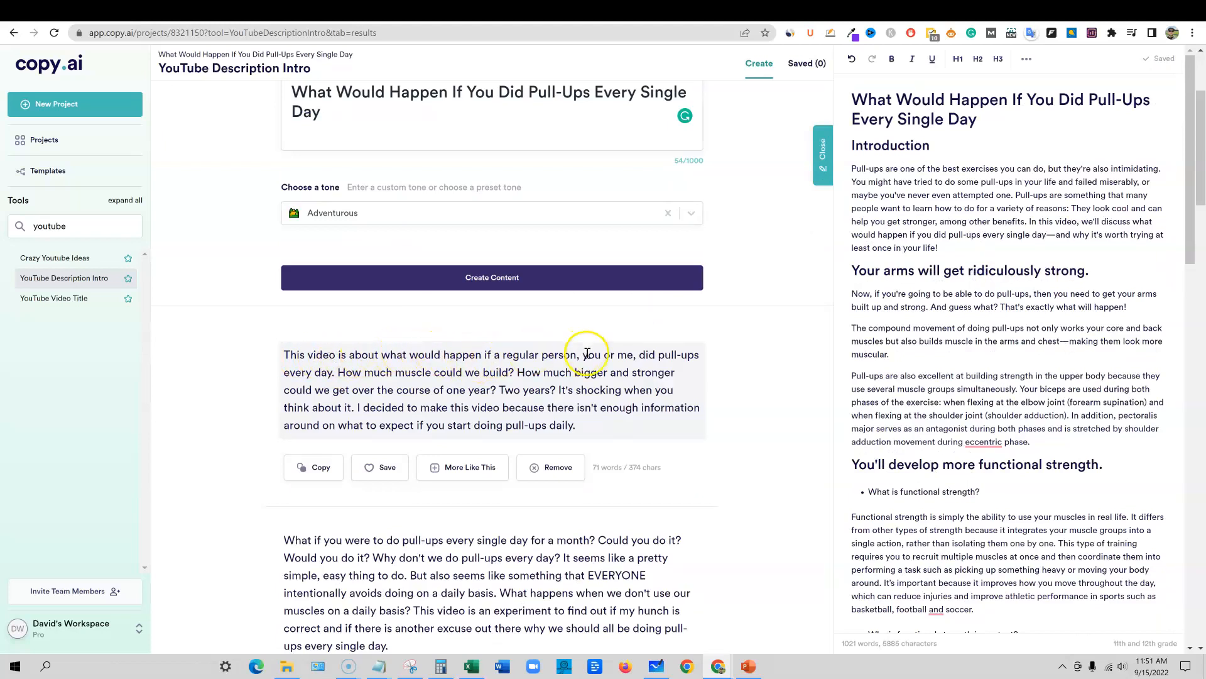
mouse_move(536, 389)
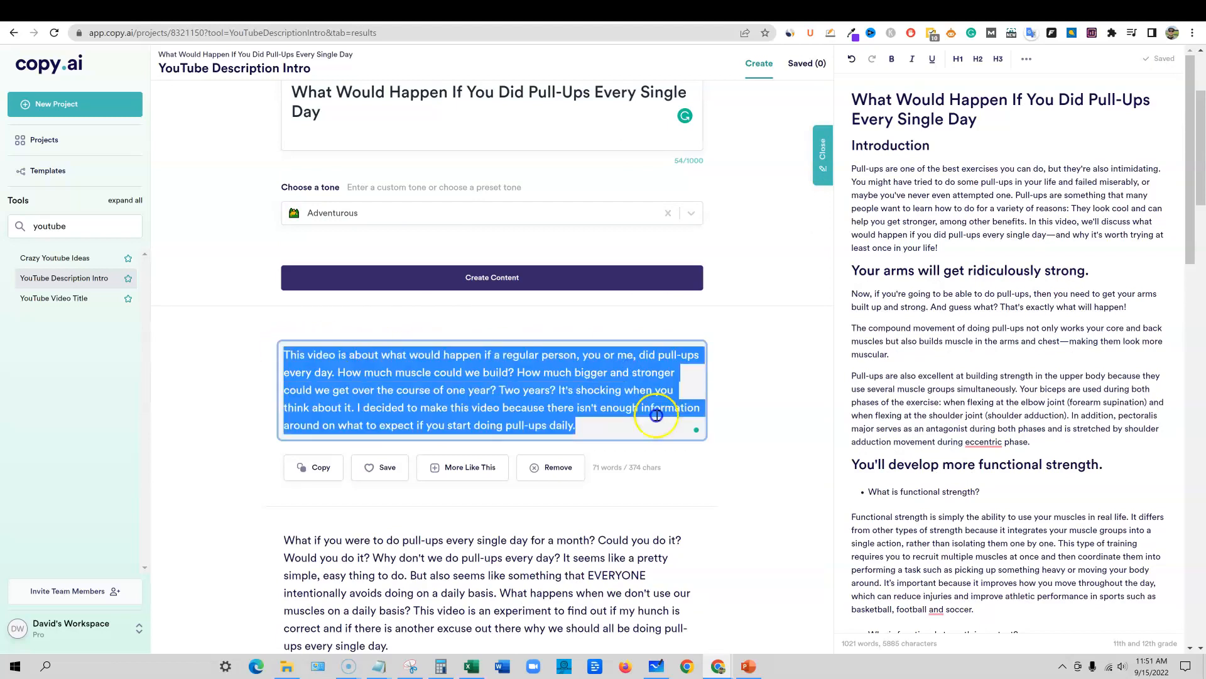
mouse_move(625, 521)
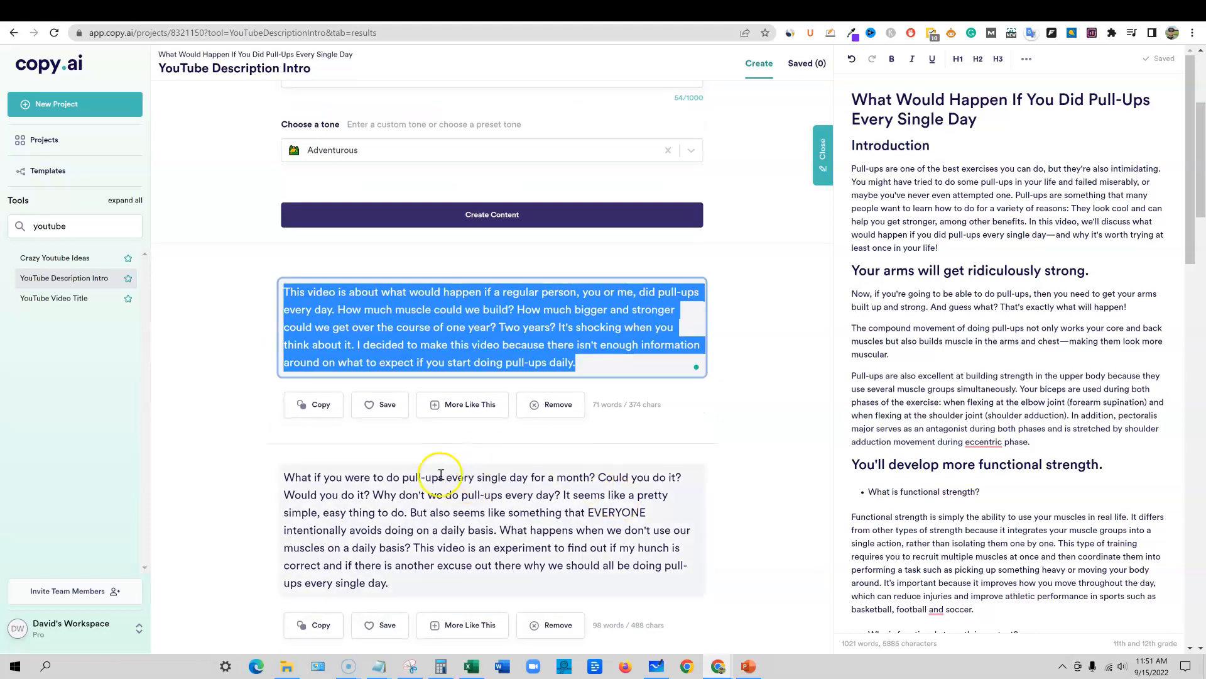
mouse_move(412, 477)
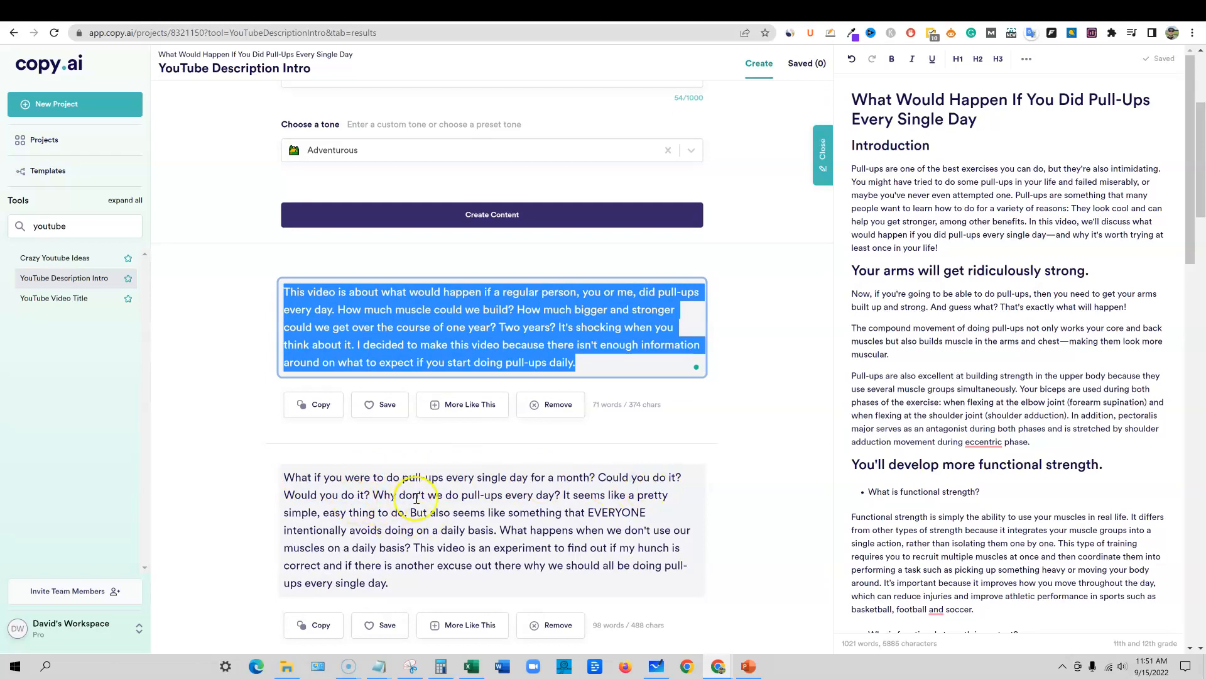
mouse_move(637, 501)
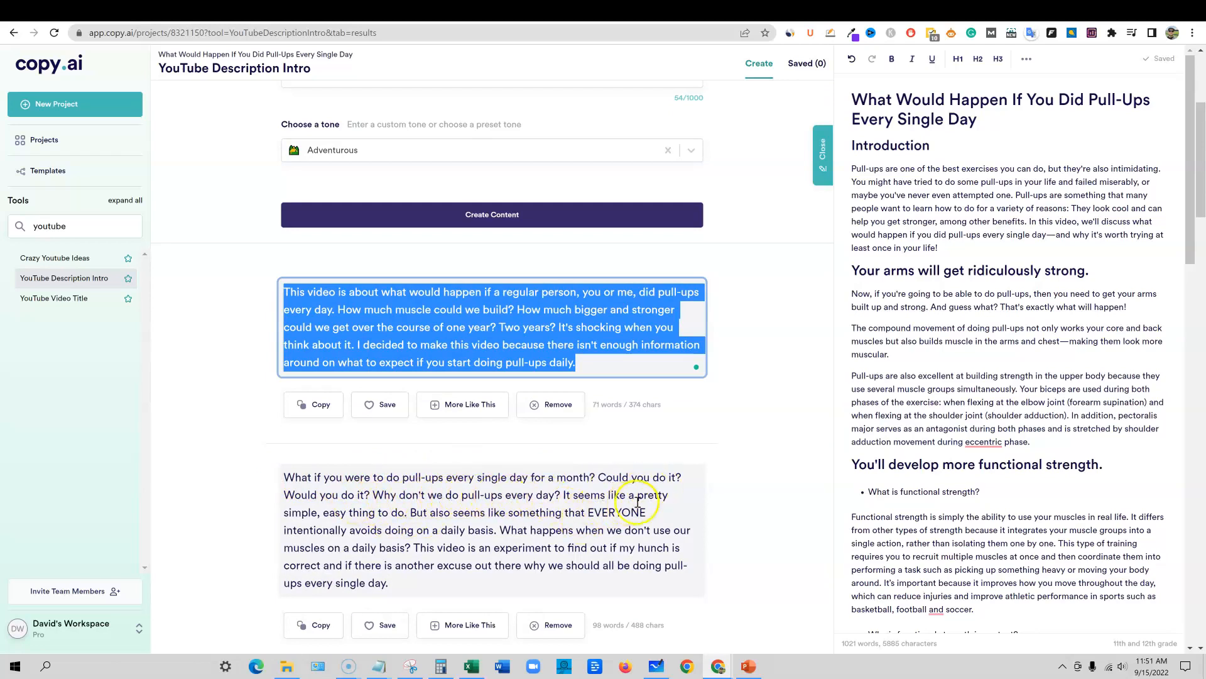
mouse_move(429, 513)
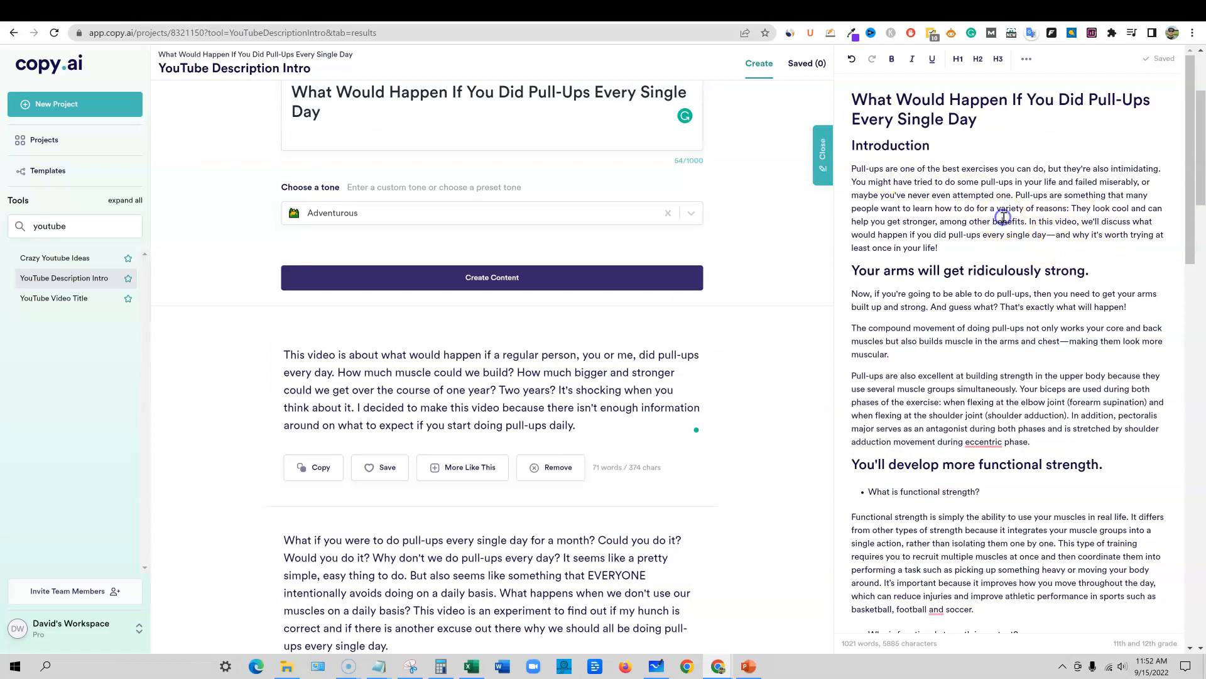
mouse_move(1002, 217)
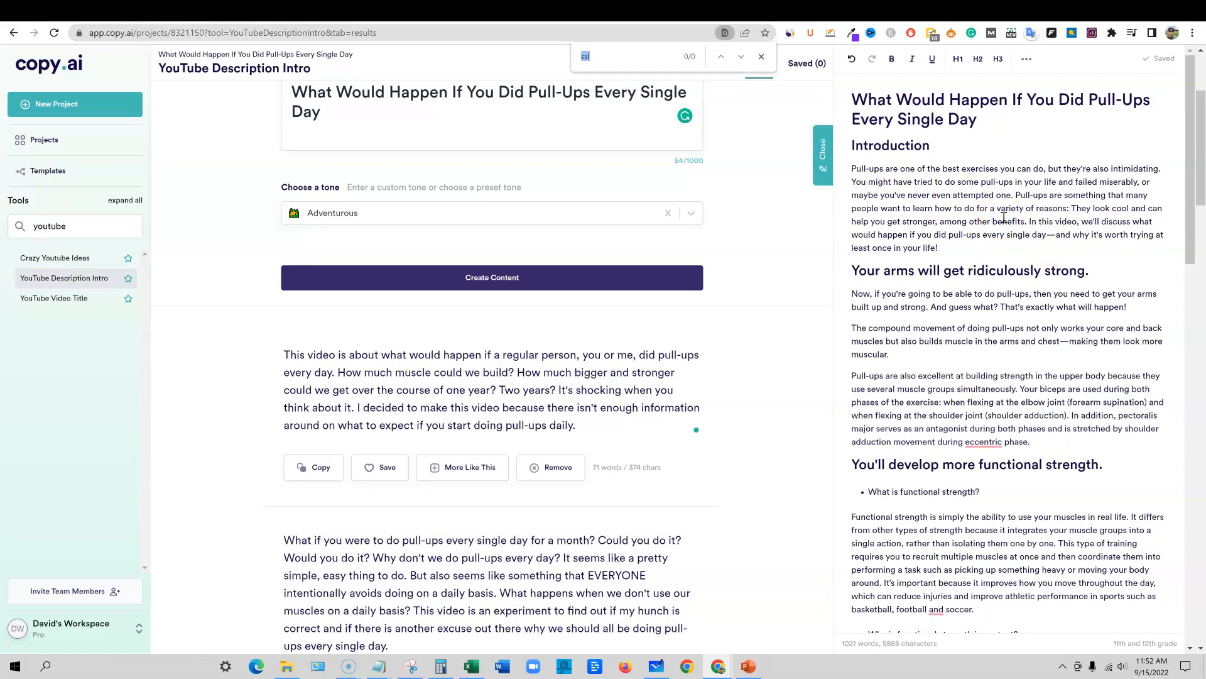
Find 'article' in the last heading and replace it with 'video'
text(article)
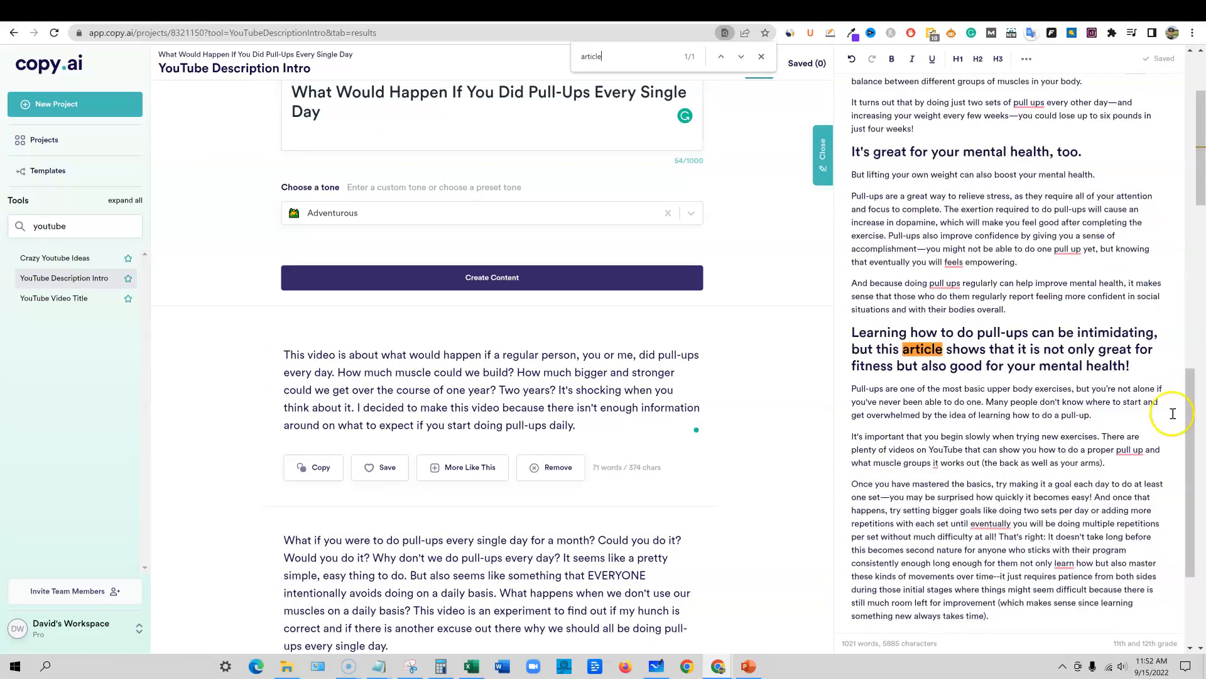
double_click(922, 348)
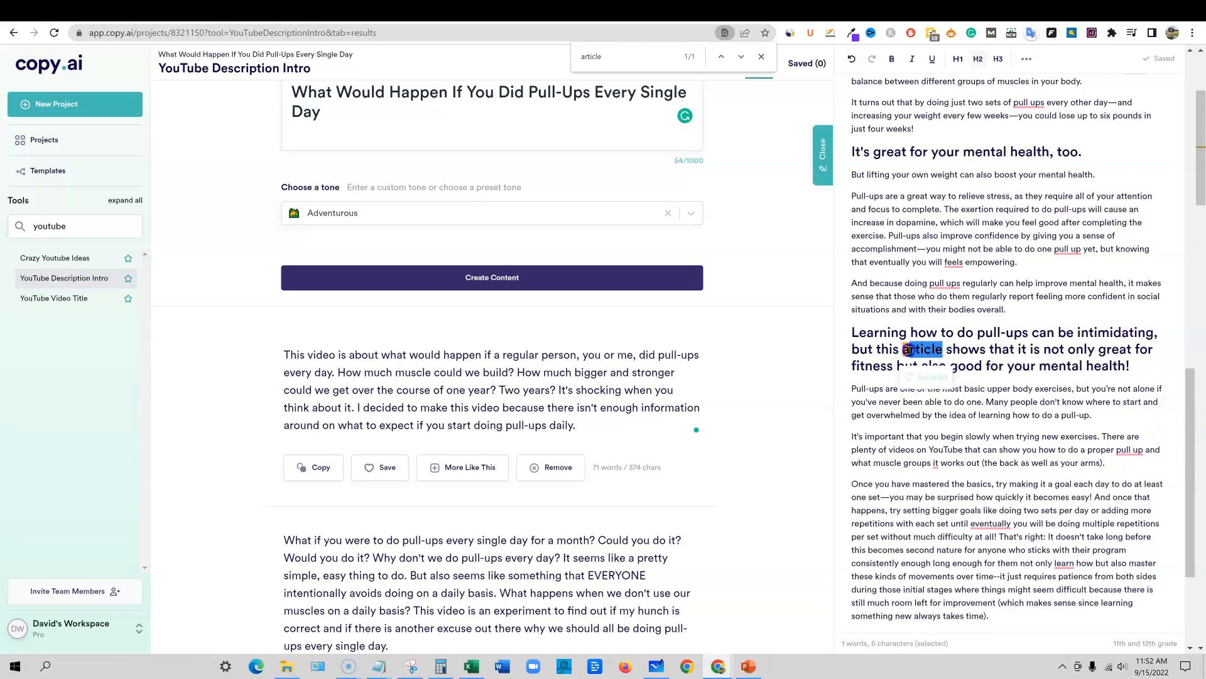
text(video)
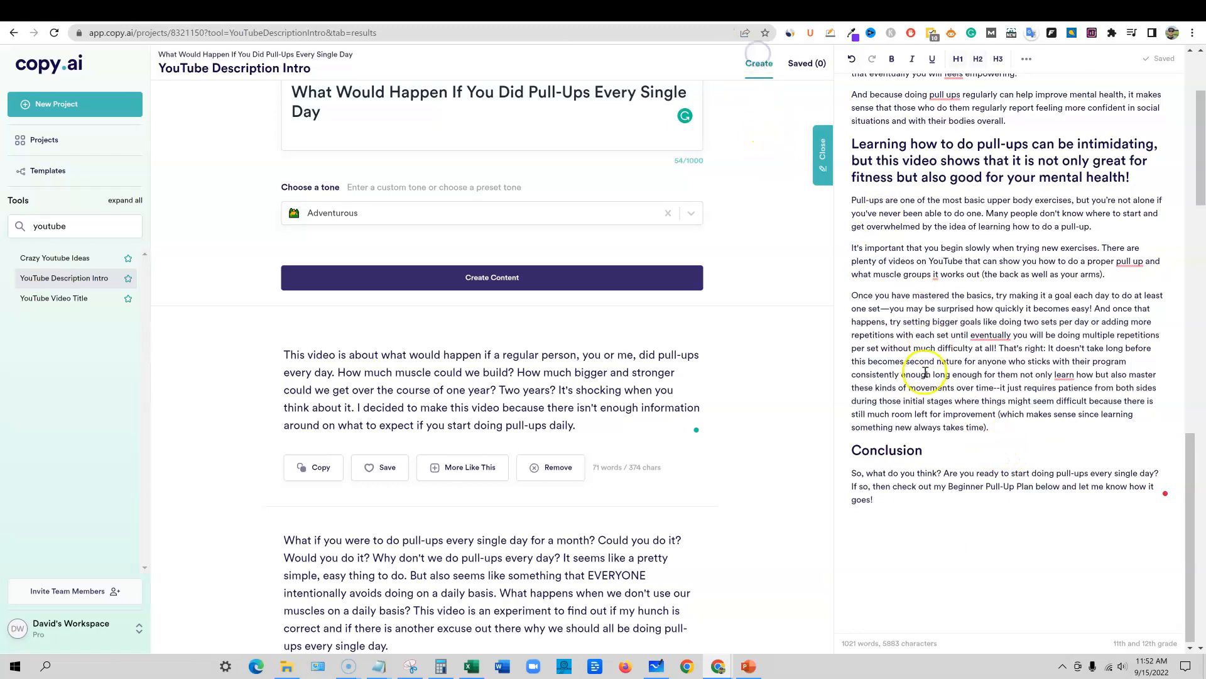
Add closing lines after the conclusion: thanks for watching, like and subscribe for more great videos, see you next time
click(876, 499)
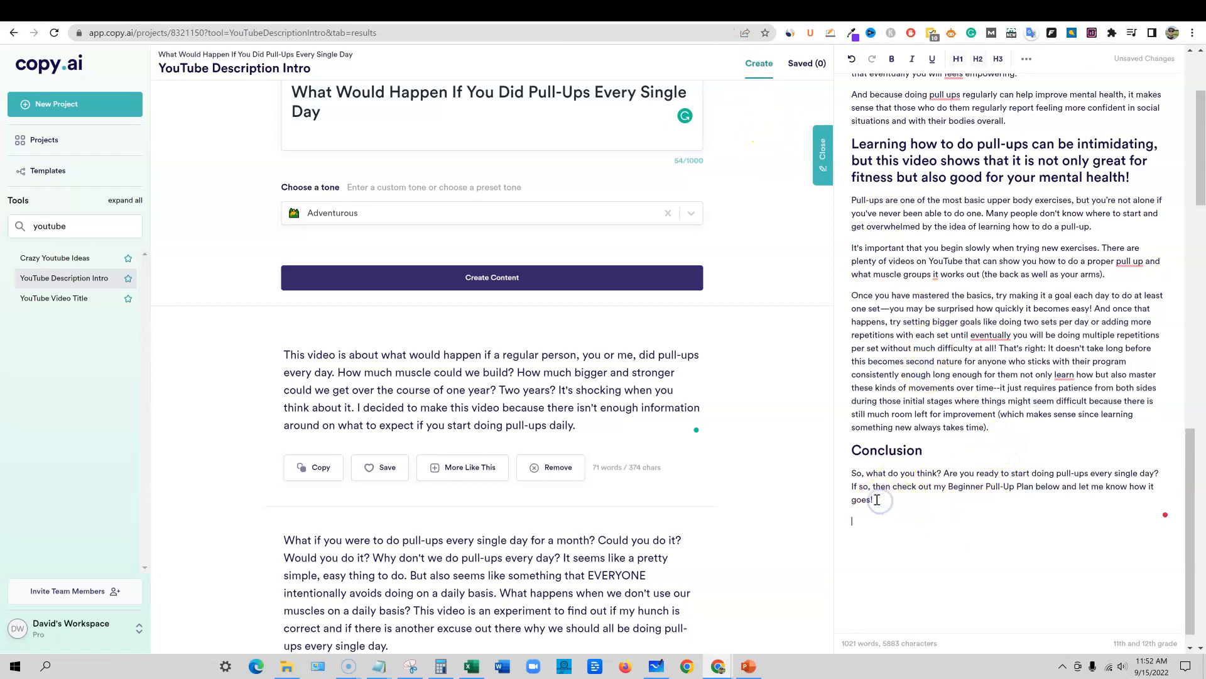
text(Thanks for watching)
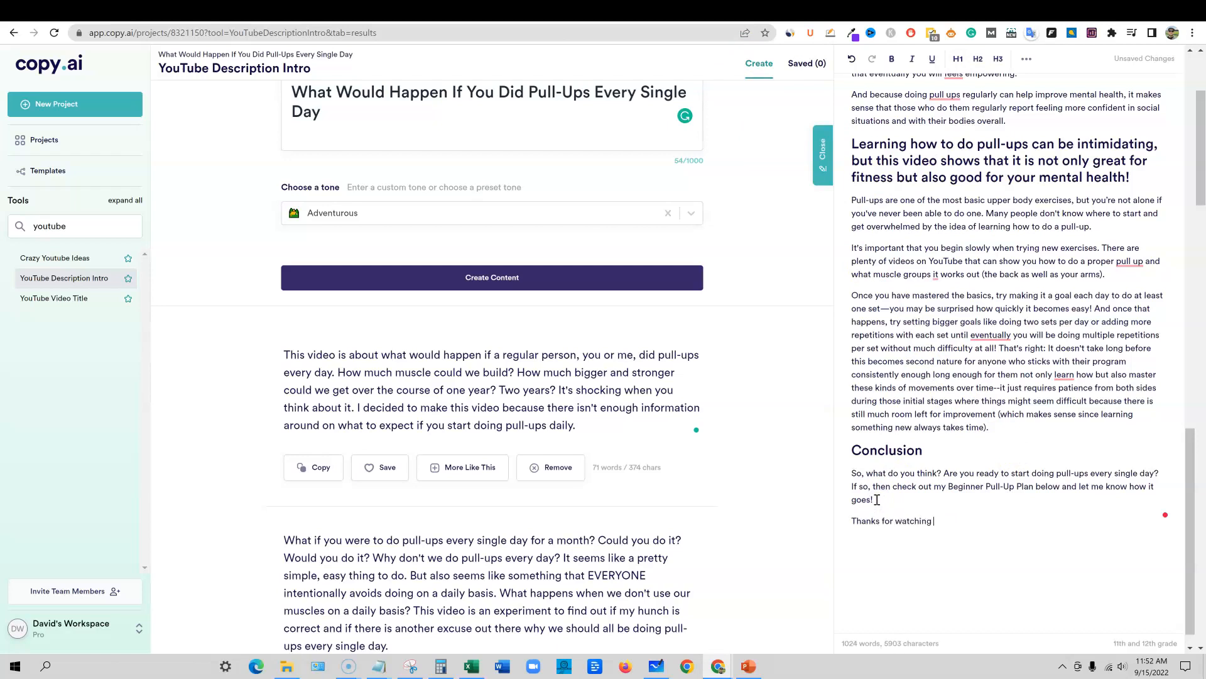
text(this video. Make sure to)
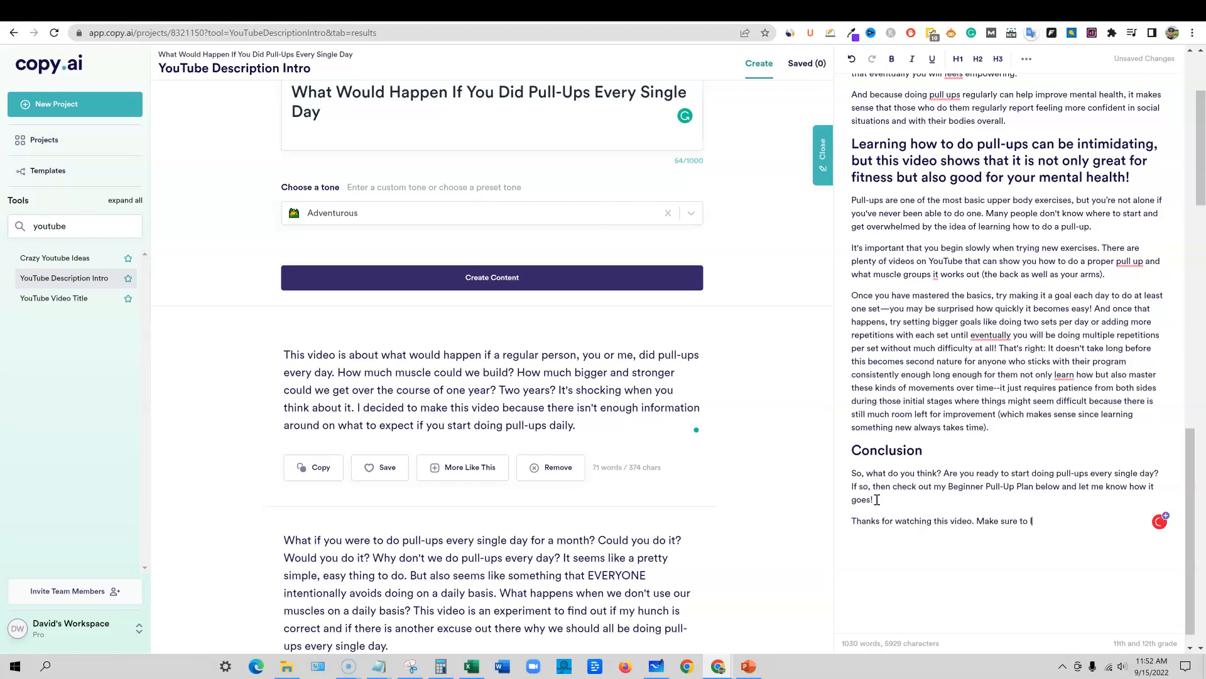
text(like and subscribe to our chann)
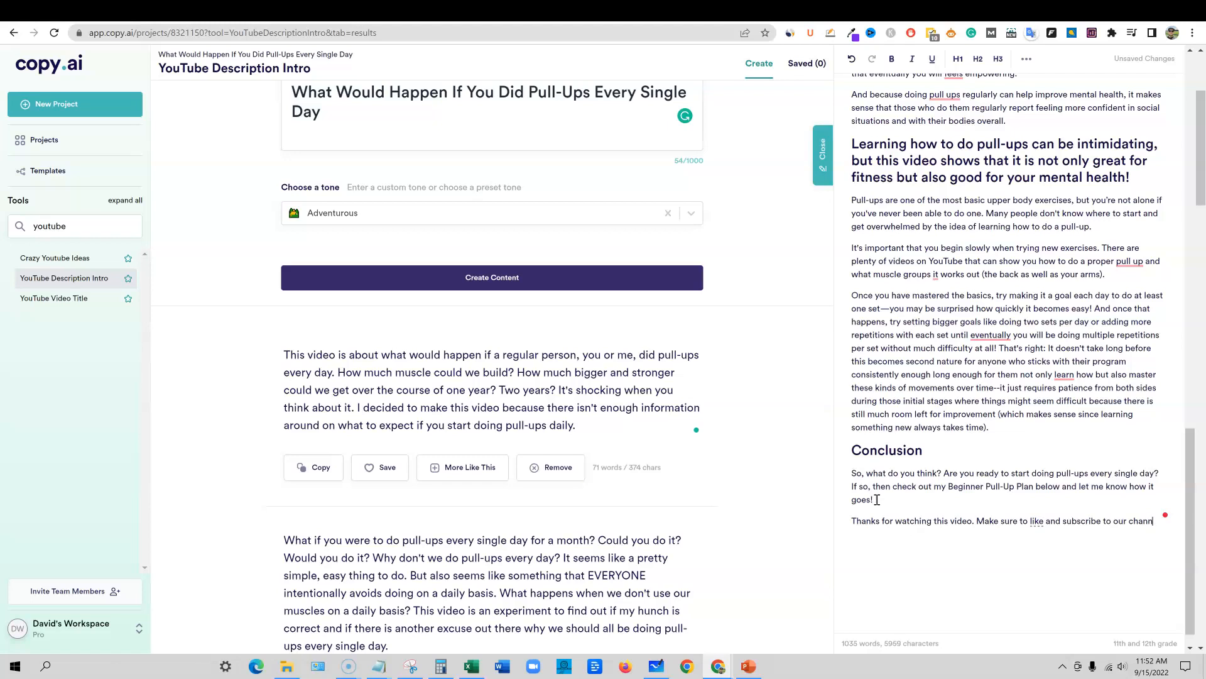
text(so you get notified when w)
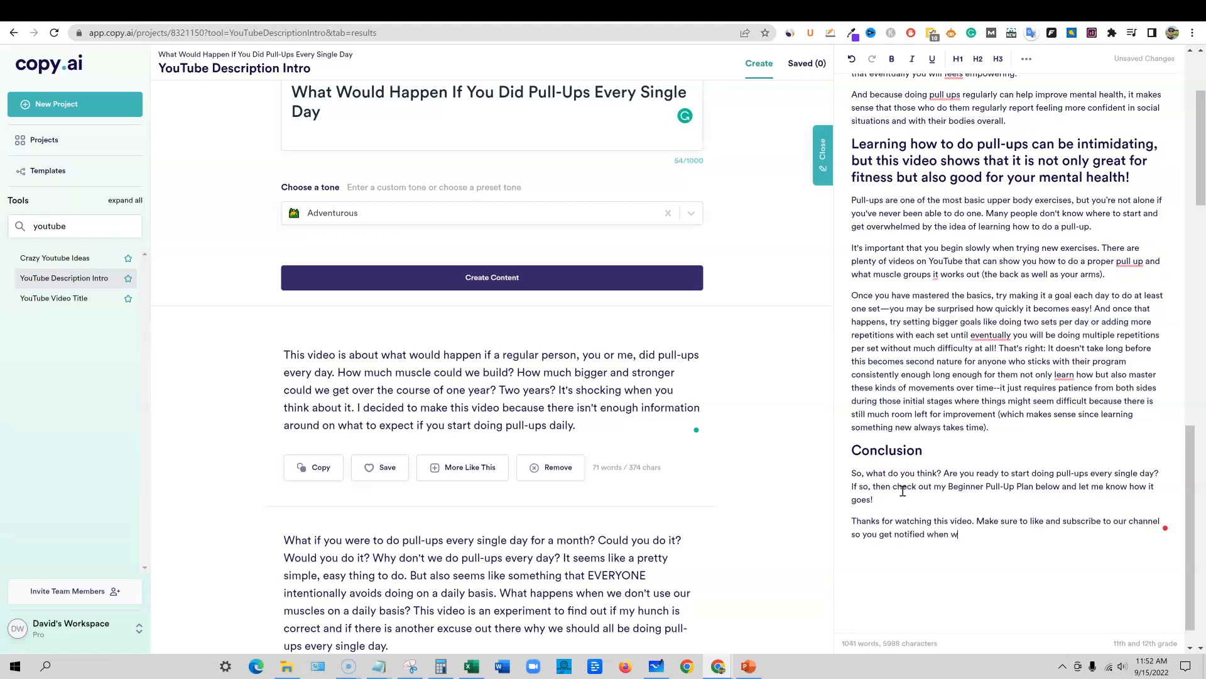
text(e come out with m)
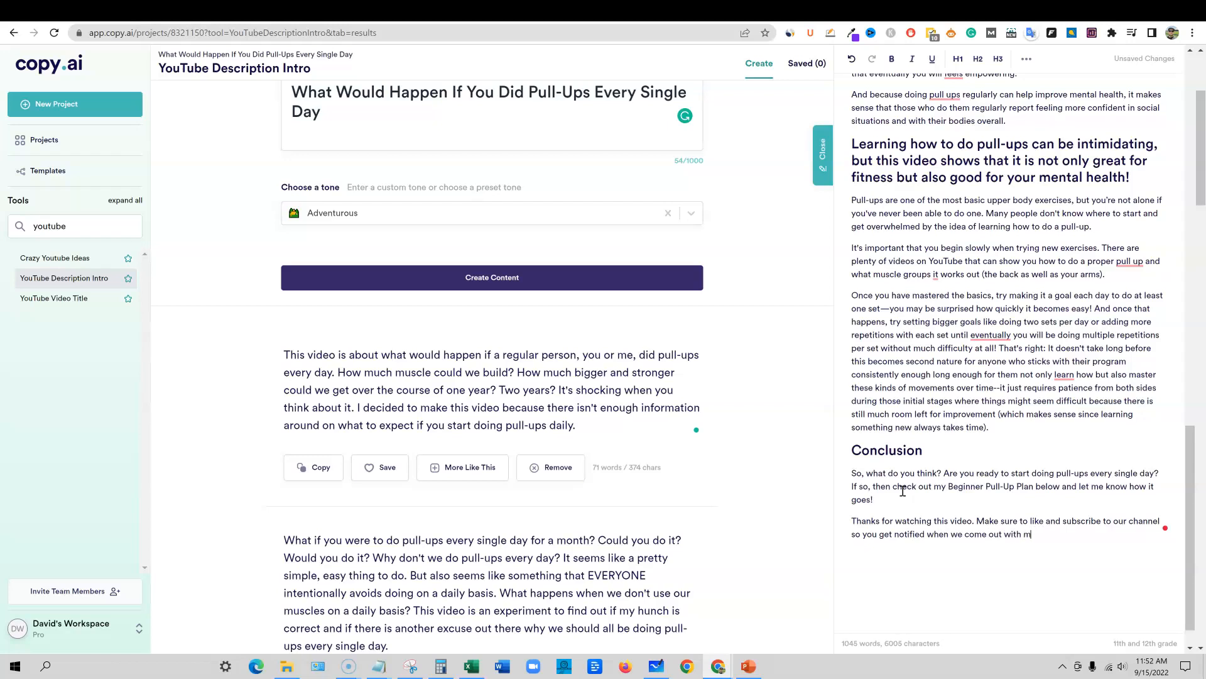
text(ore great video)
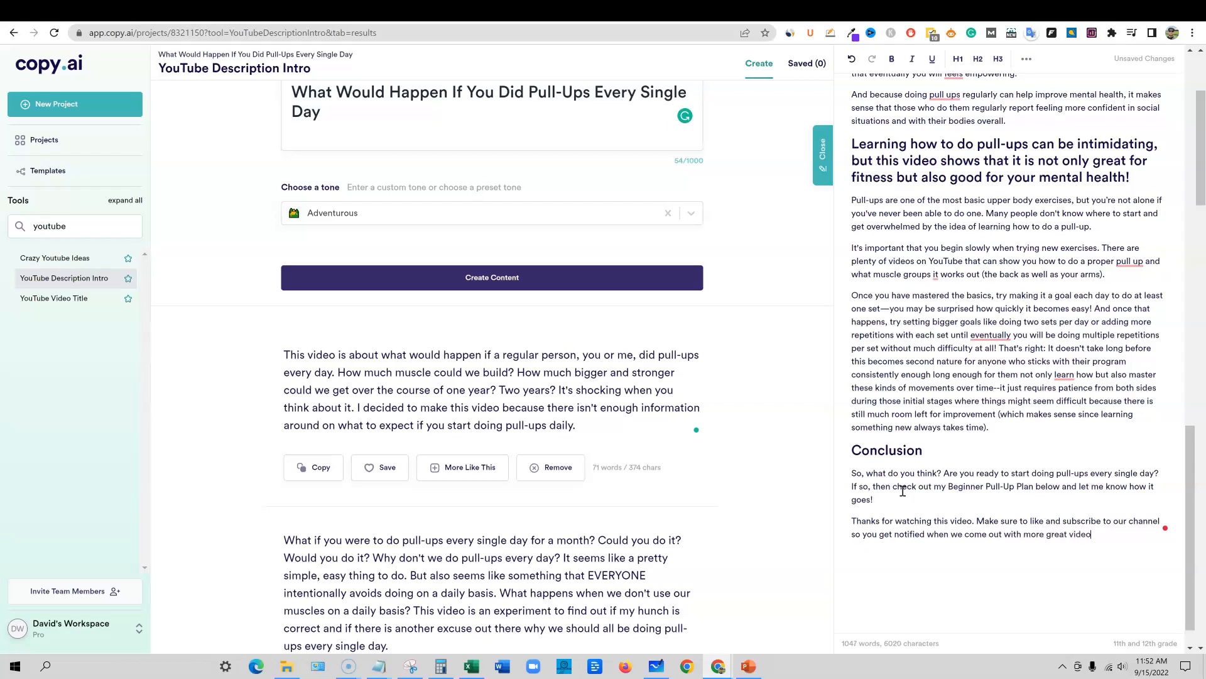
text(See you)
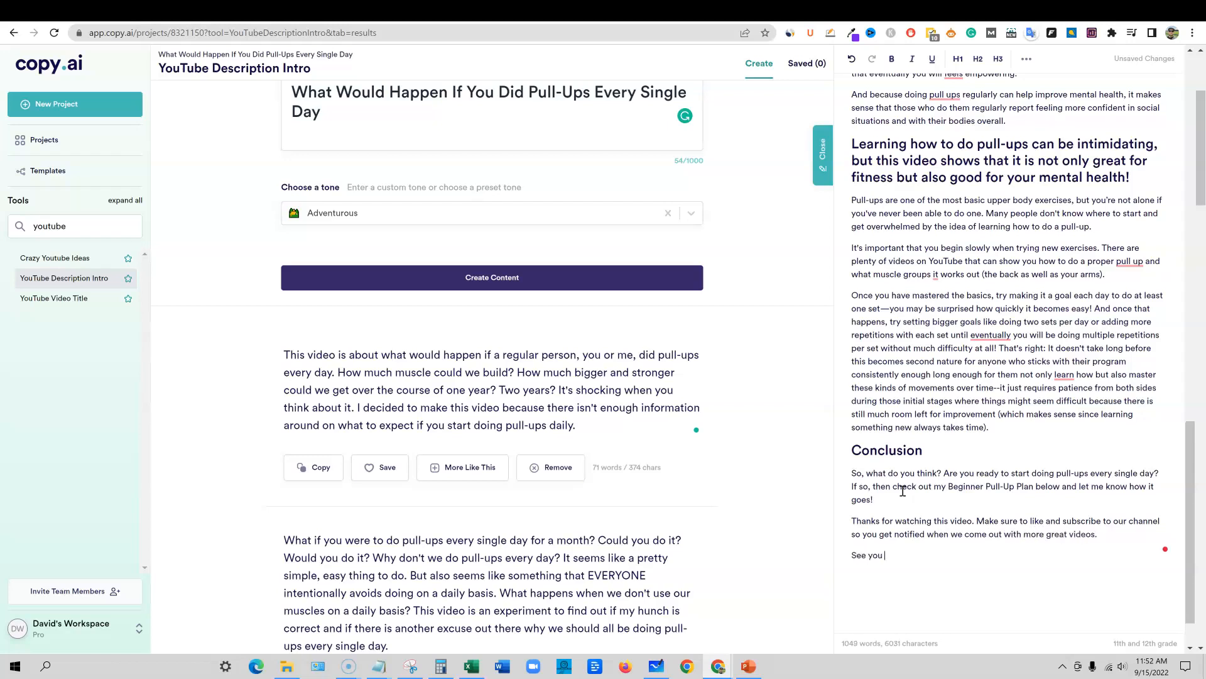
text(next time.)
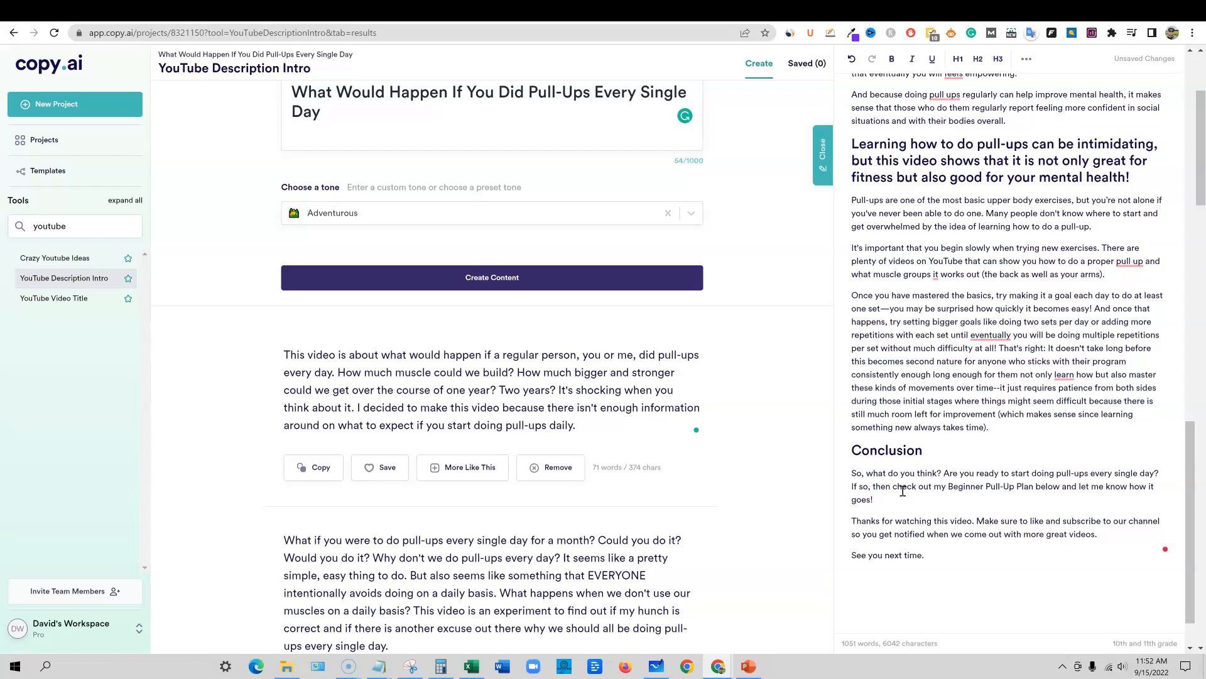
click(904, 554)
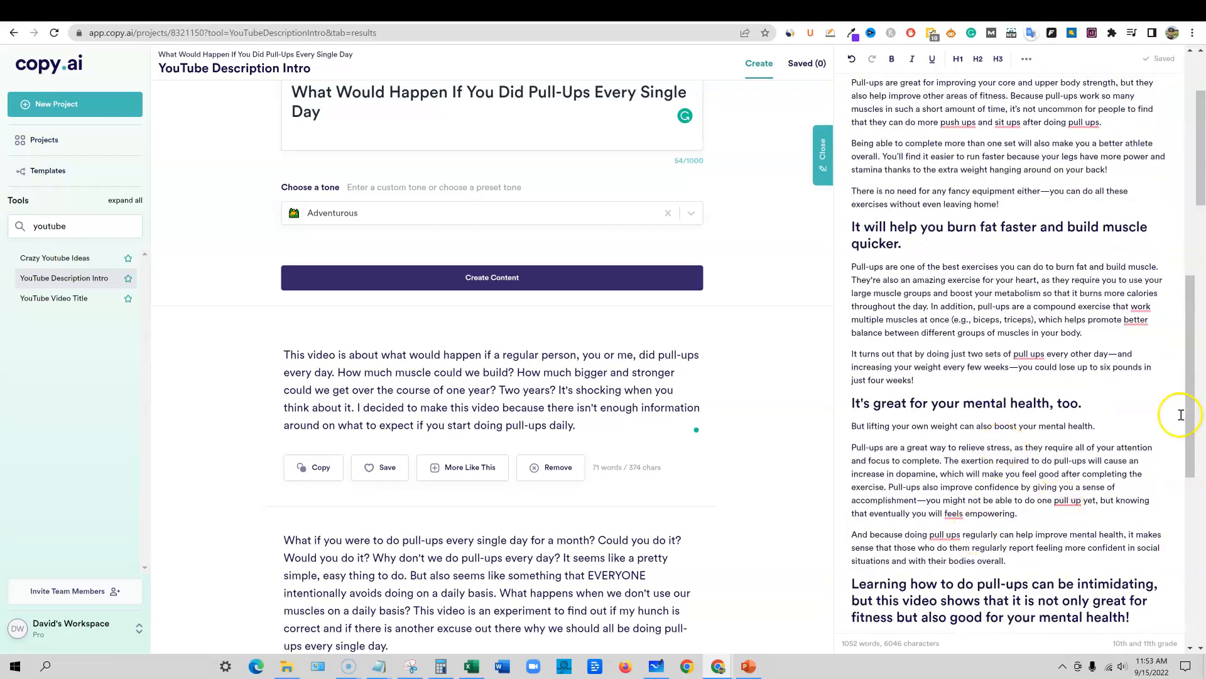
scroll(up, 3)
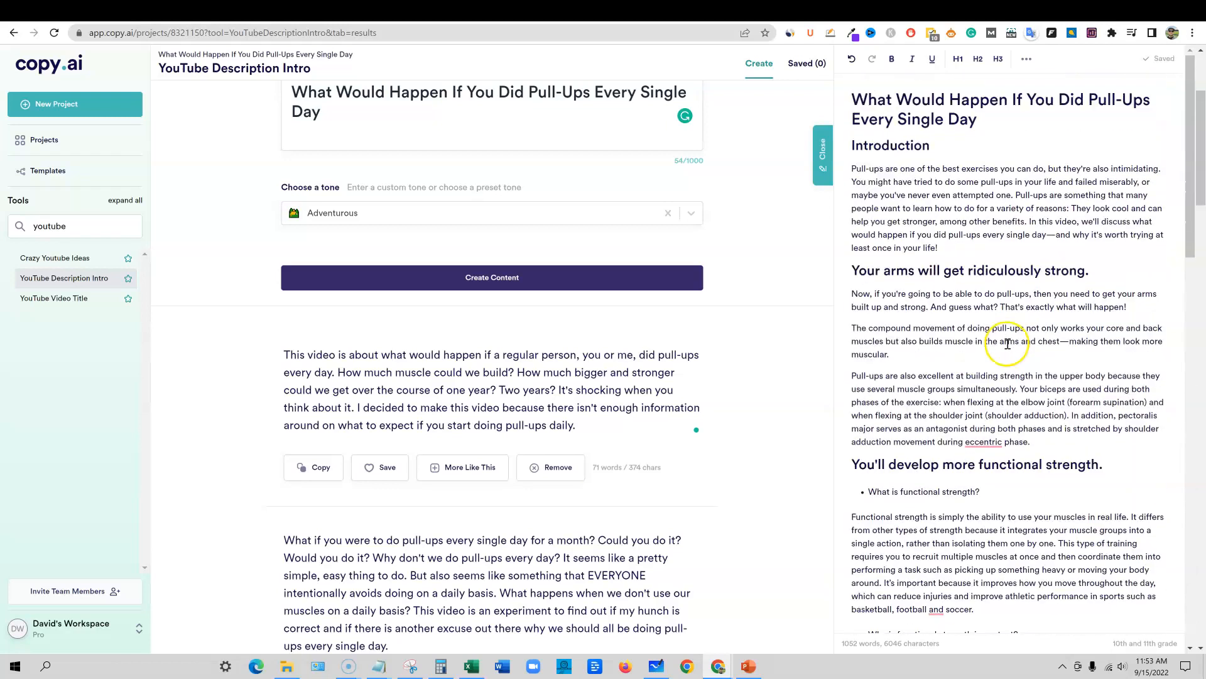
mouse_move(1013, 355)
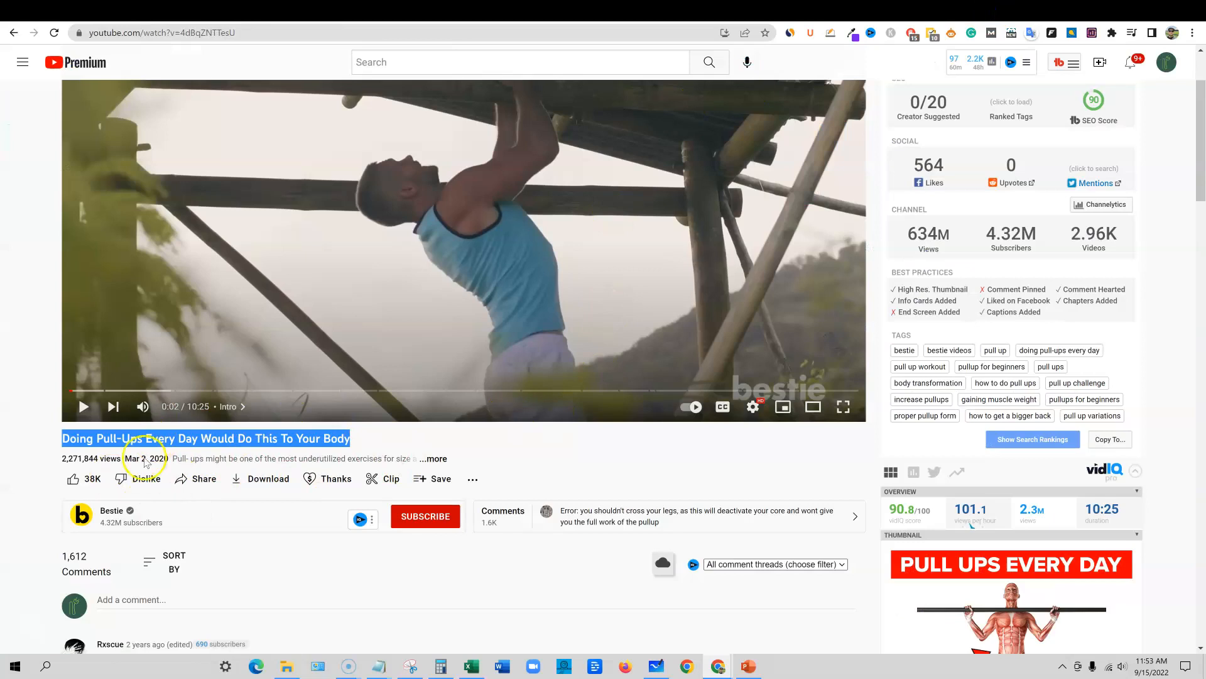
mouse_move(1029, 12)
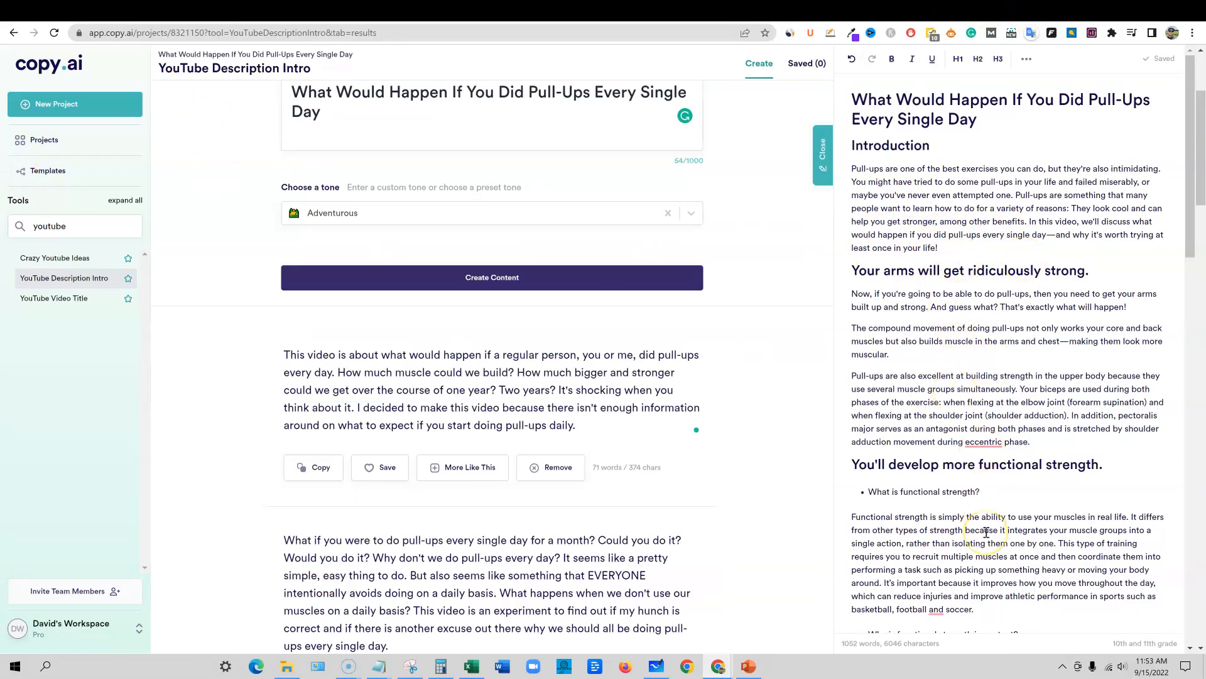
scroll(down, 3)
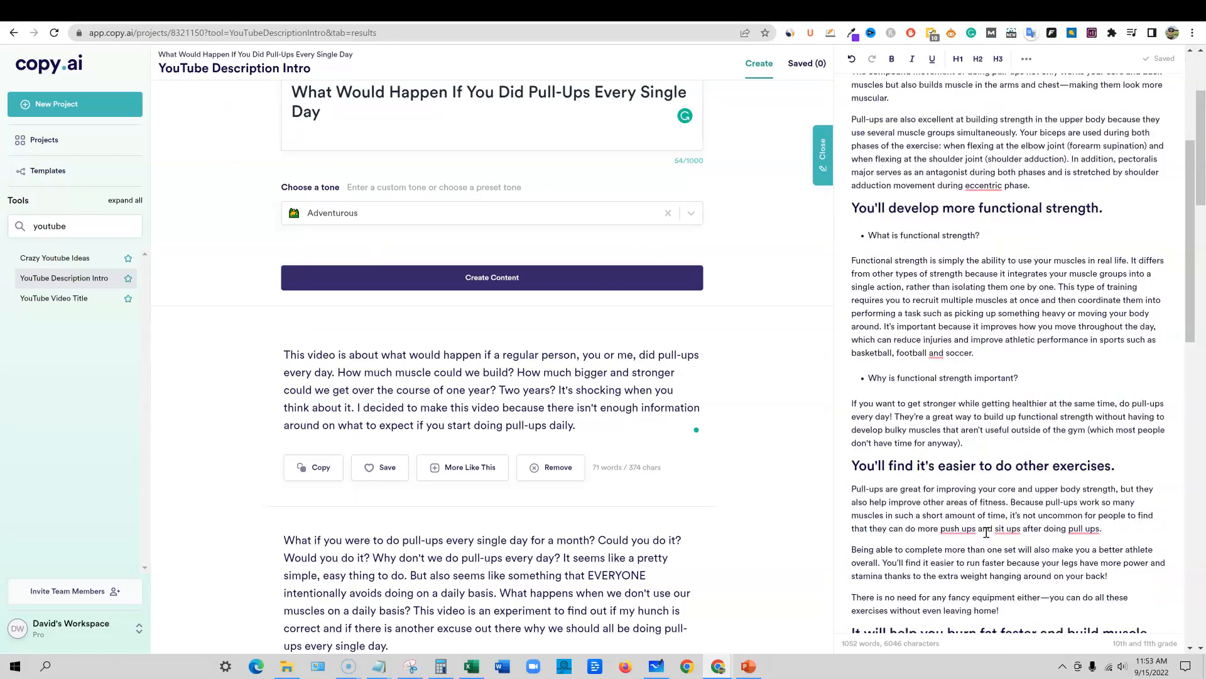
scroll(down, 3)
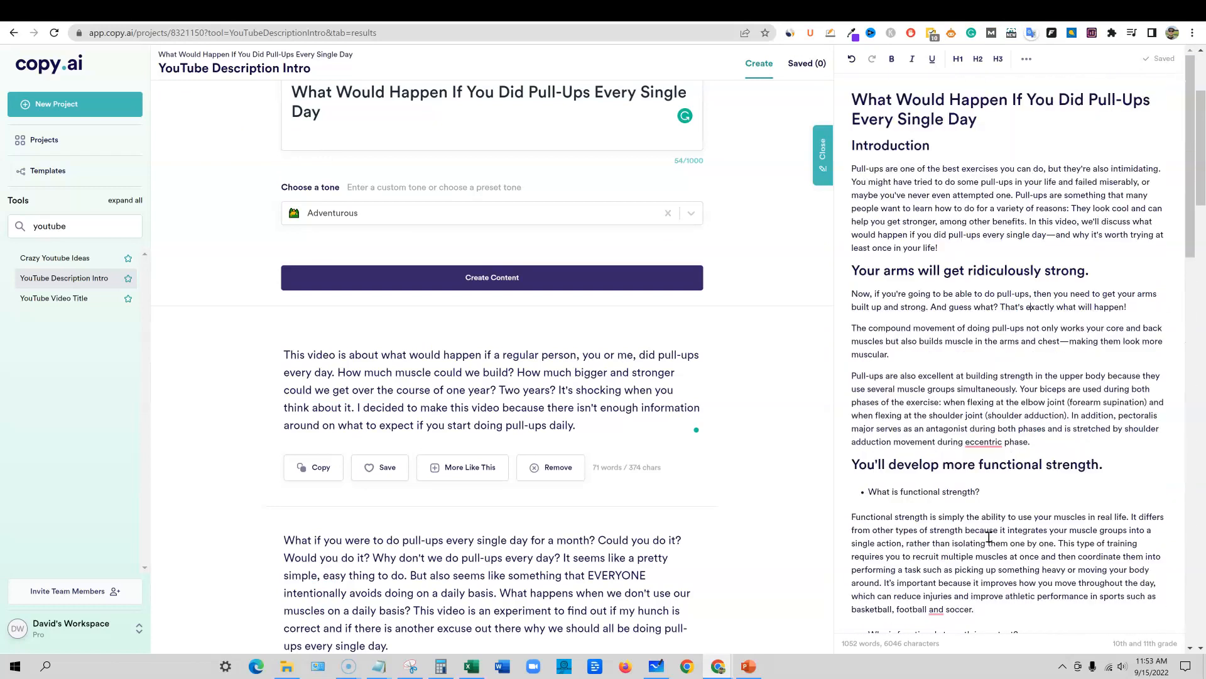
click(983, 441)
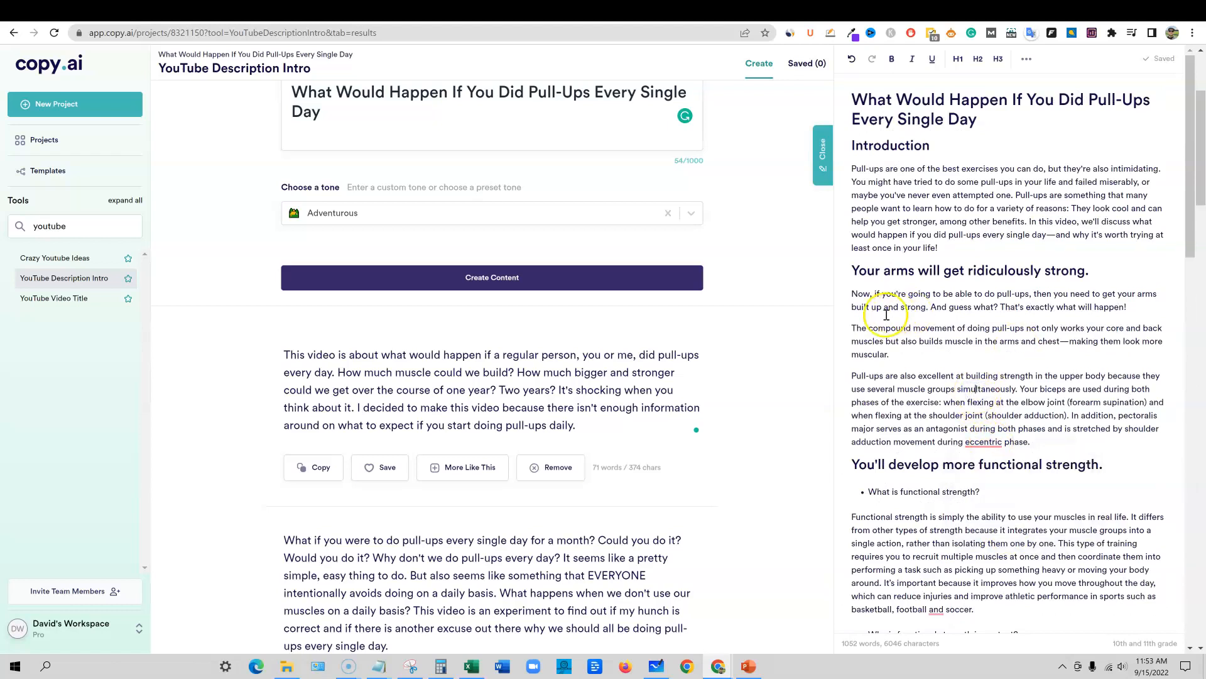
mouse_move(988, 334)
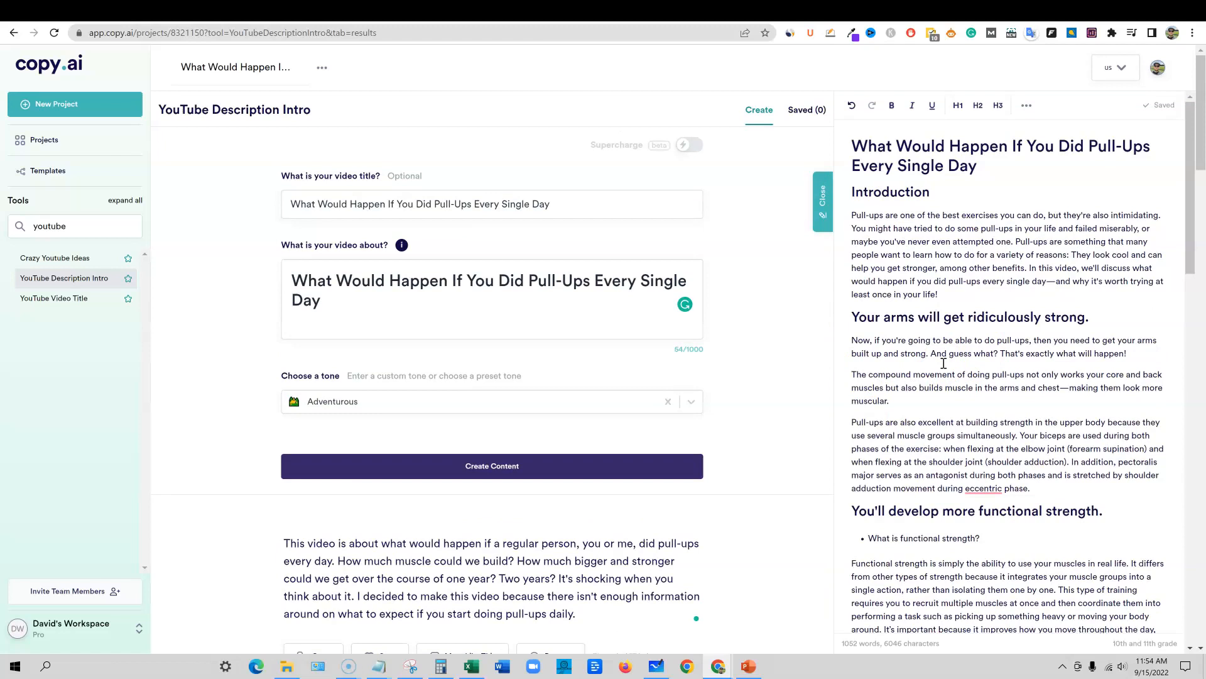
mouse_move(502, 427)
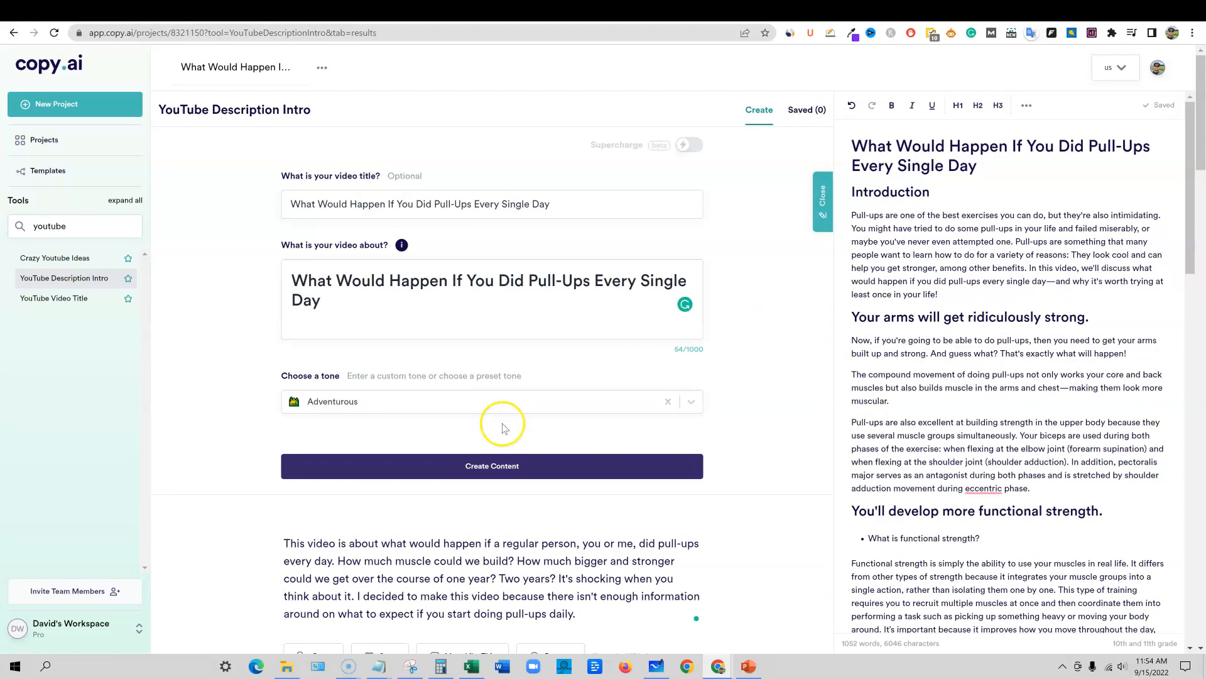